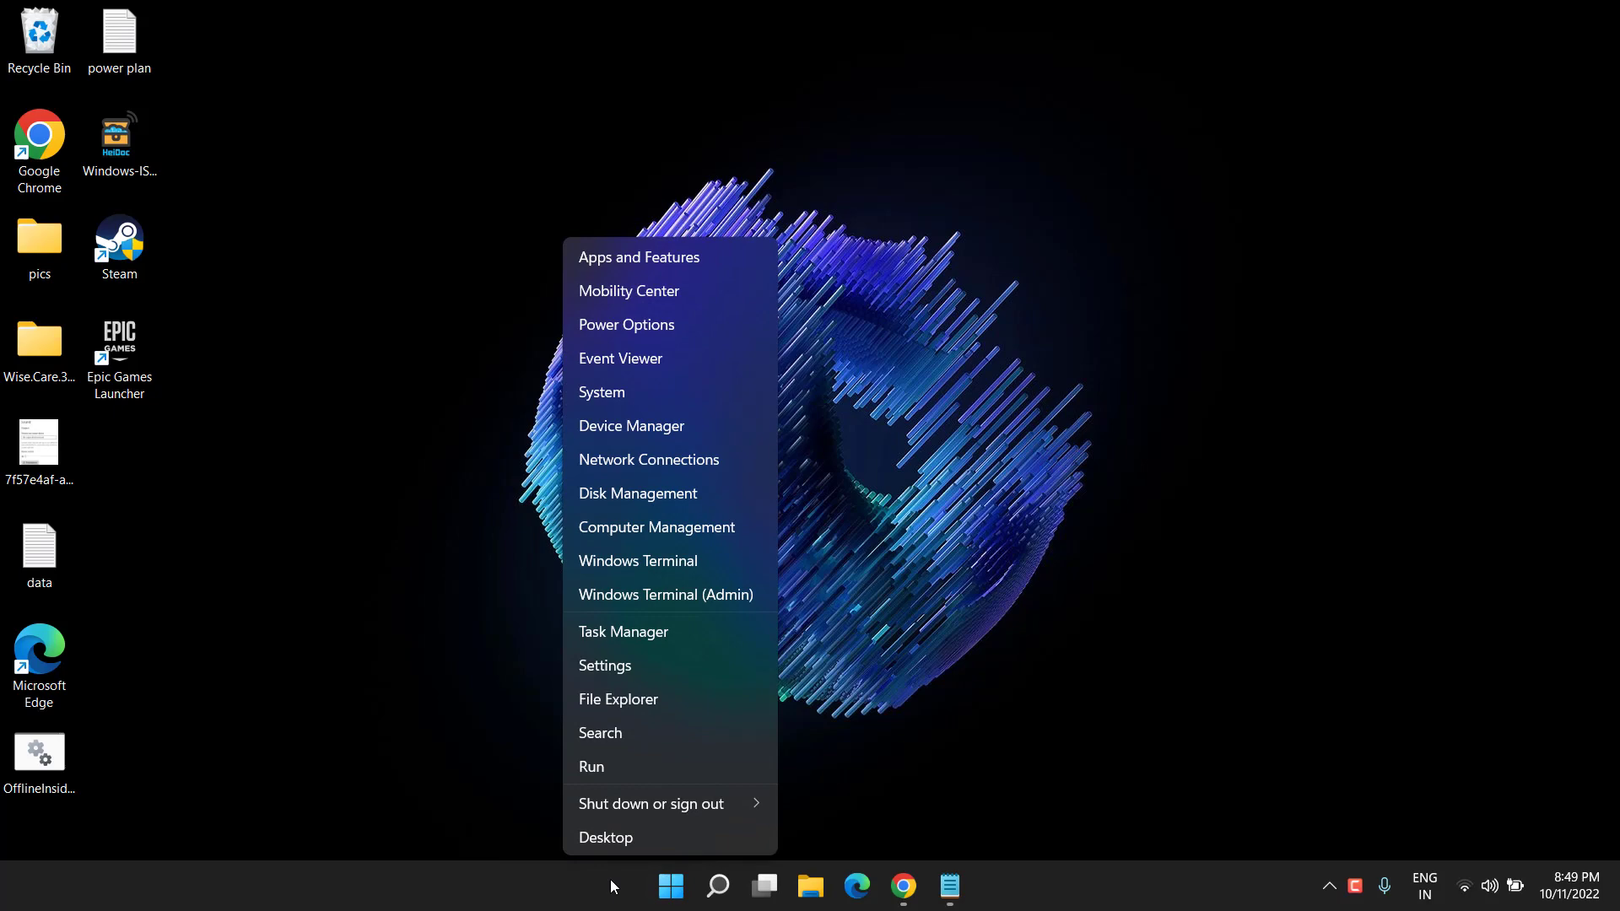
{"action": "mouse_move", "coordinate": [624, 631]}
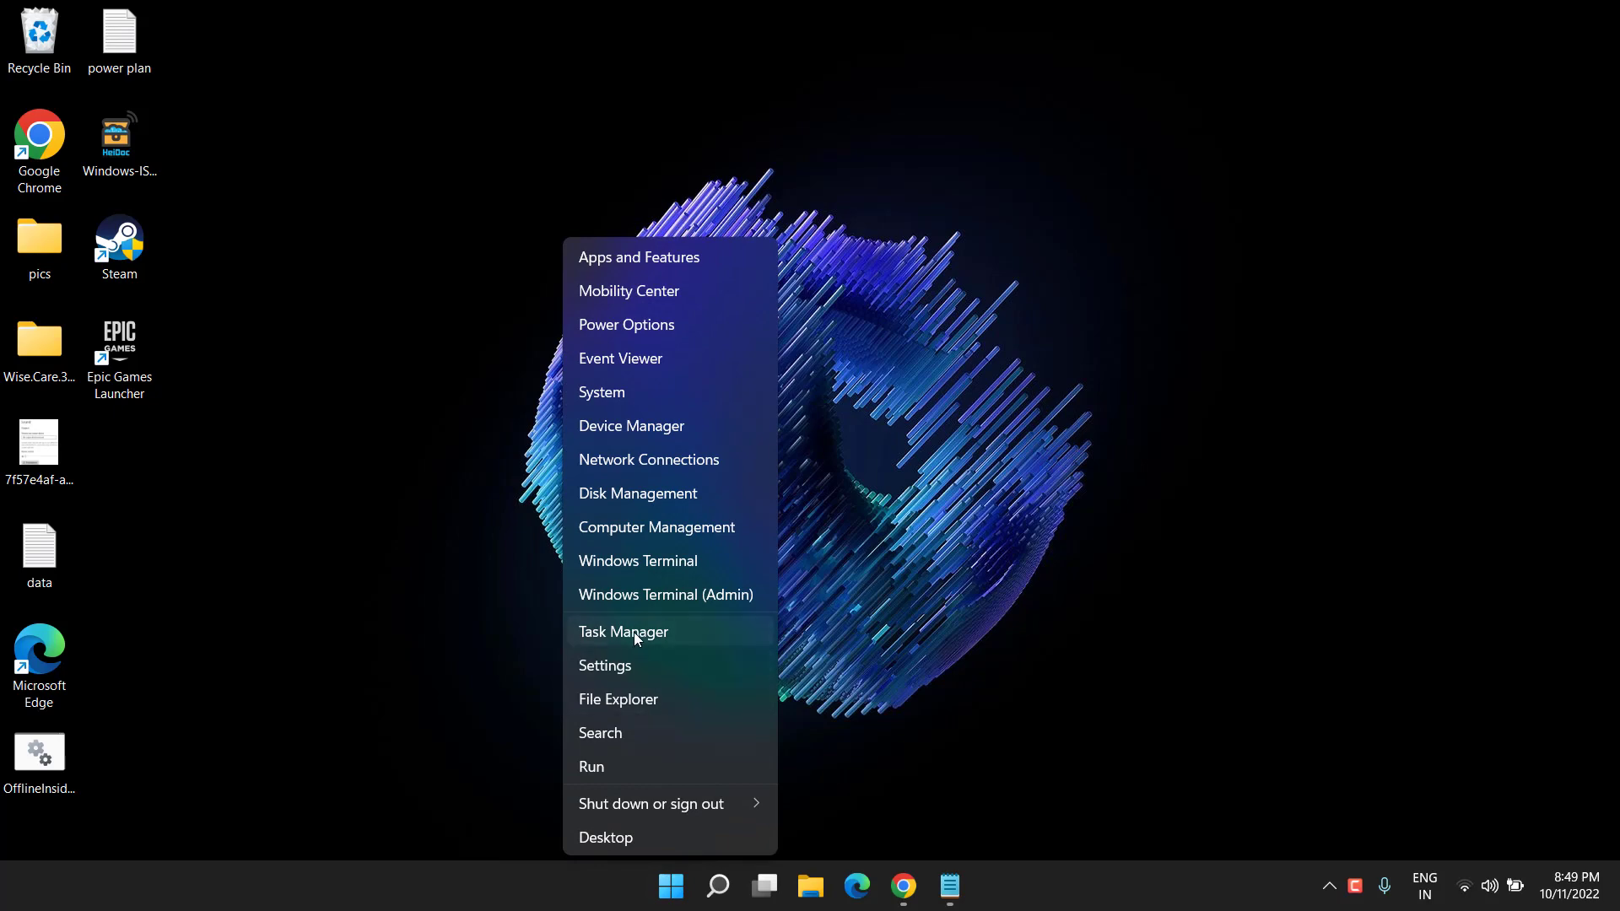
Check background processes in Task Manager, close it and restore Chrome on the GeForce Experience page
{"action": "left_click", "coordinate": [622, 631]}
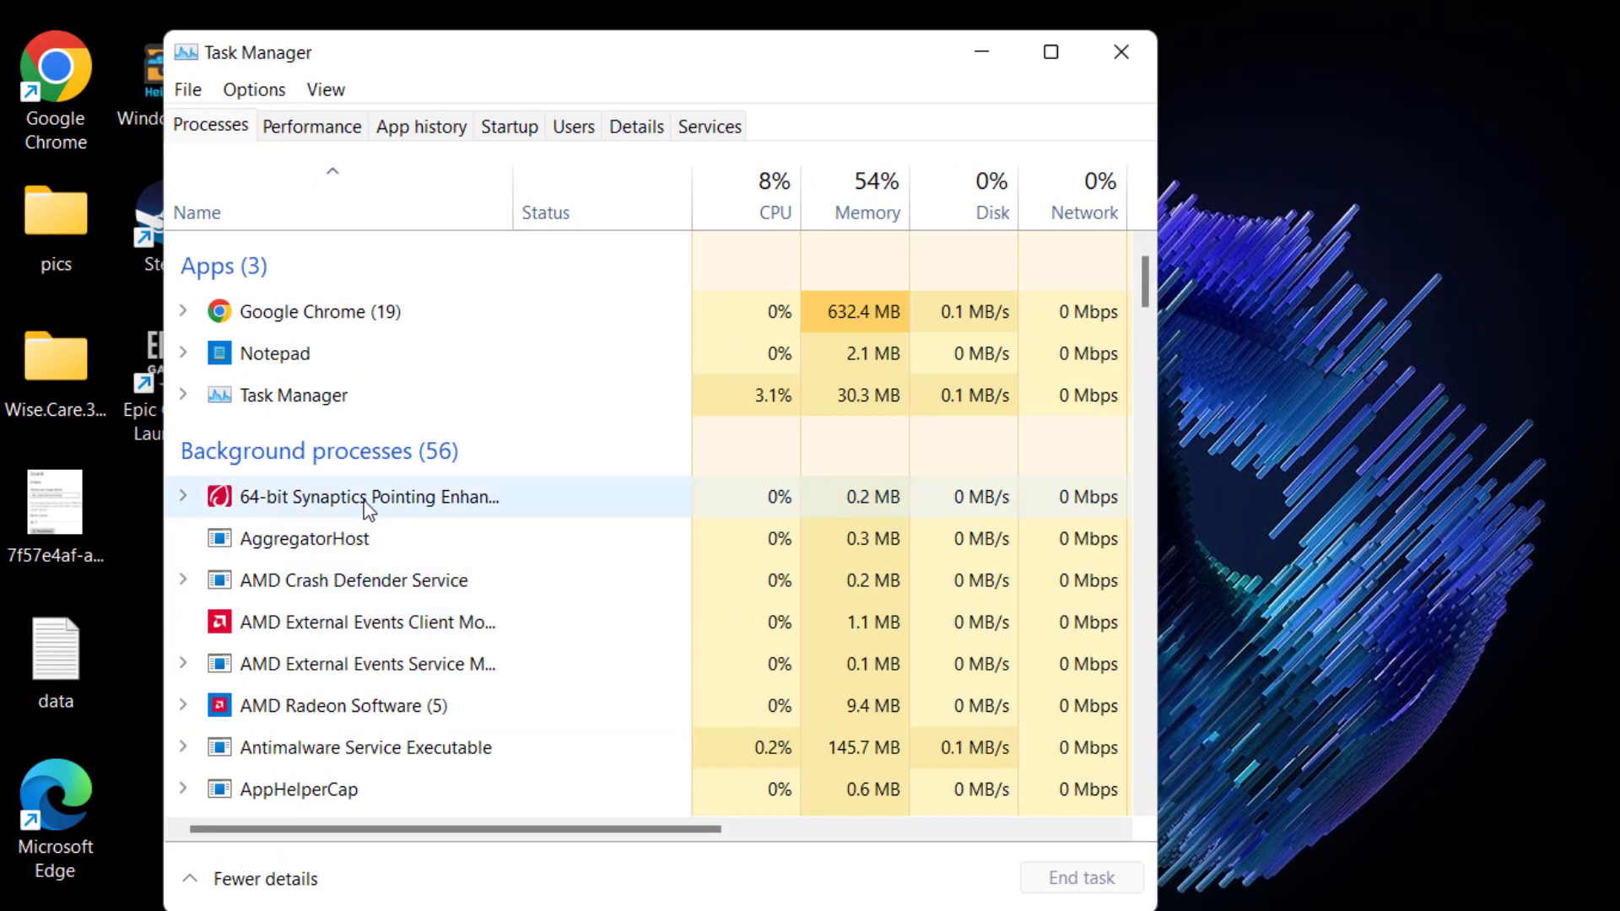
{"action": "right_click", "coordinate": [369, 497]}
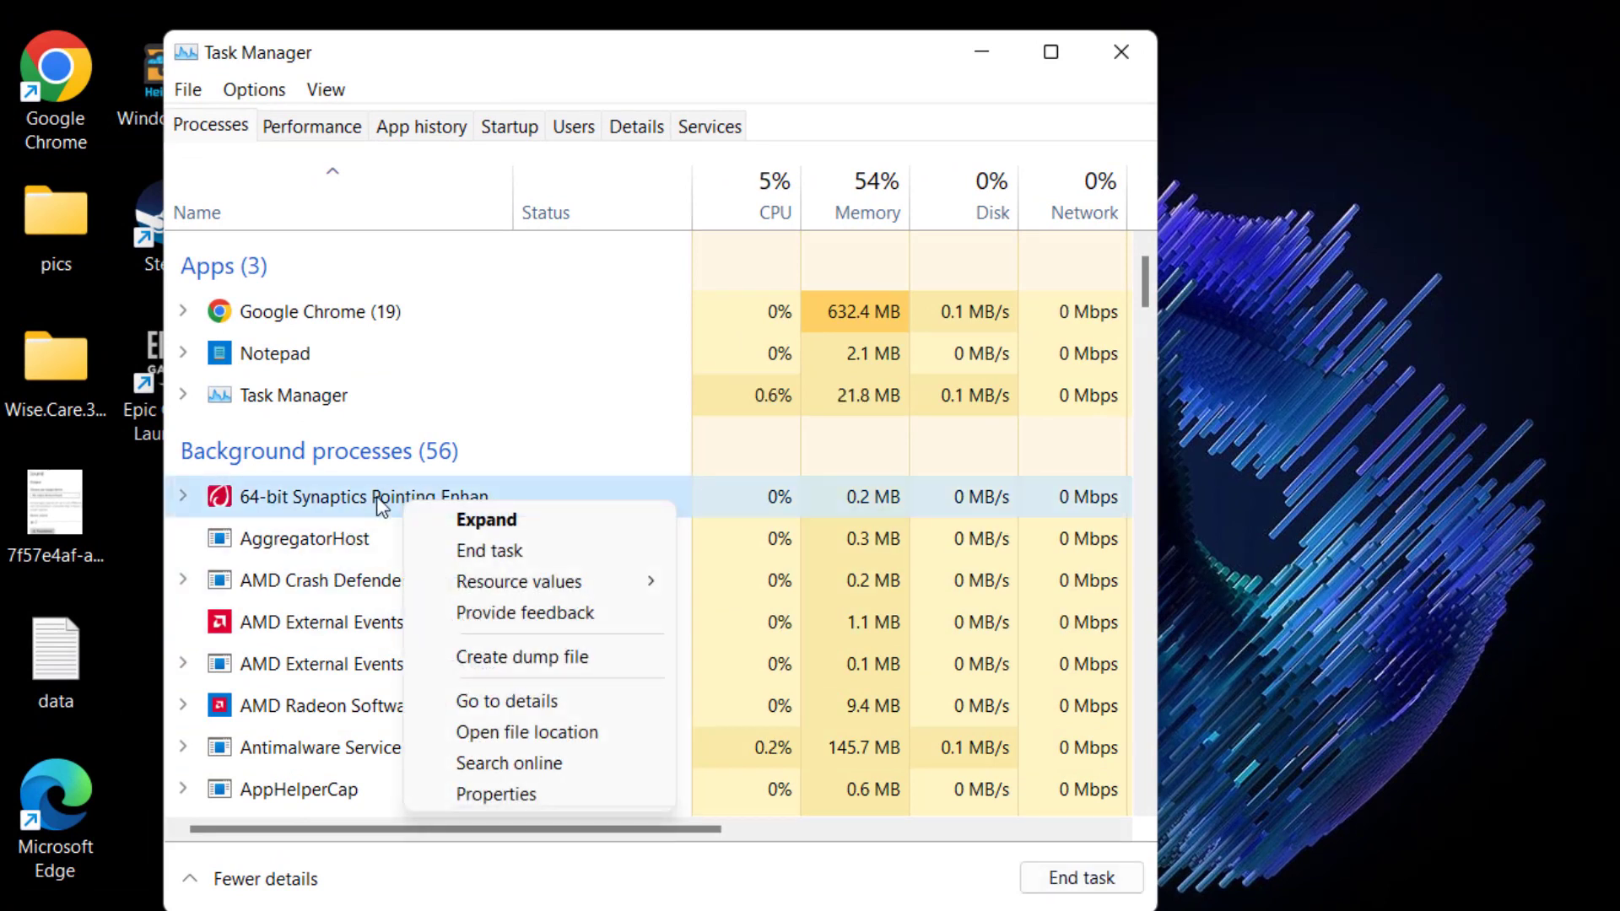
{"action": "mouse_move", "coordinate": [505, 549]}
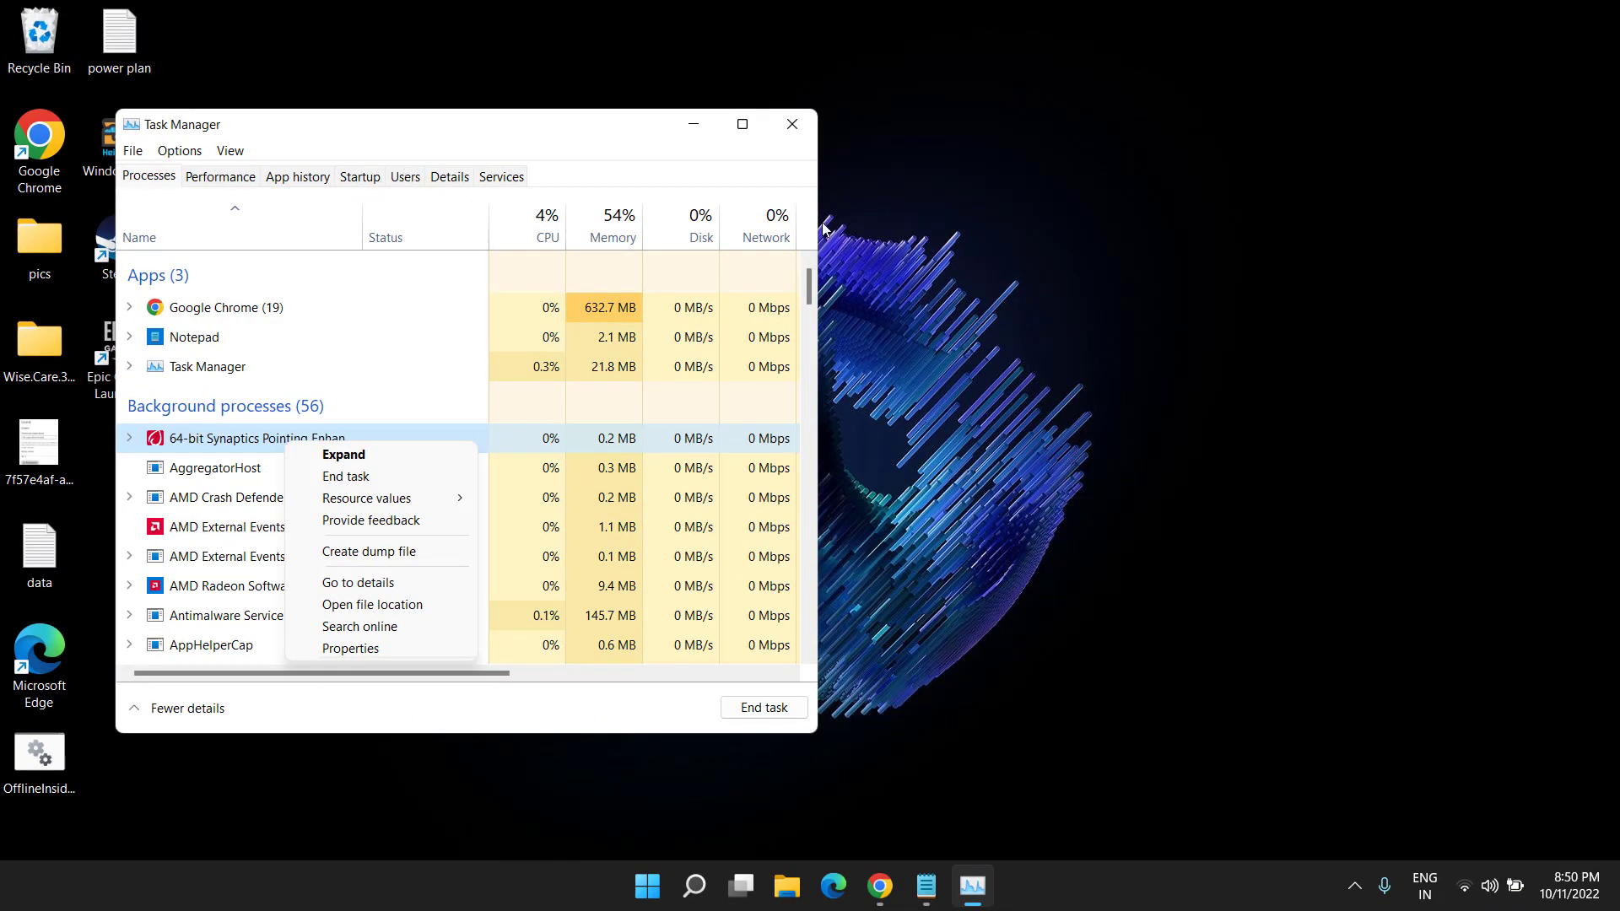
{"action": "left_click", "coordinate": [791, 124]}
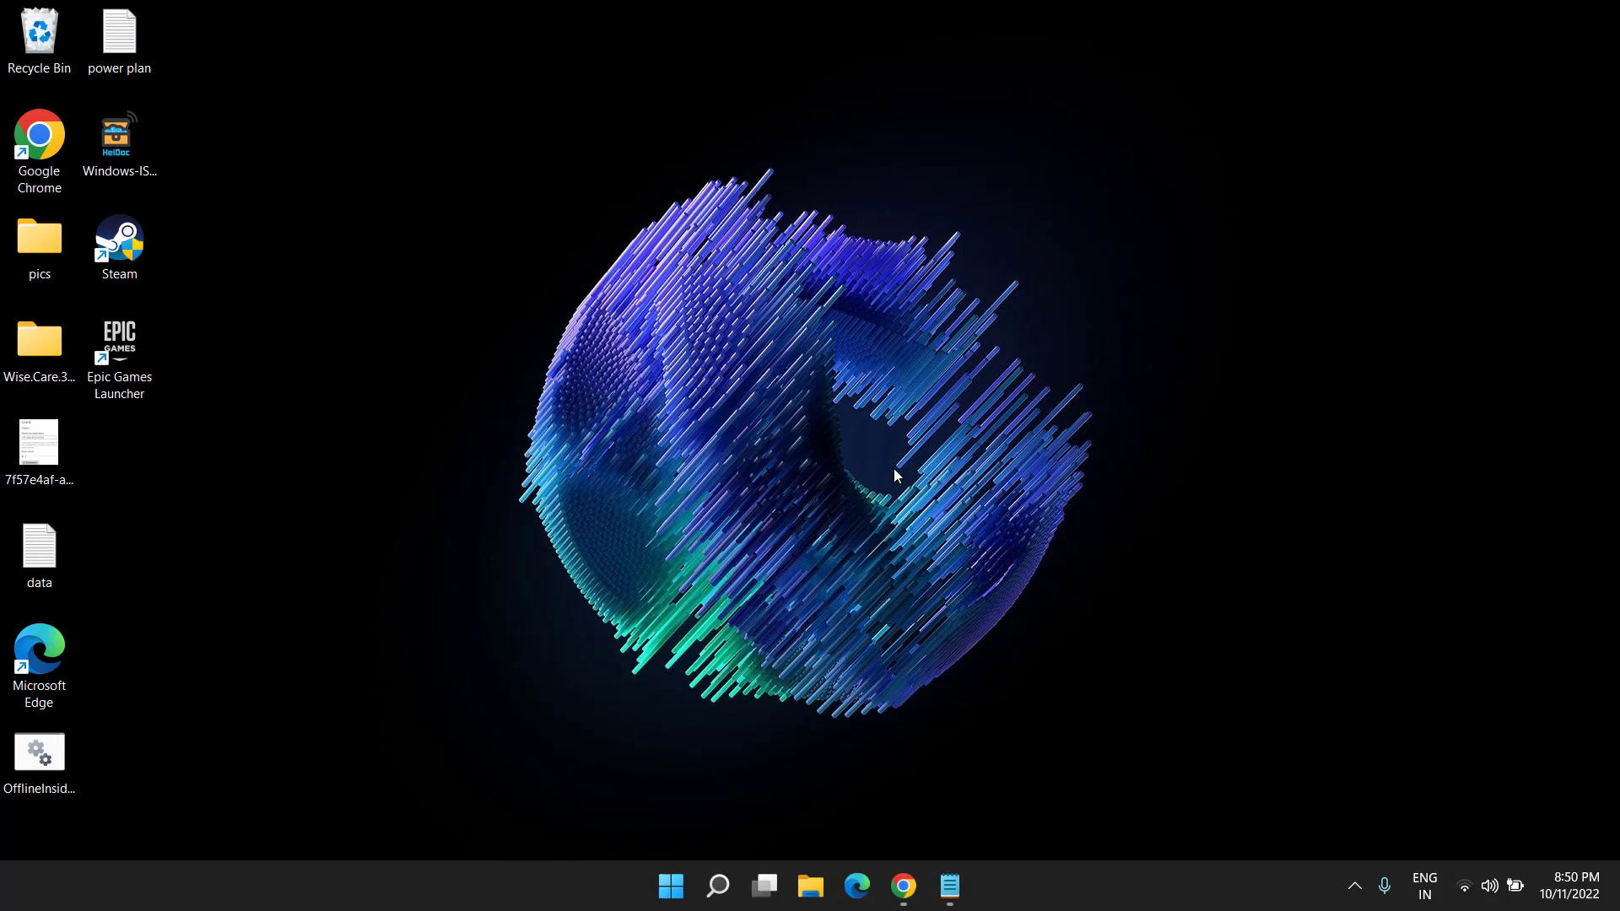
{"action": "mouse_move", "coordinate": [787, 439]}
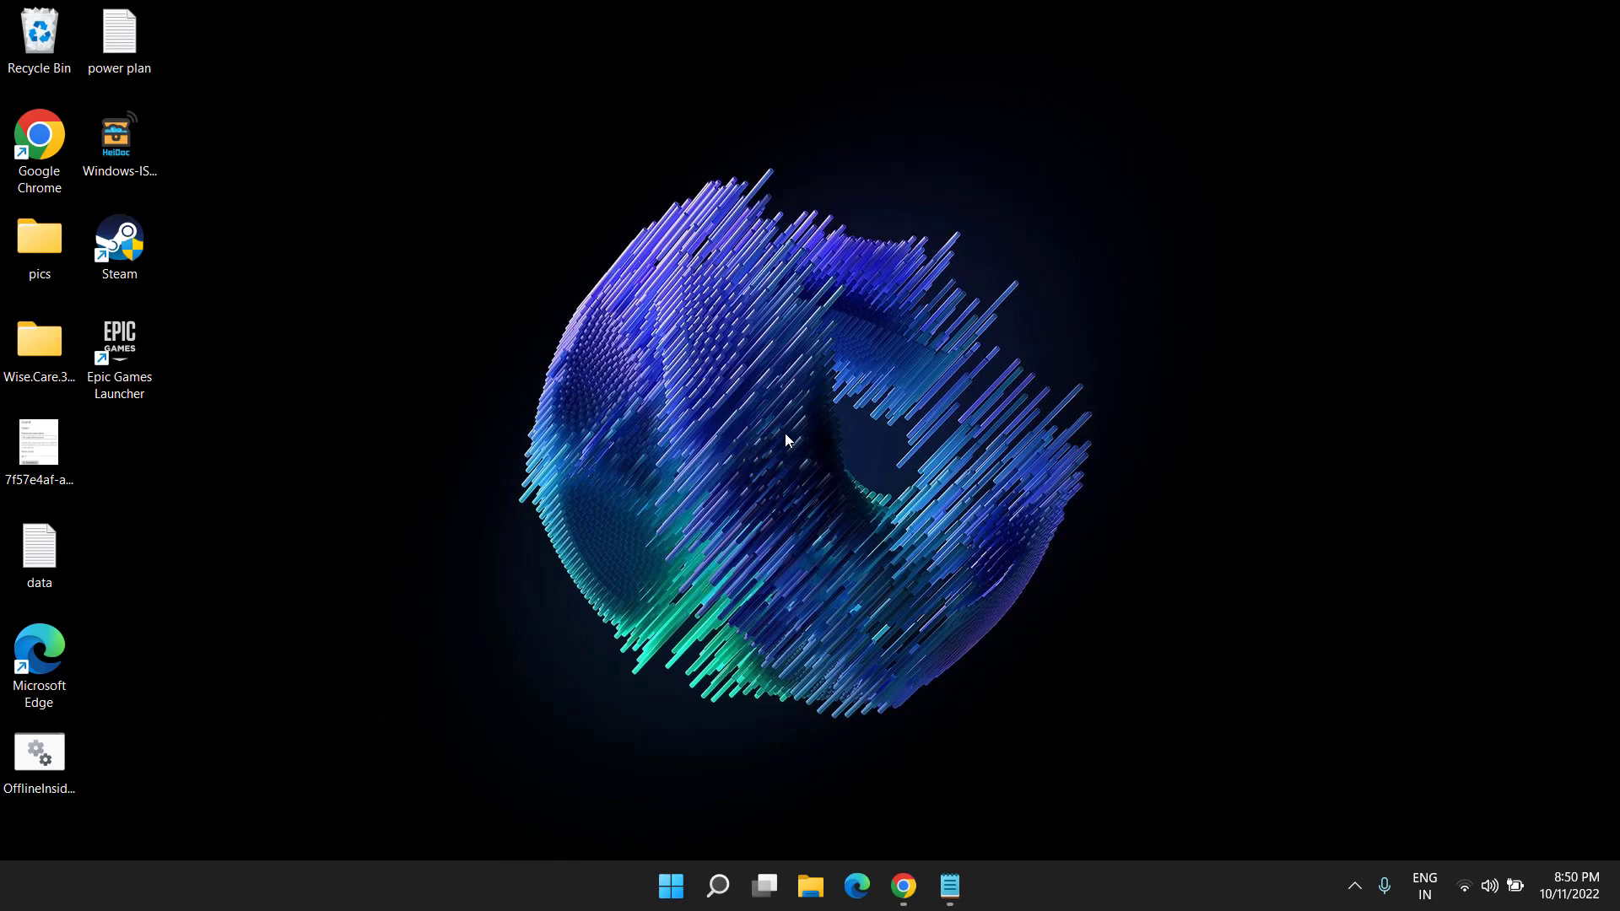
{"action": "mouse_move", "coordinate": [742, 522]}
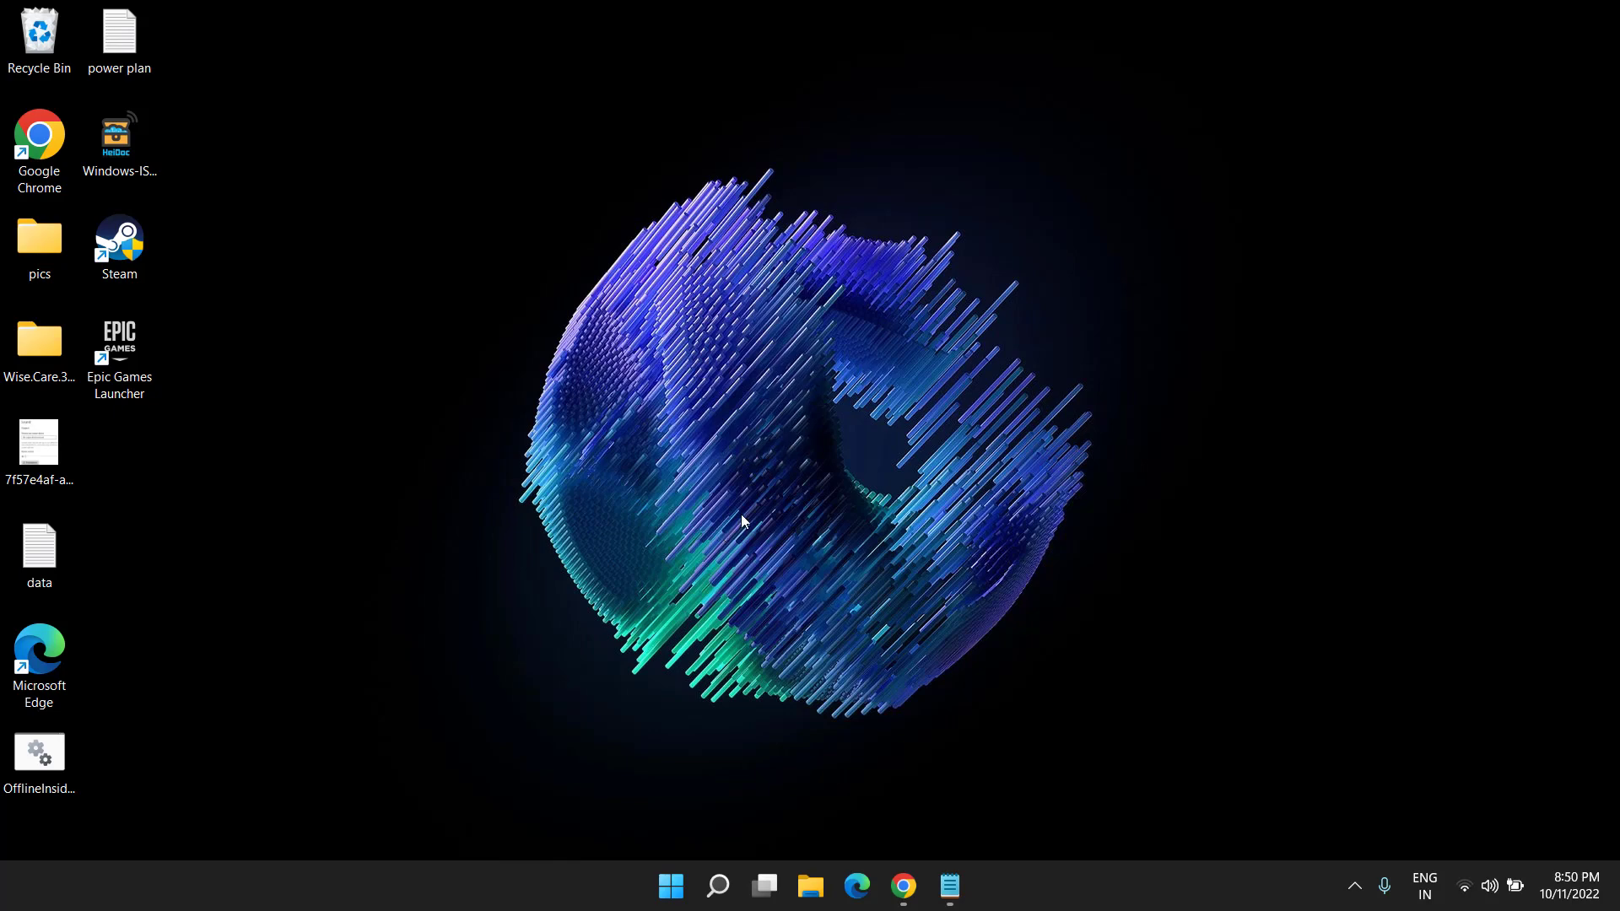
{"action": "left_click", "coordinate": [902, 886]}
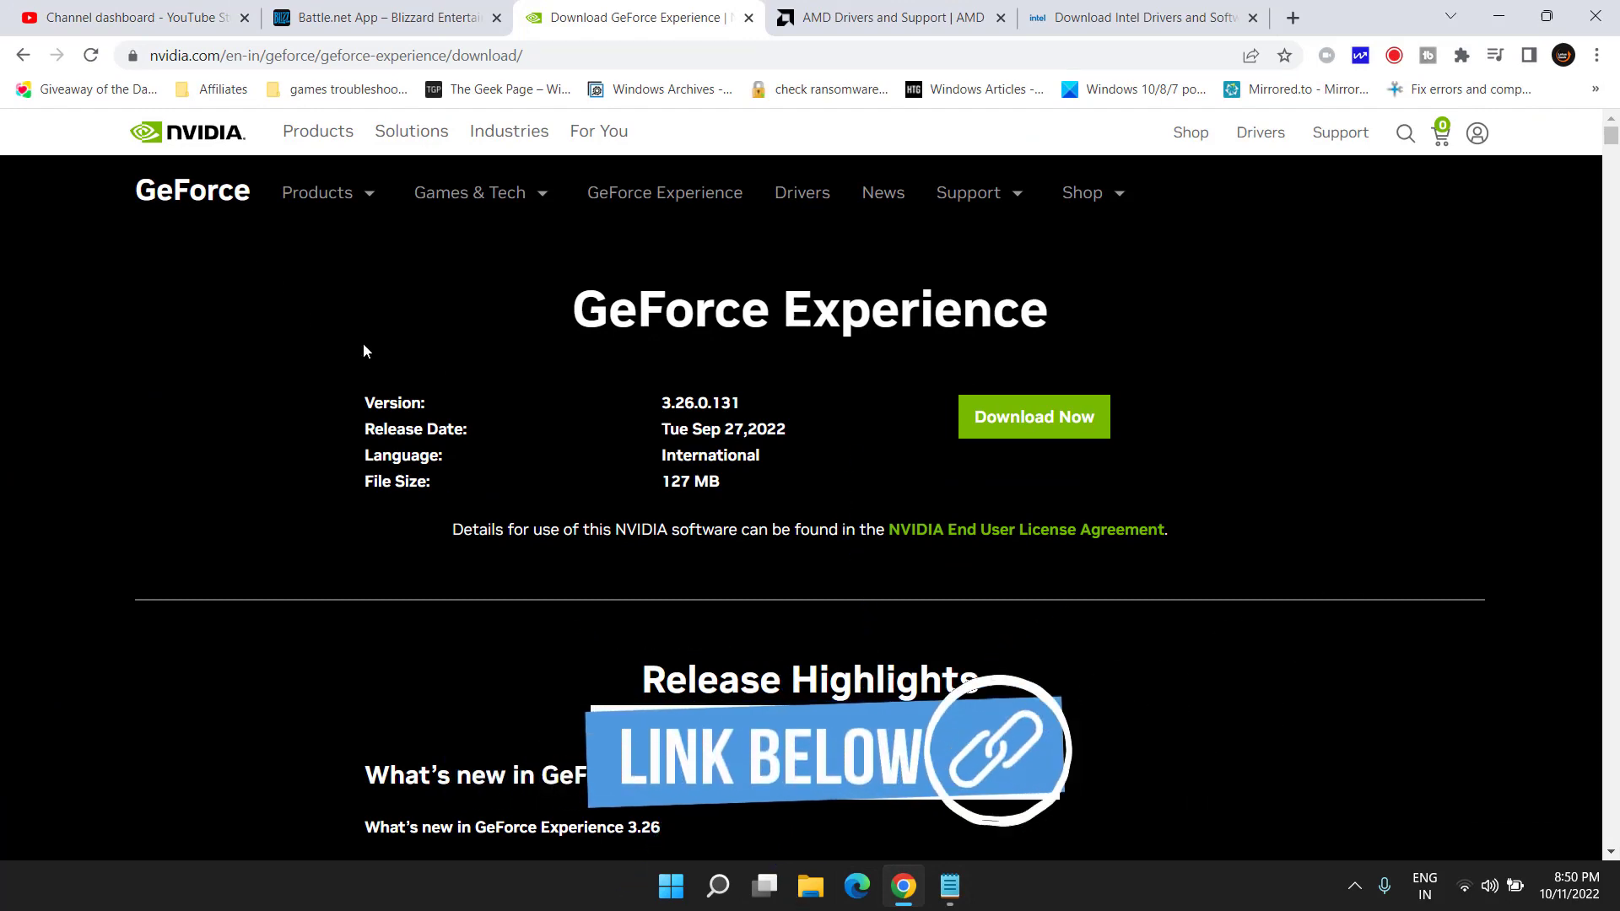
Cycle through the NVIDIA, Intel and AMD driver tabs, ending on AMD Drivers and Support
{"action": "left_click", "coordinate": [888, 18]}
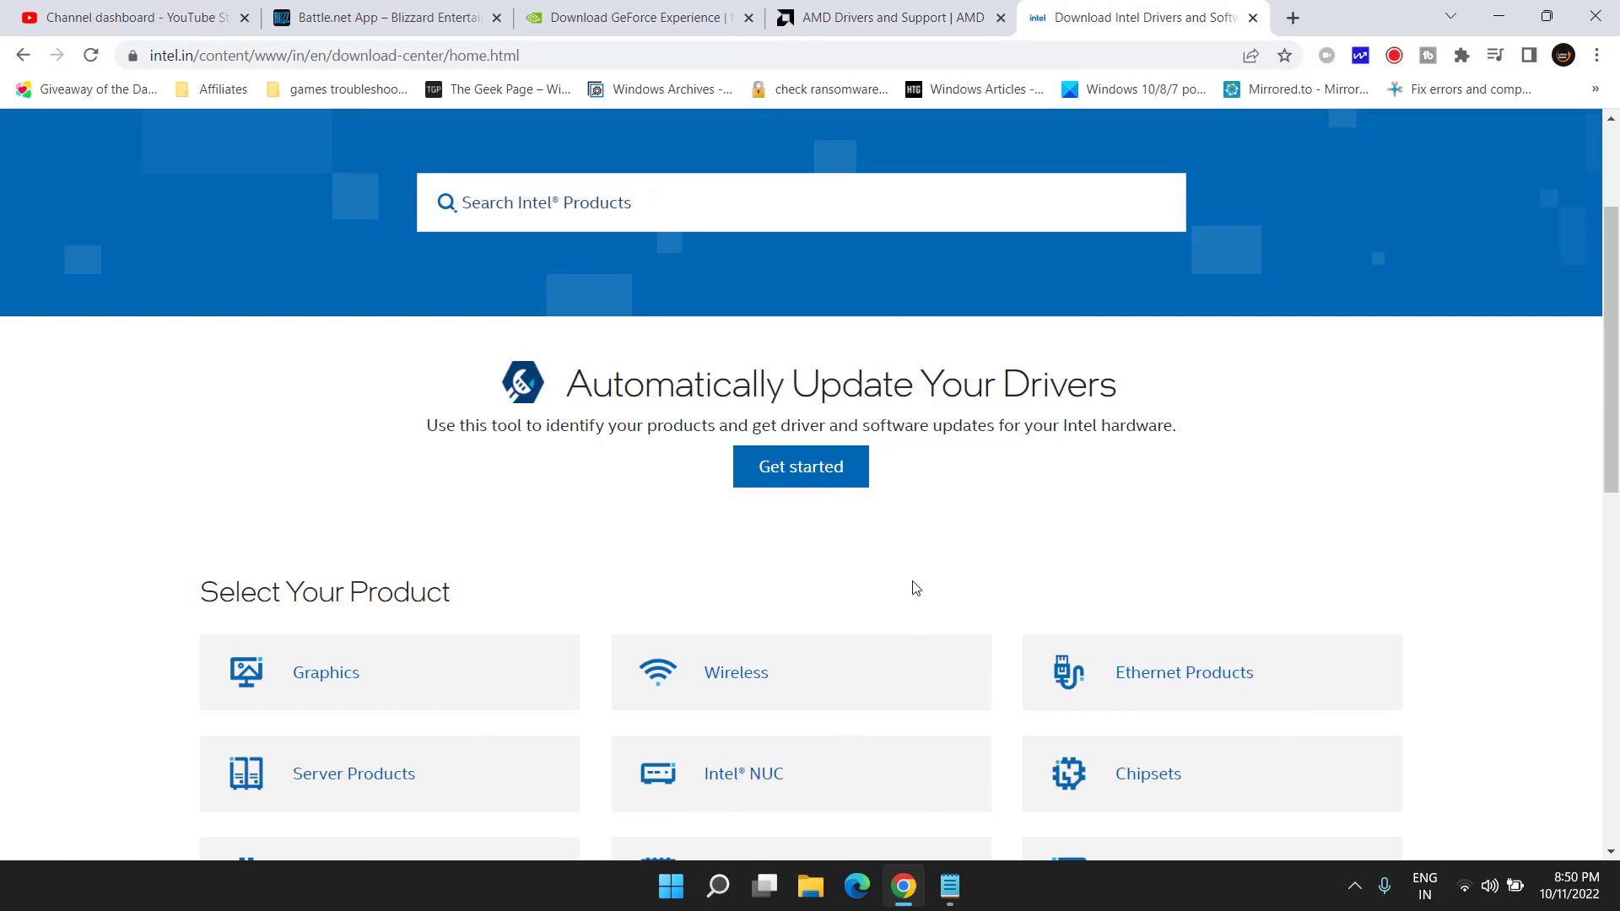
{"action": "left_click", "coordinate": [630, 17]}
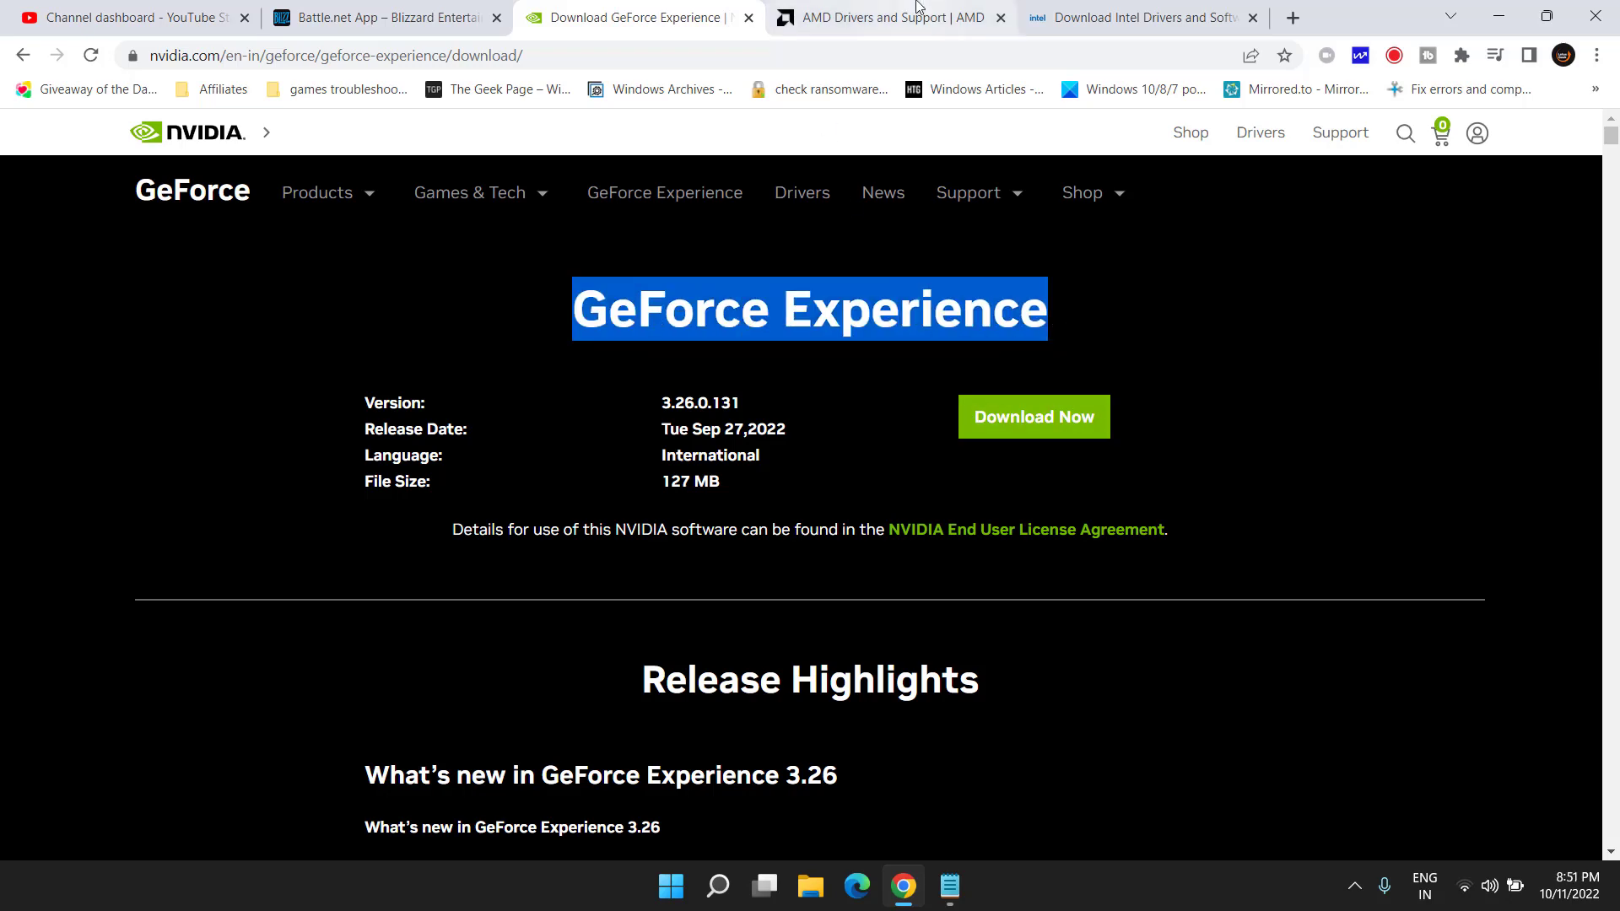
{"action": "left_click", "coordinate": [888, 18]}
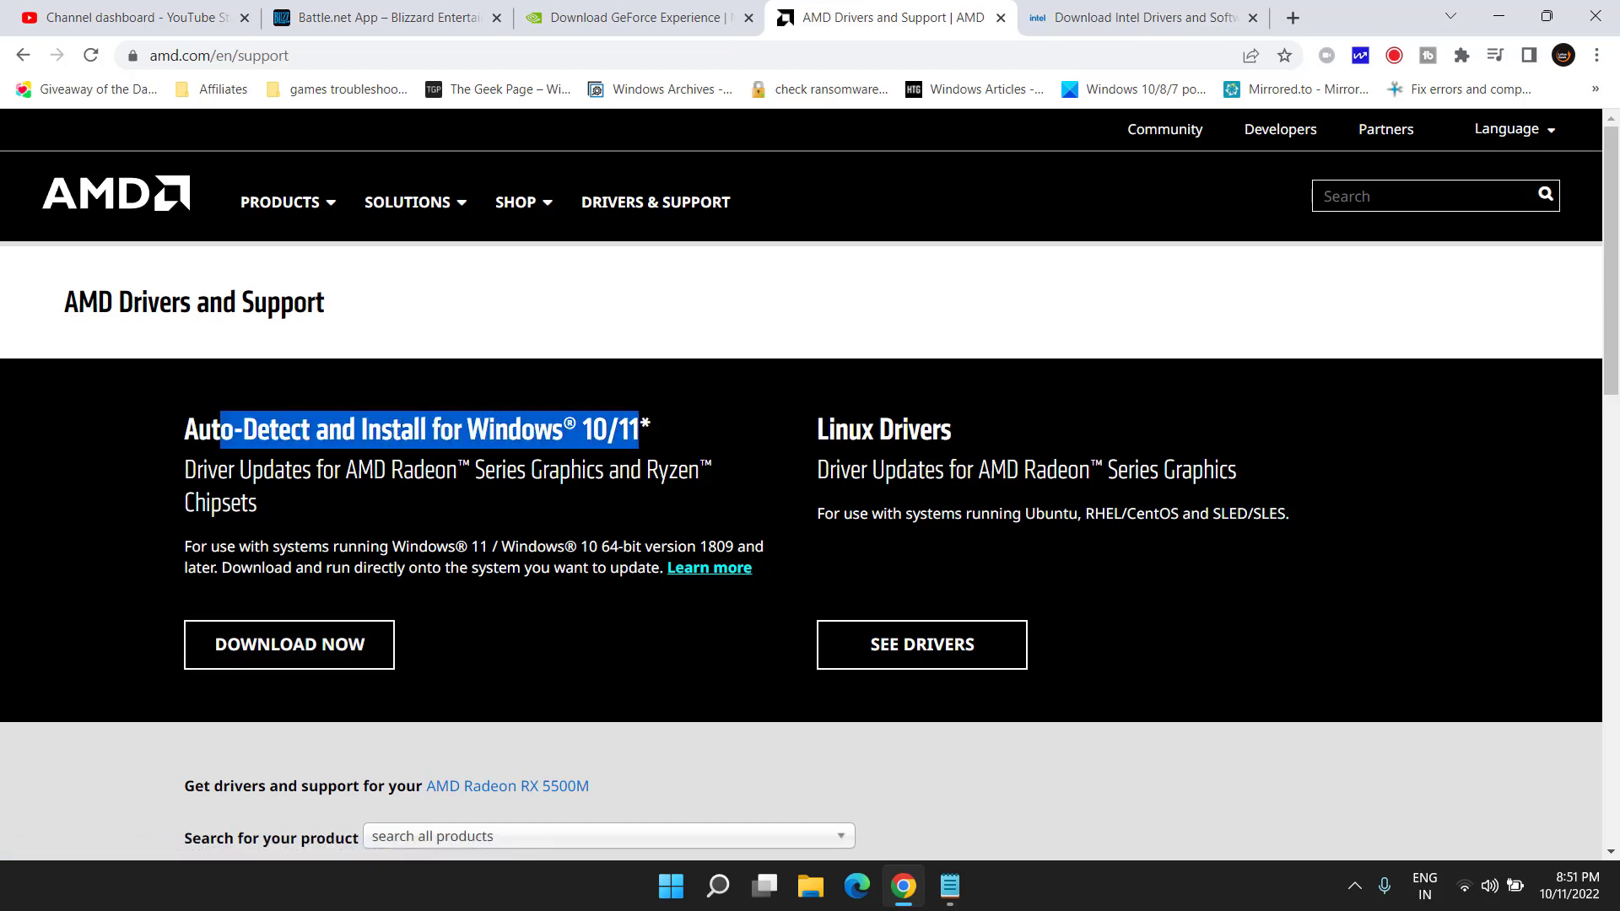
{"action": "left_click", "coordinate": [1137, 18]}
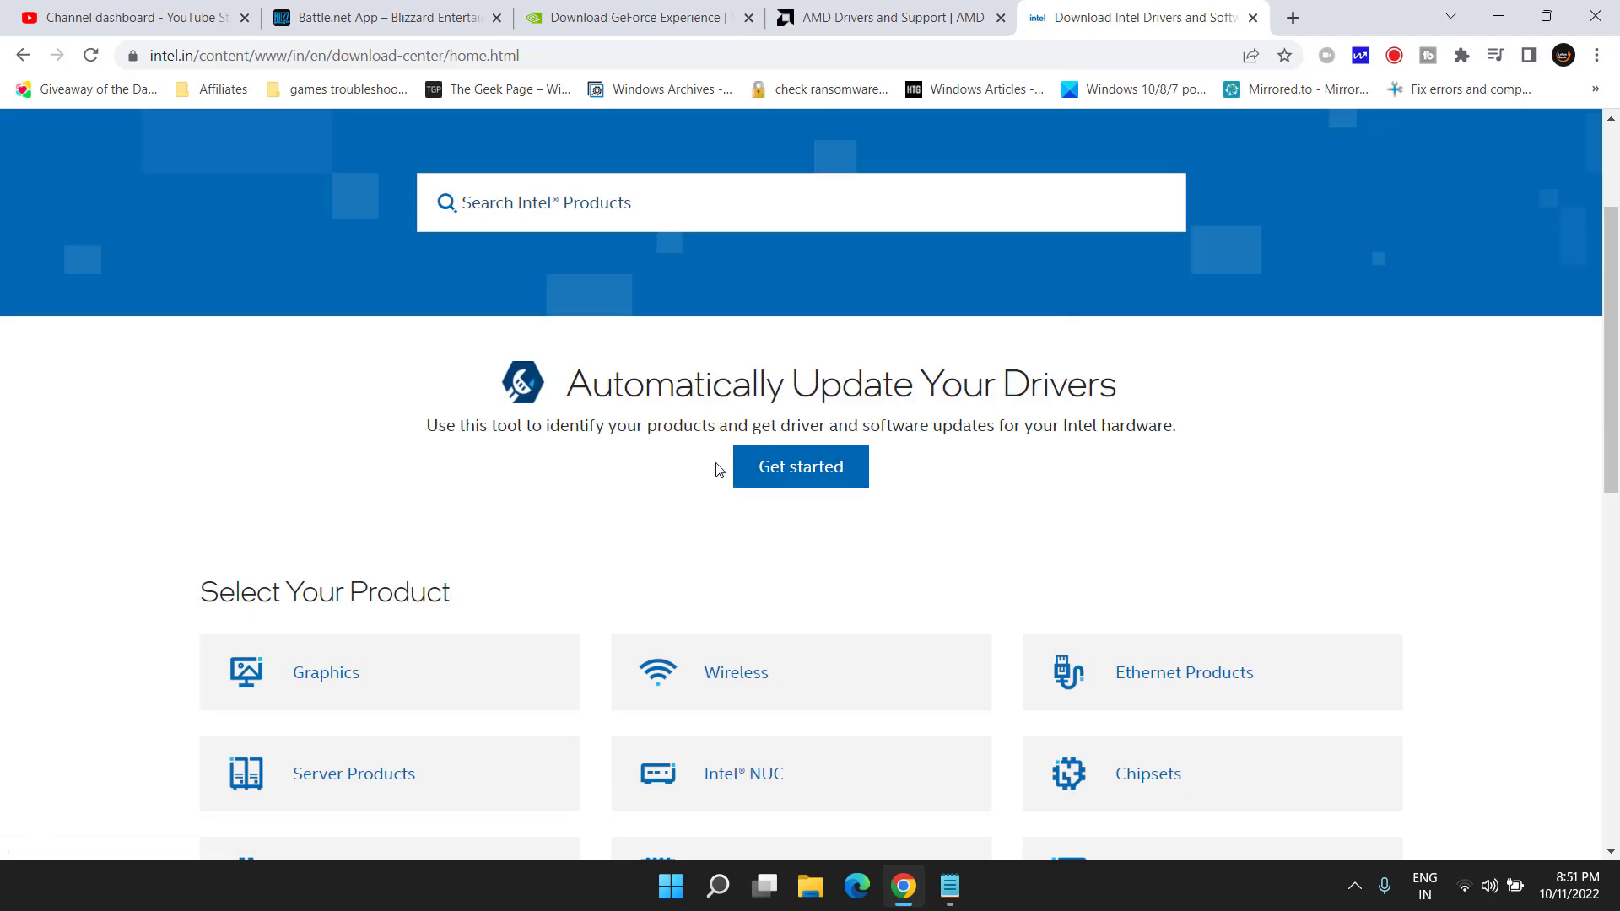
{"action": "mouse_move", "coordinate": [846, 561]}
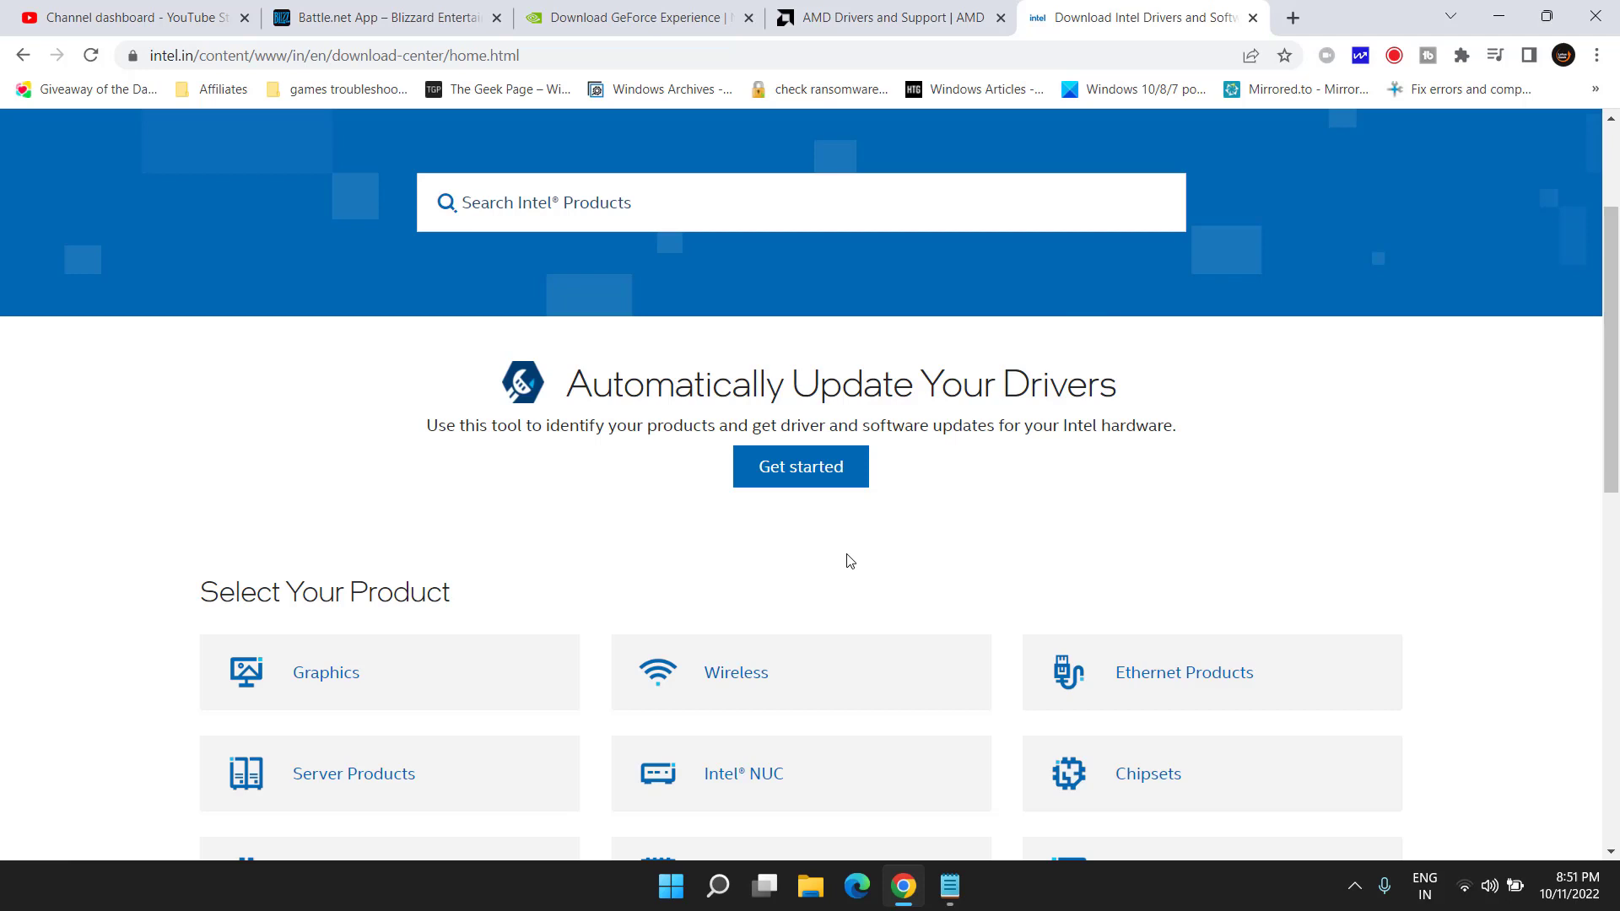
{"action": "mouse_move", "coordinate": [861, 609]}
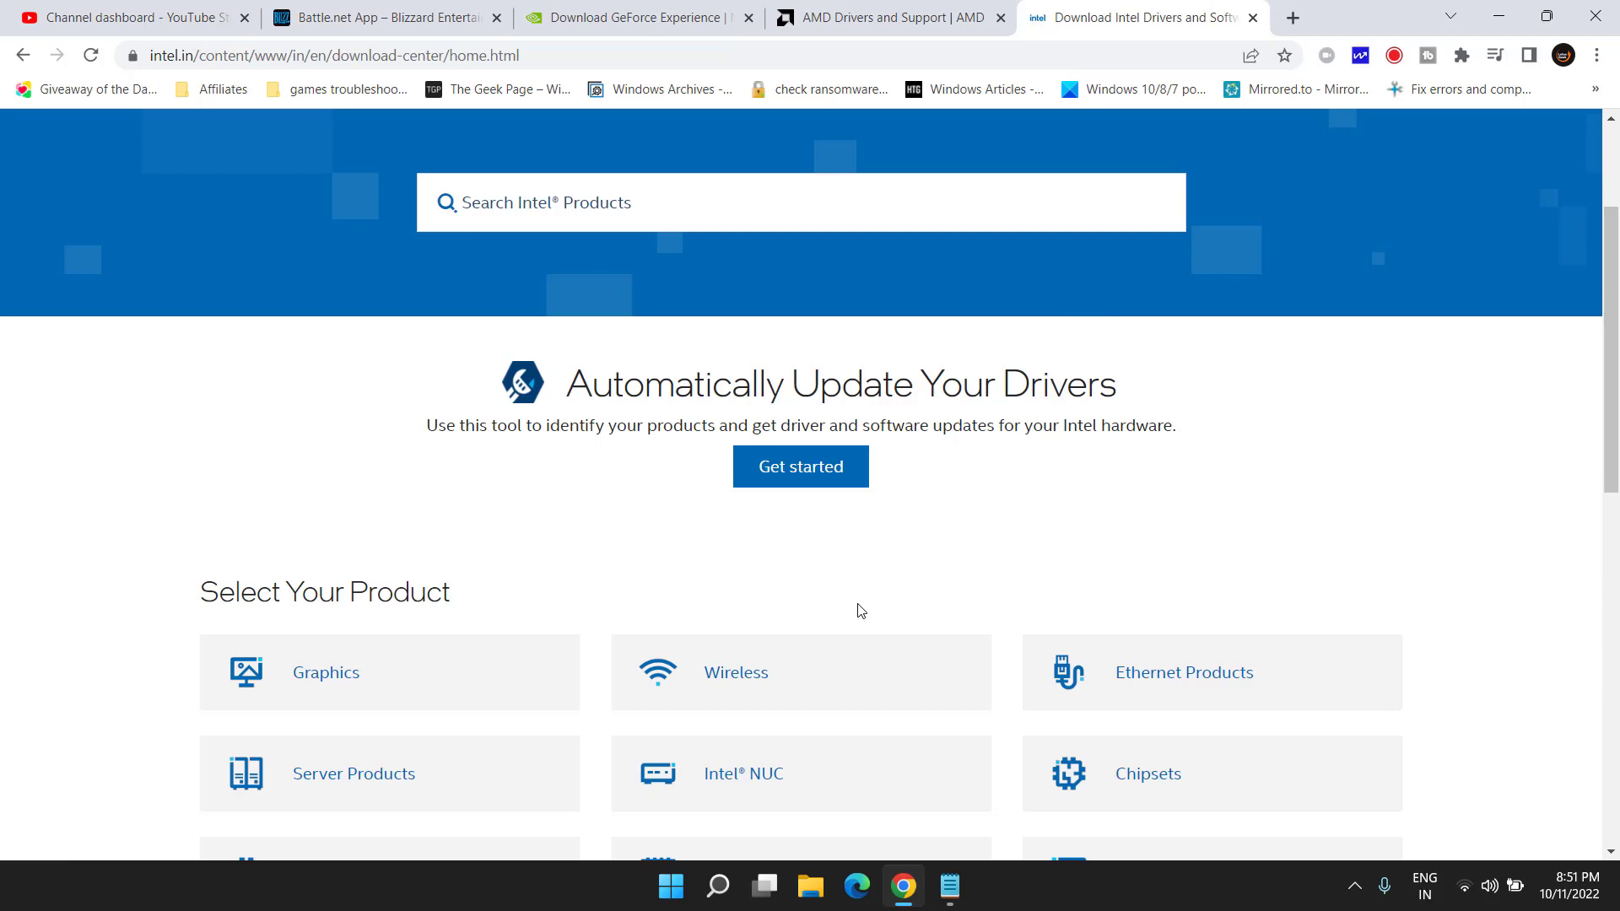
{"action": "left_click", "coordinate": [888, 17]}
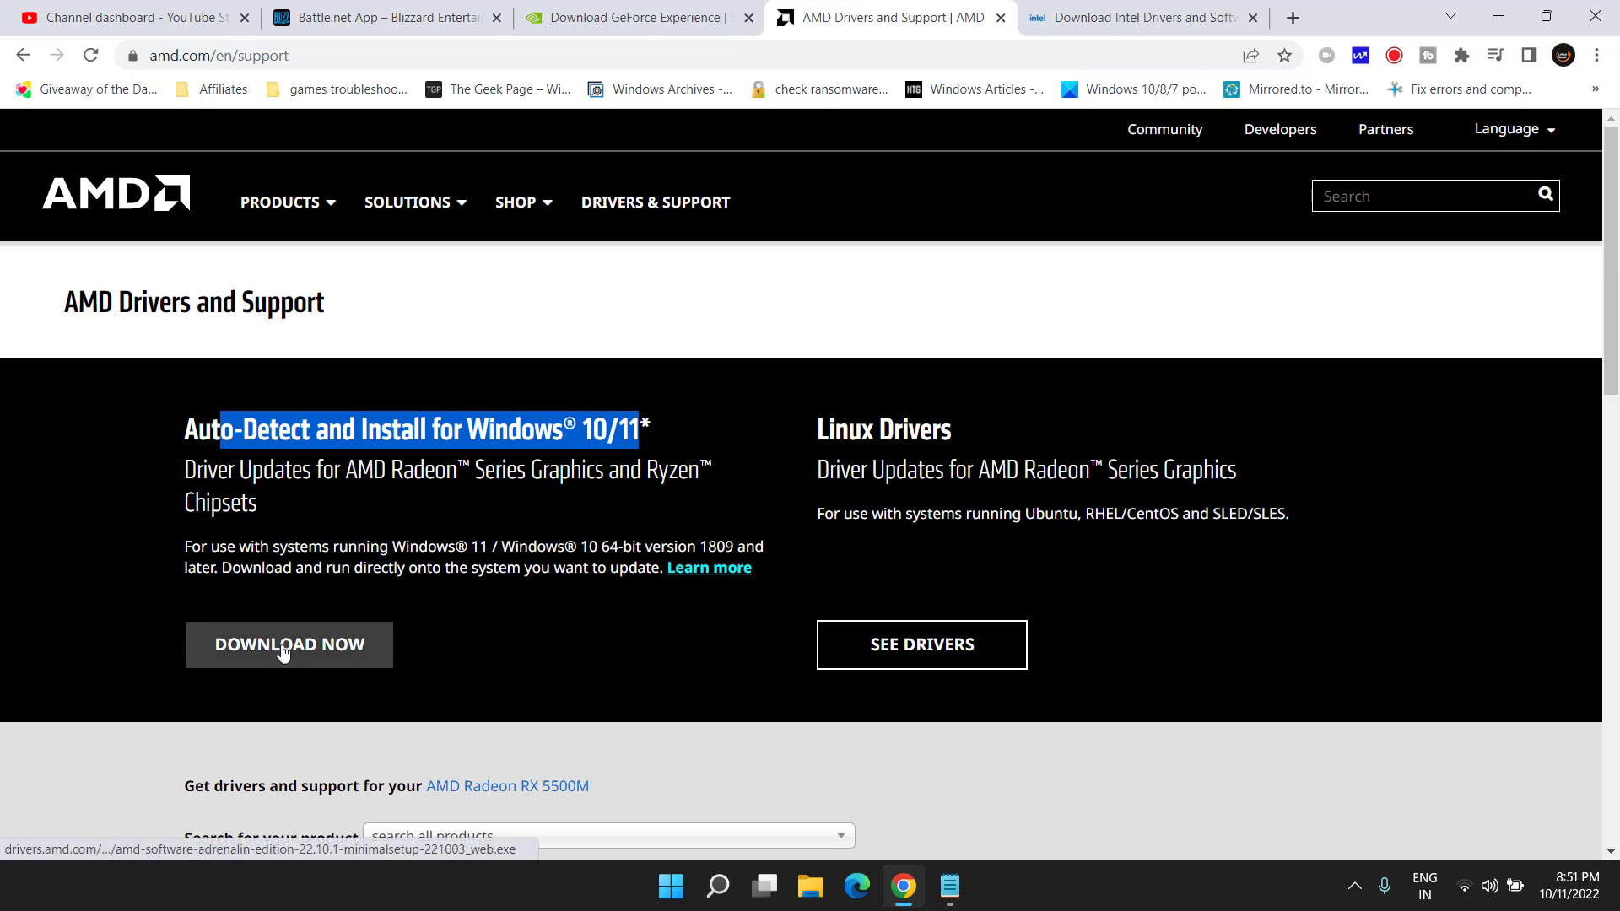
Download the AMD auto-detect Adrenalin installer, run it and start the Radeon RX 5500M setup
{"action": "left_click", "coordinate": [288, 643]}
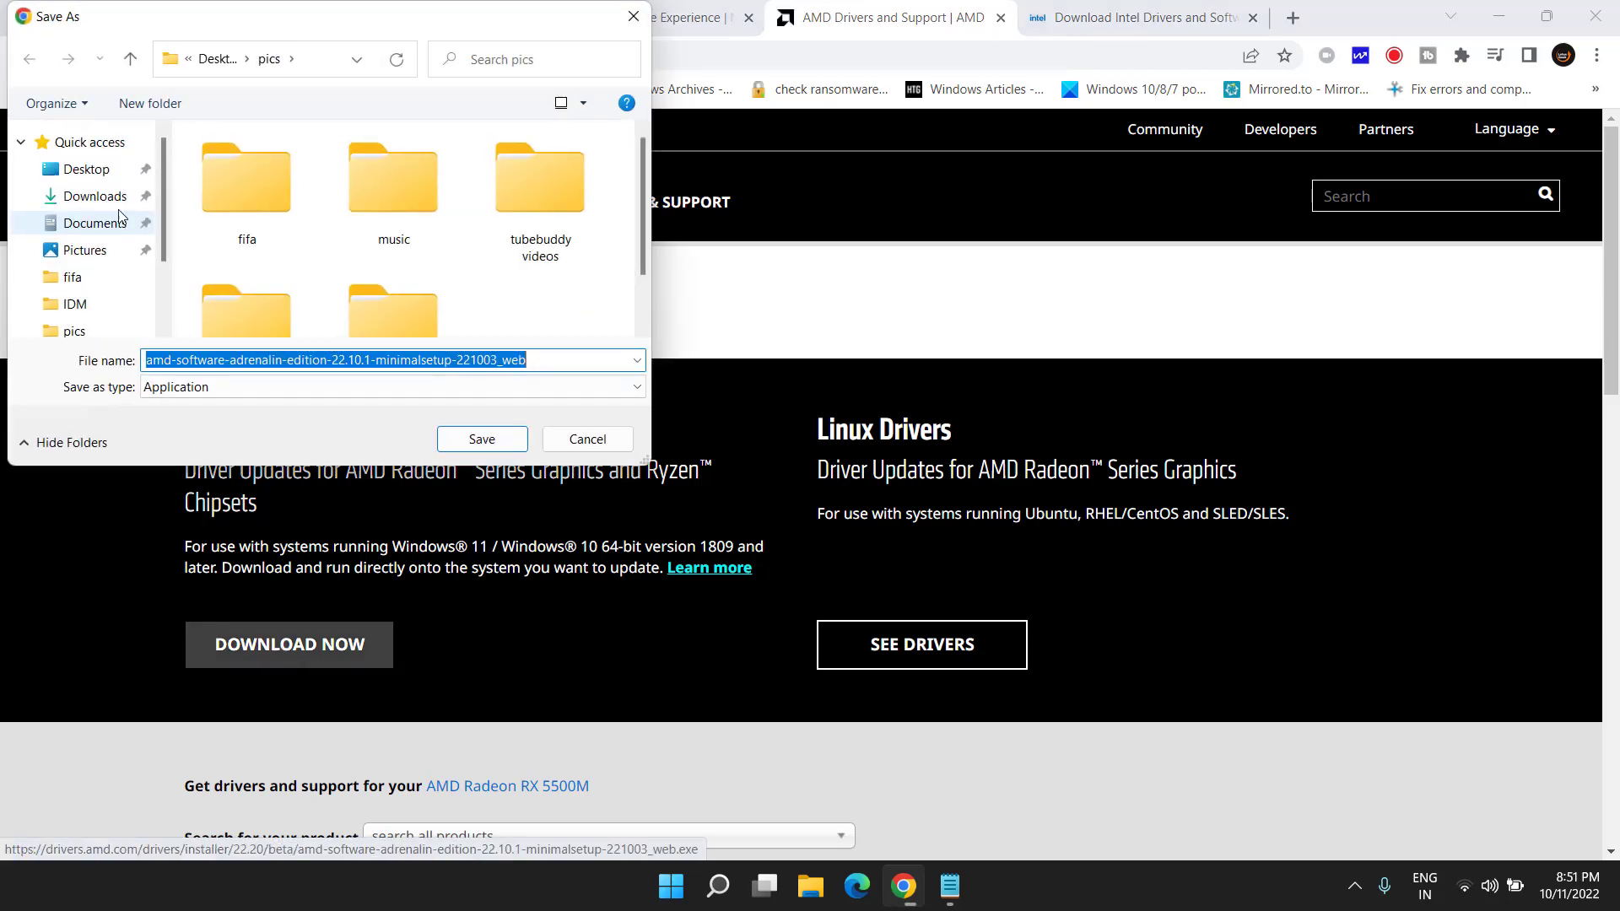
{"action": "left_click", "coordinate": [481, 438]}
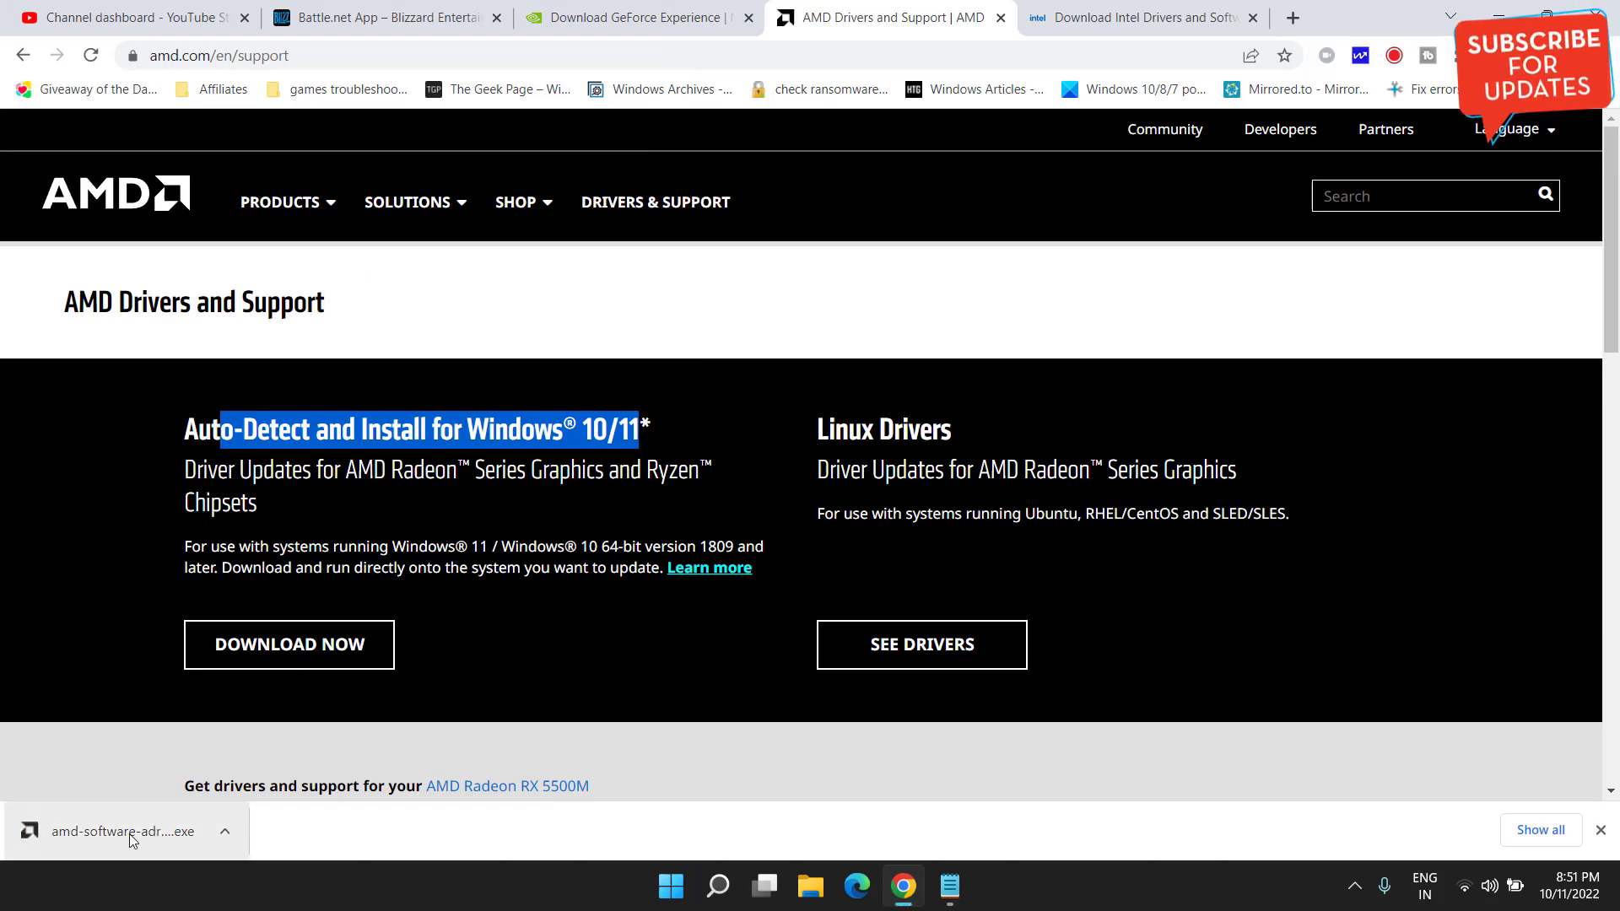
{"action": "left_click", "coordinate": [122, 830]}
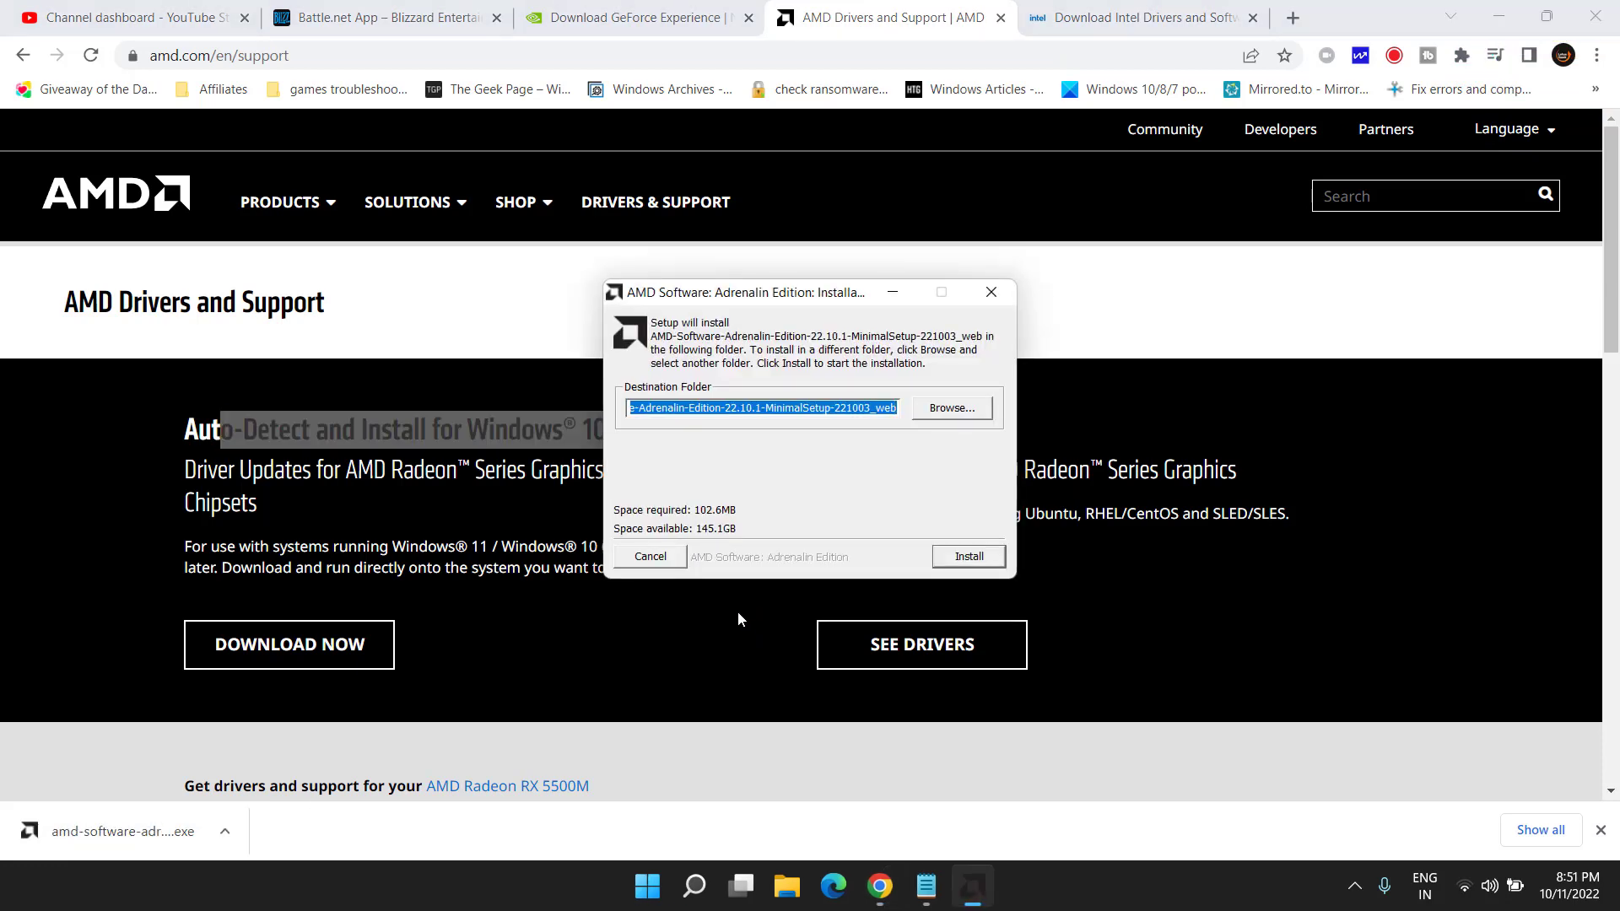
{"action": "left_click", "coordinate": [967, 556]}
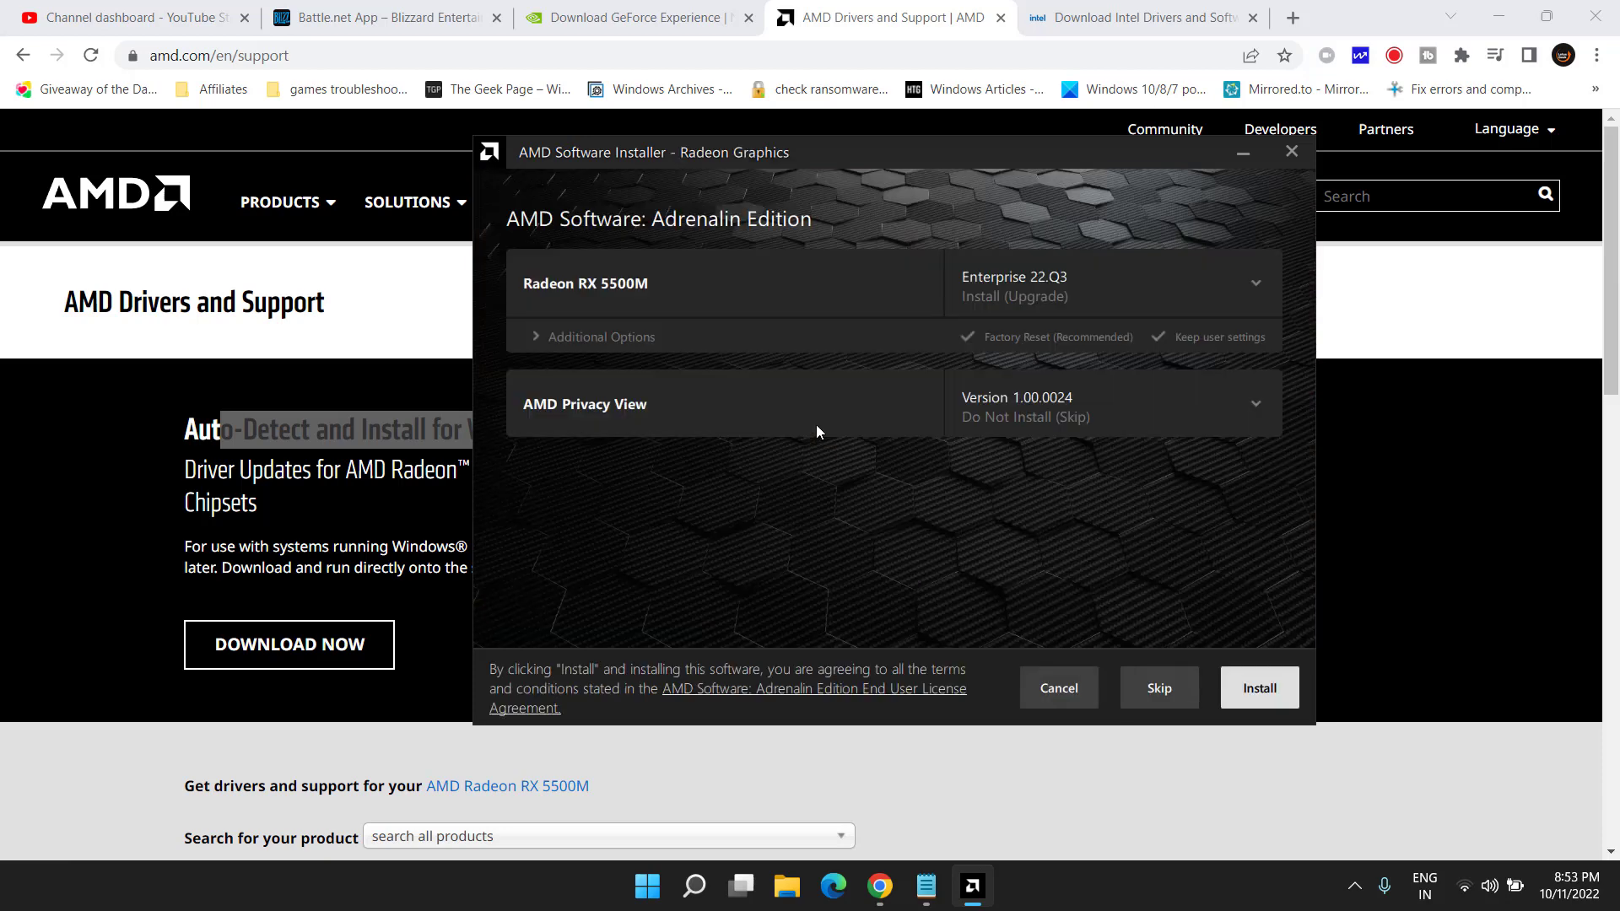
{"action": "mouse_move", "coordinate": [747, 240]}
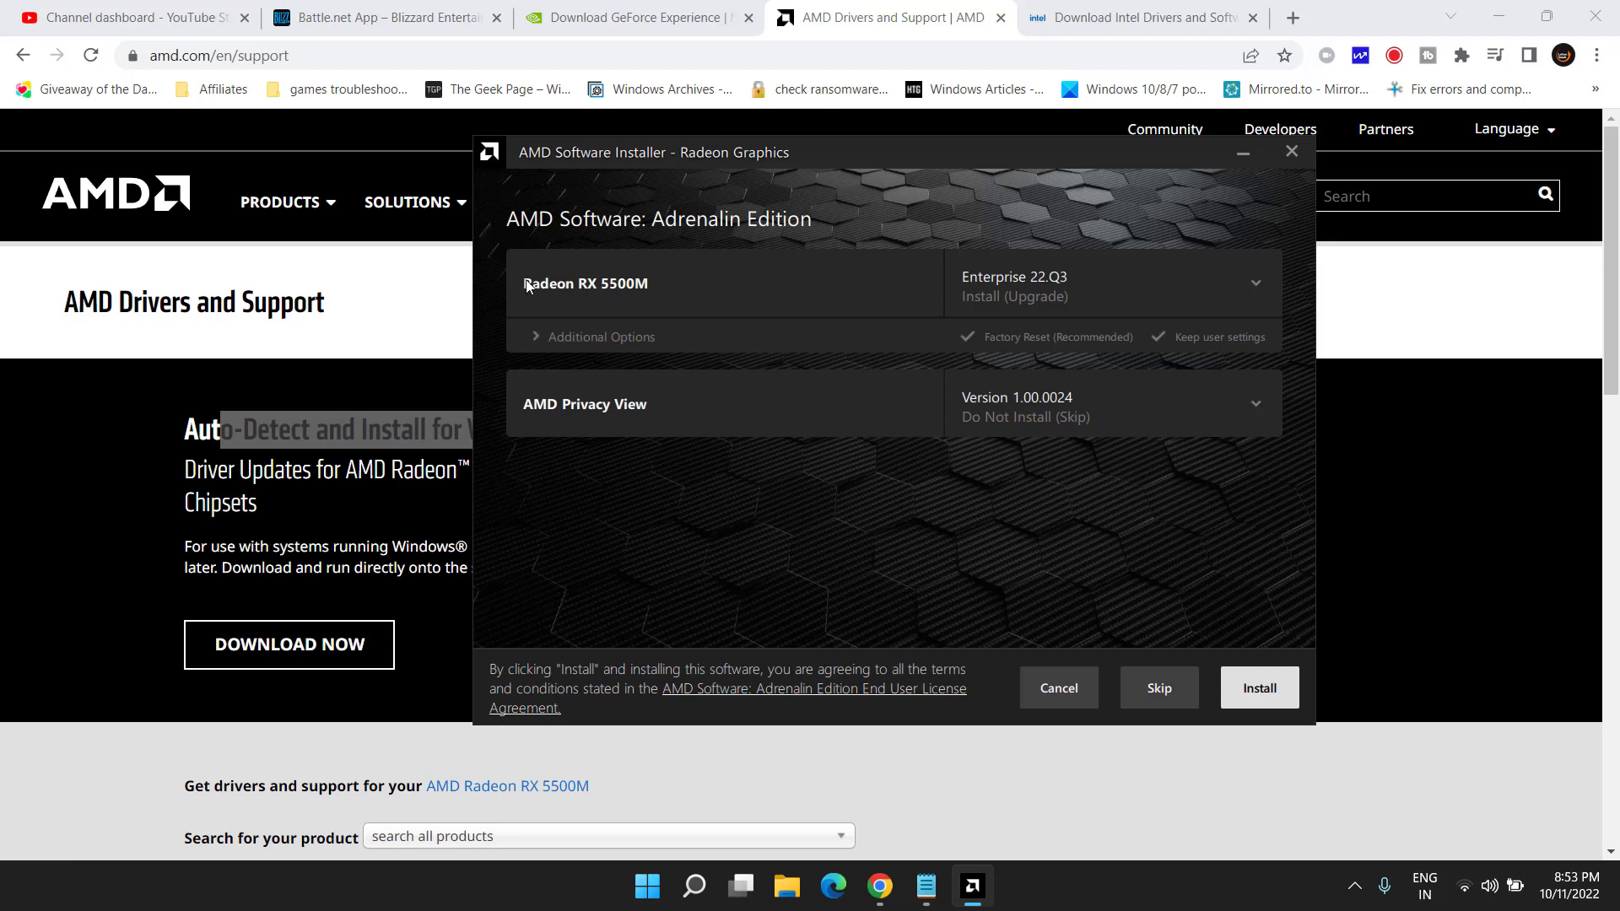
{"action": "mouse_move", "coordinate": [671, 289]}
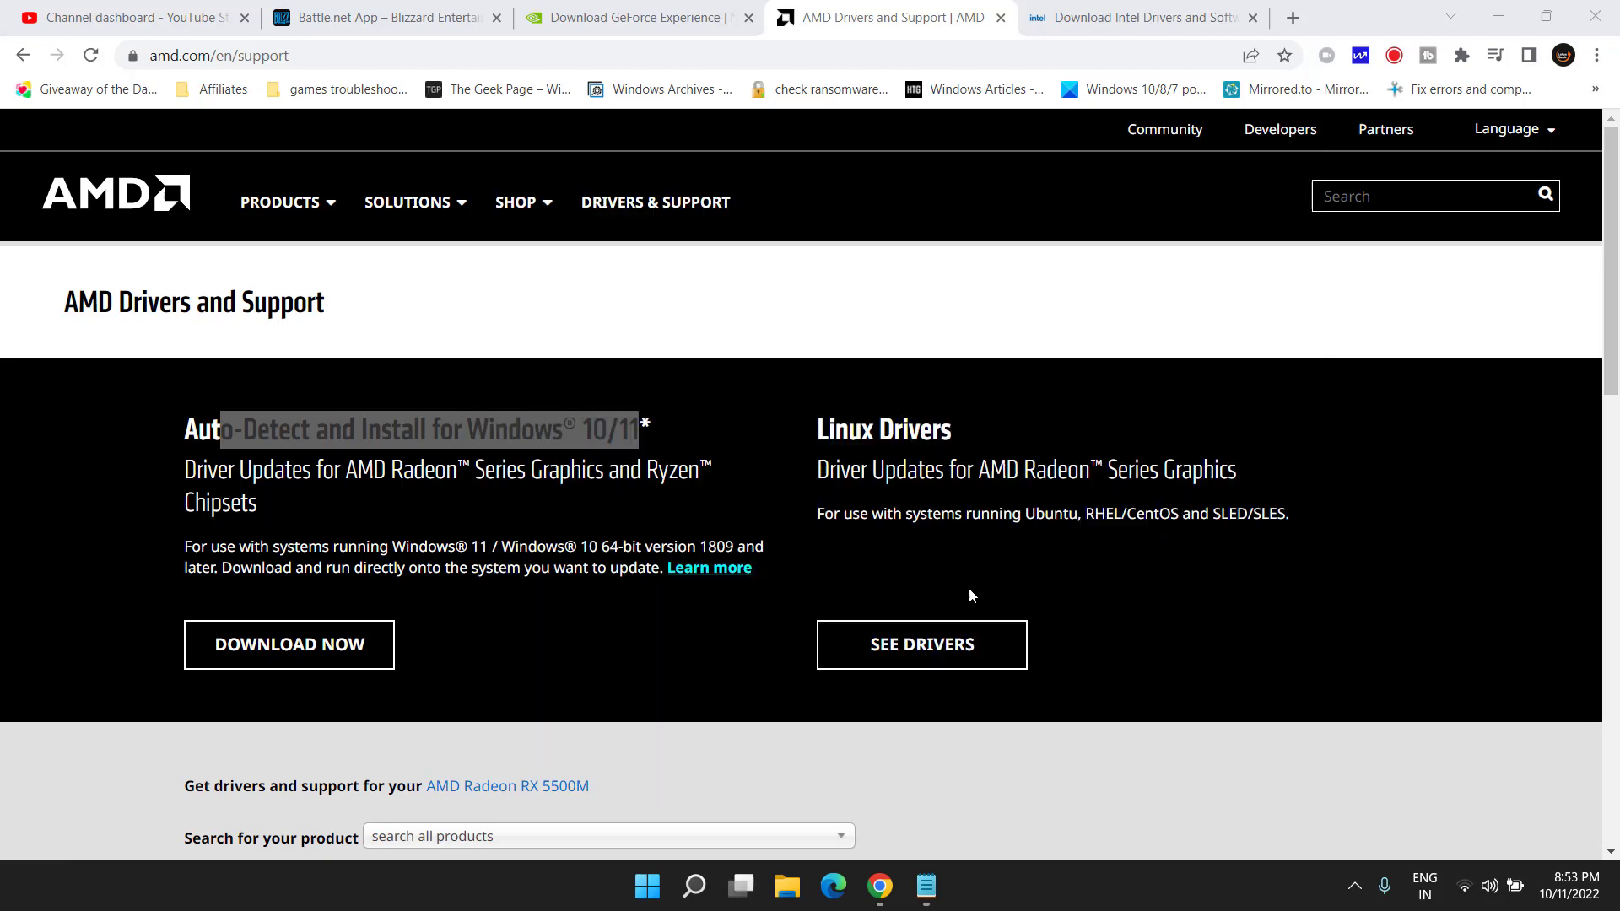
Minimize the browser and launch Command Prompt as administrator from Windows Search
{"action": "left_click", "coordinate": [289, 644]}
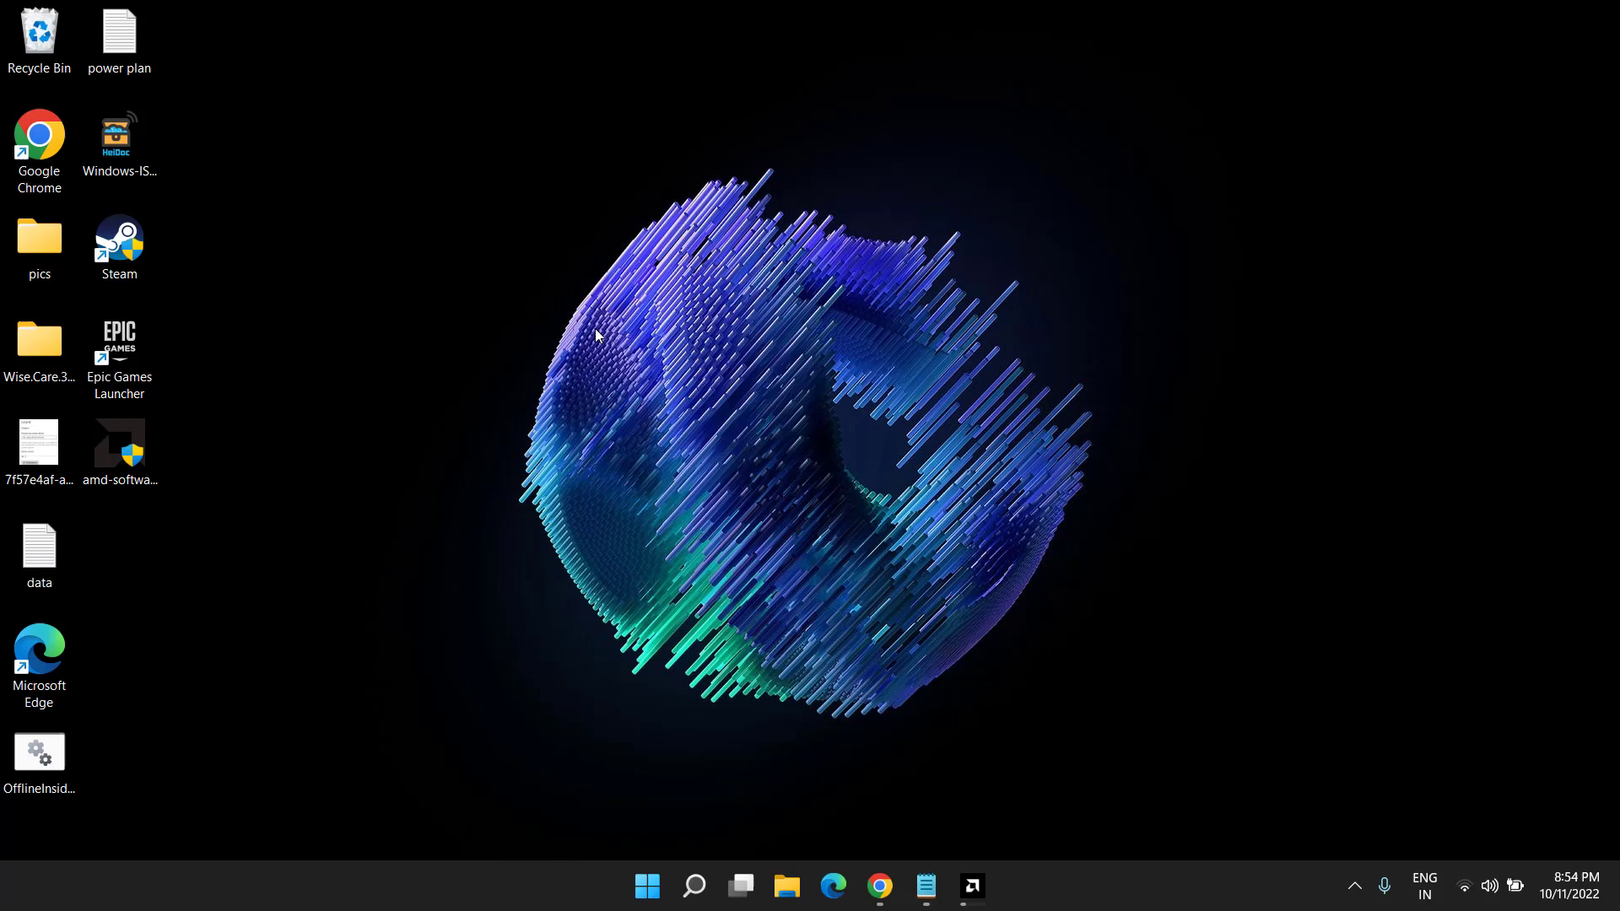
{"action": "type", "text": "cmd"}
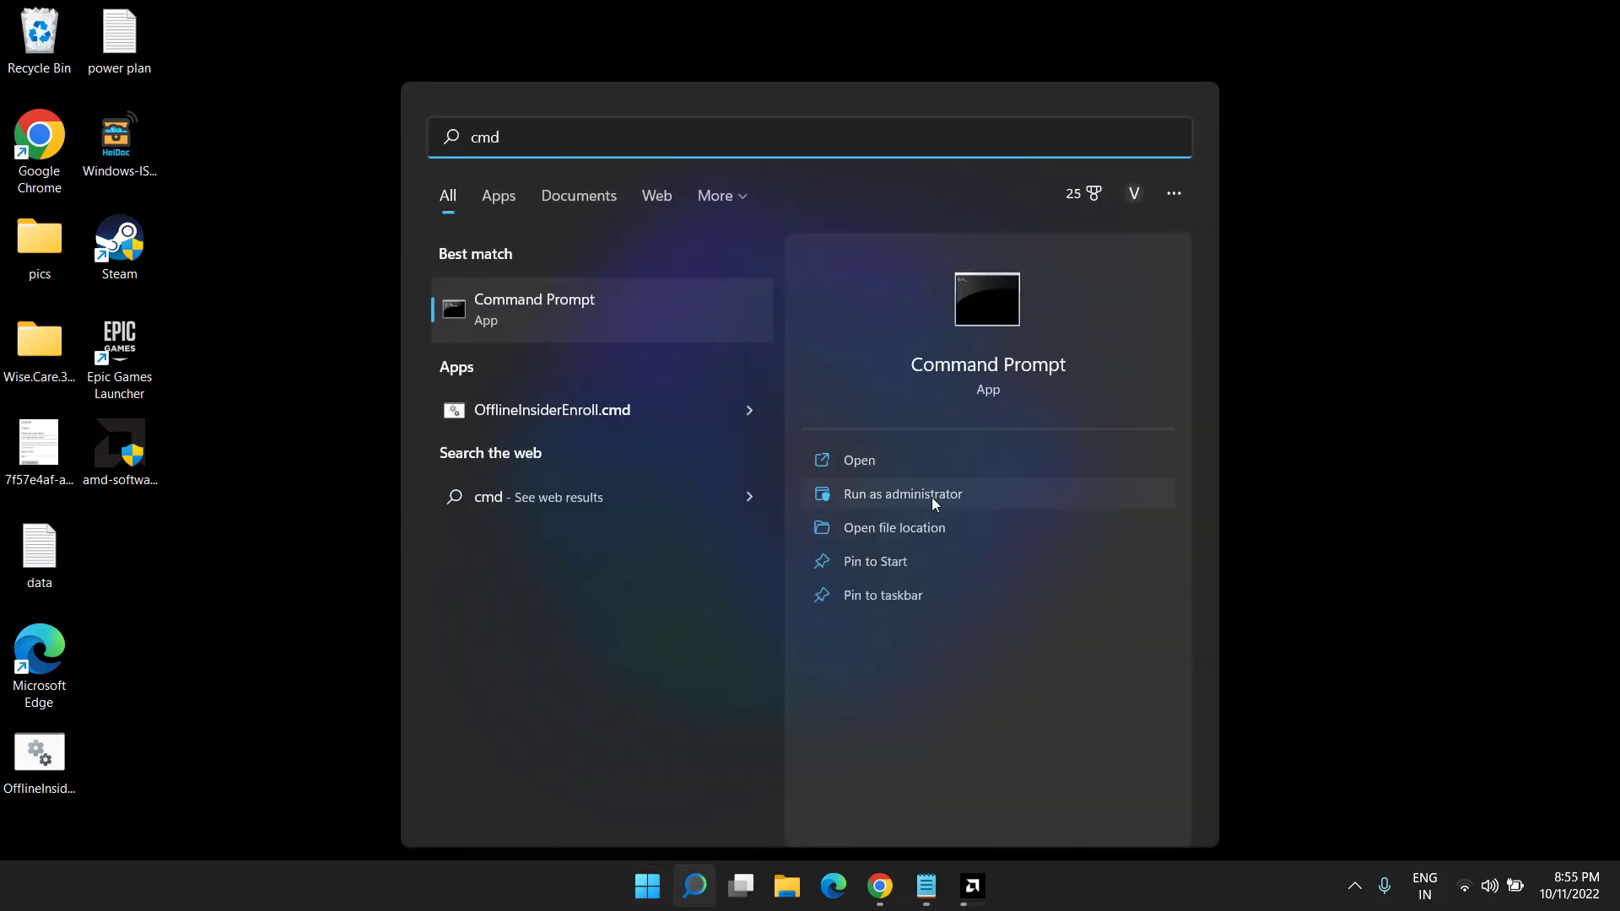
{"action": "left_click", "coordinate": [901, 493]}
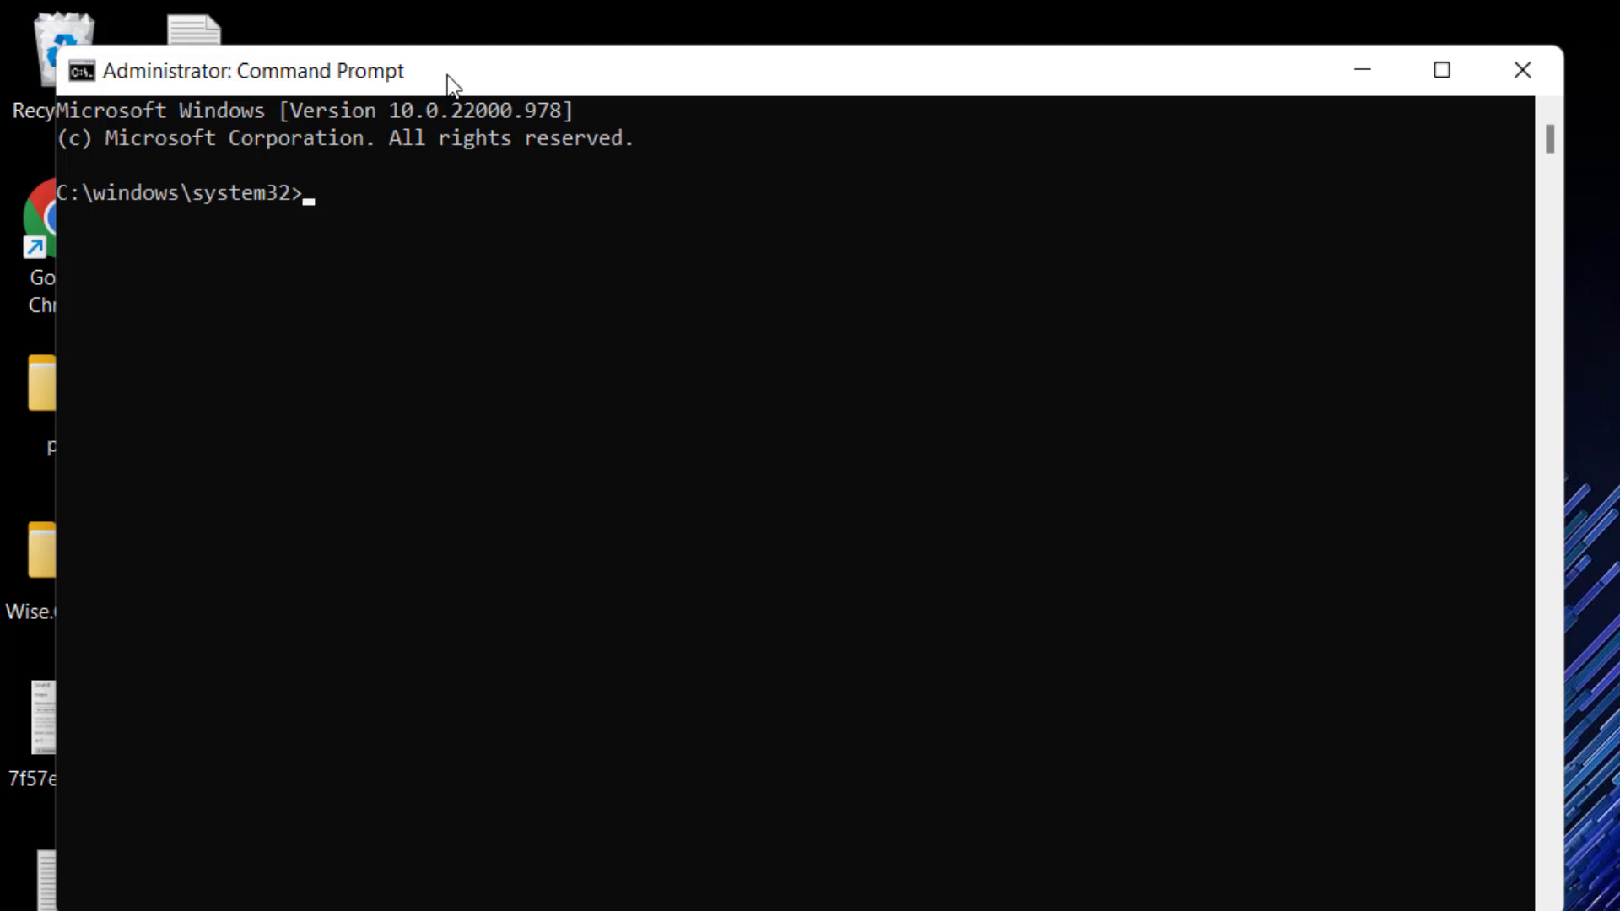
Run sfc /scannow, then launch a second elevated Command Prompt
{"action": "type", "text": "sfc"}
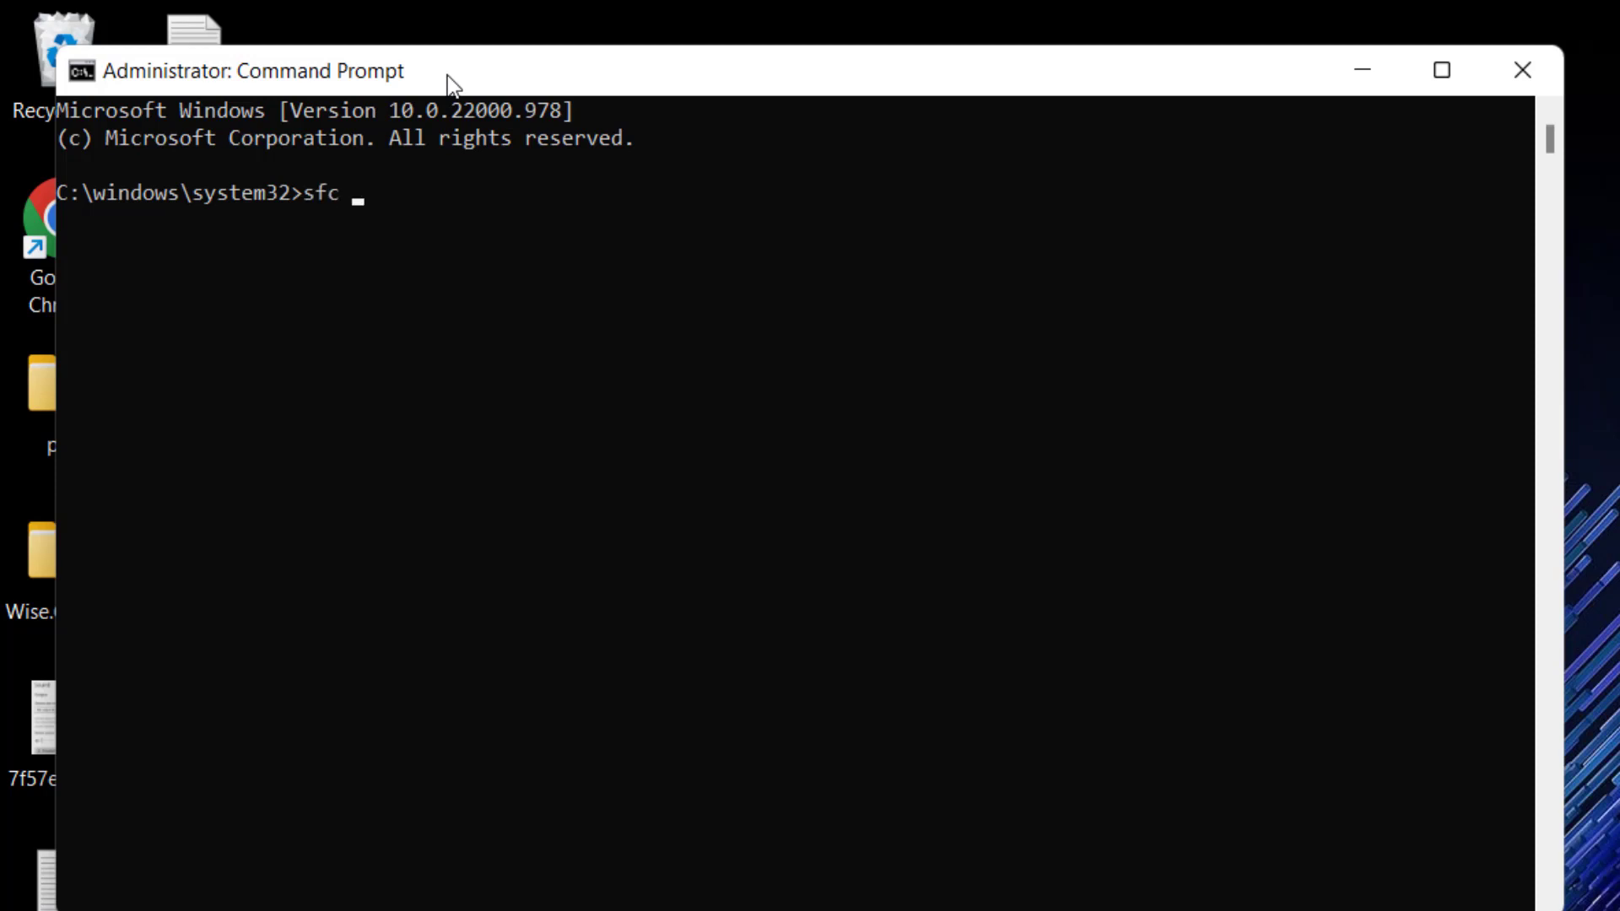
{"action": "type", "text": "/scannow"}
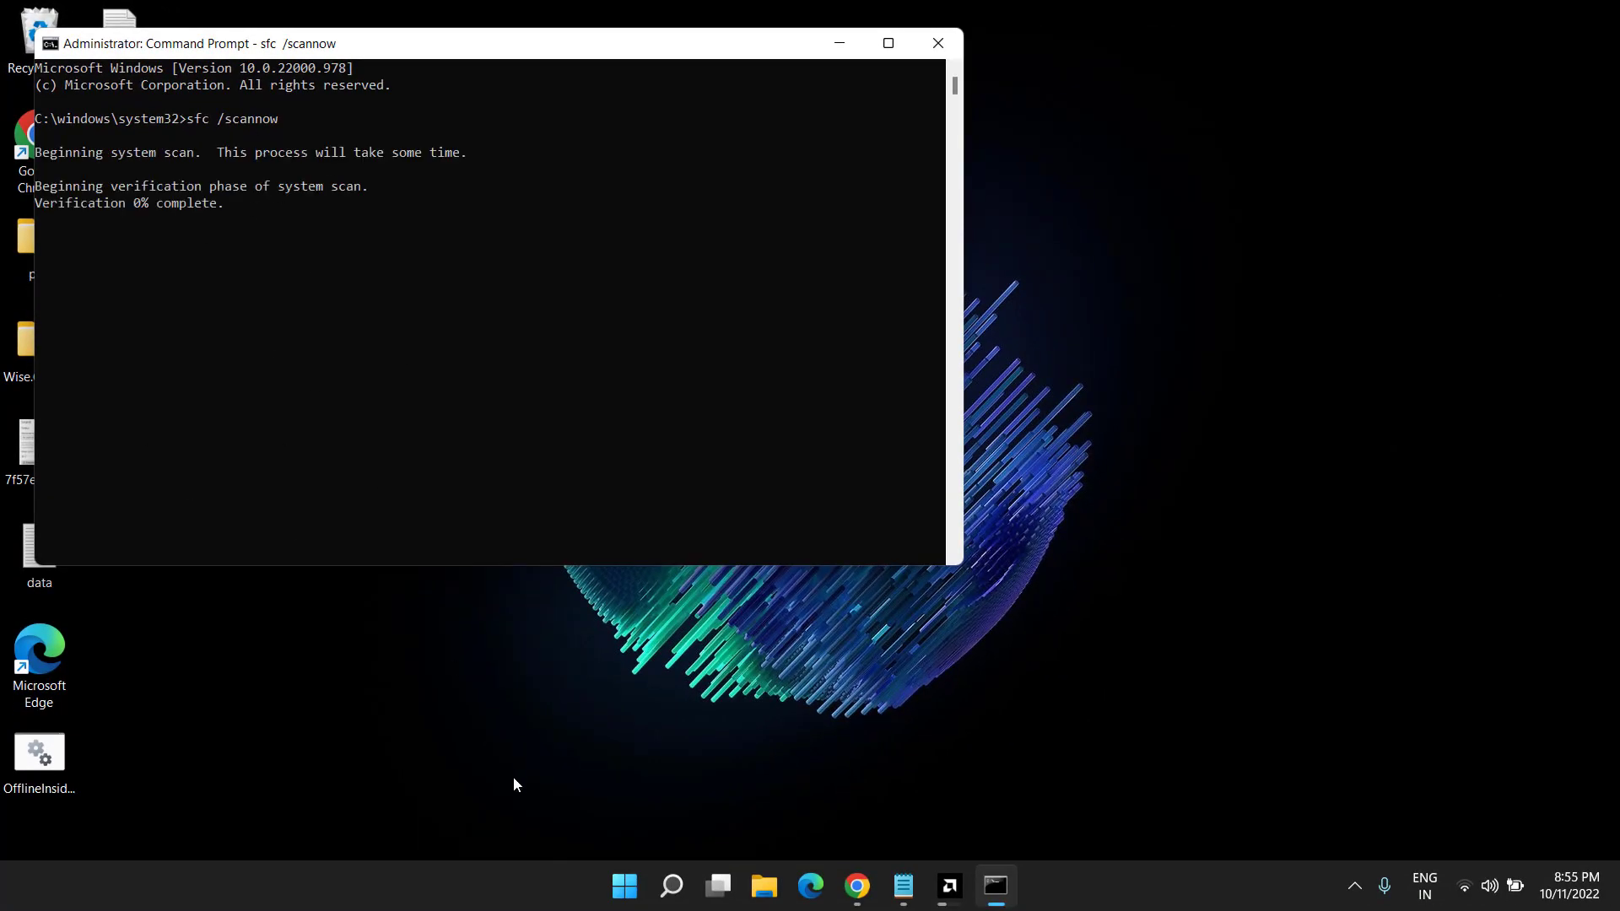
{"action": "left_click", "coordinate": [622, 885]}
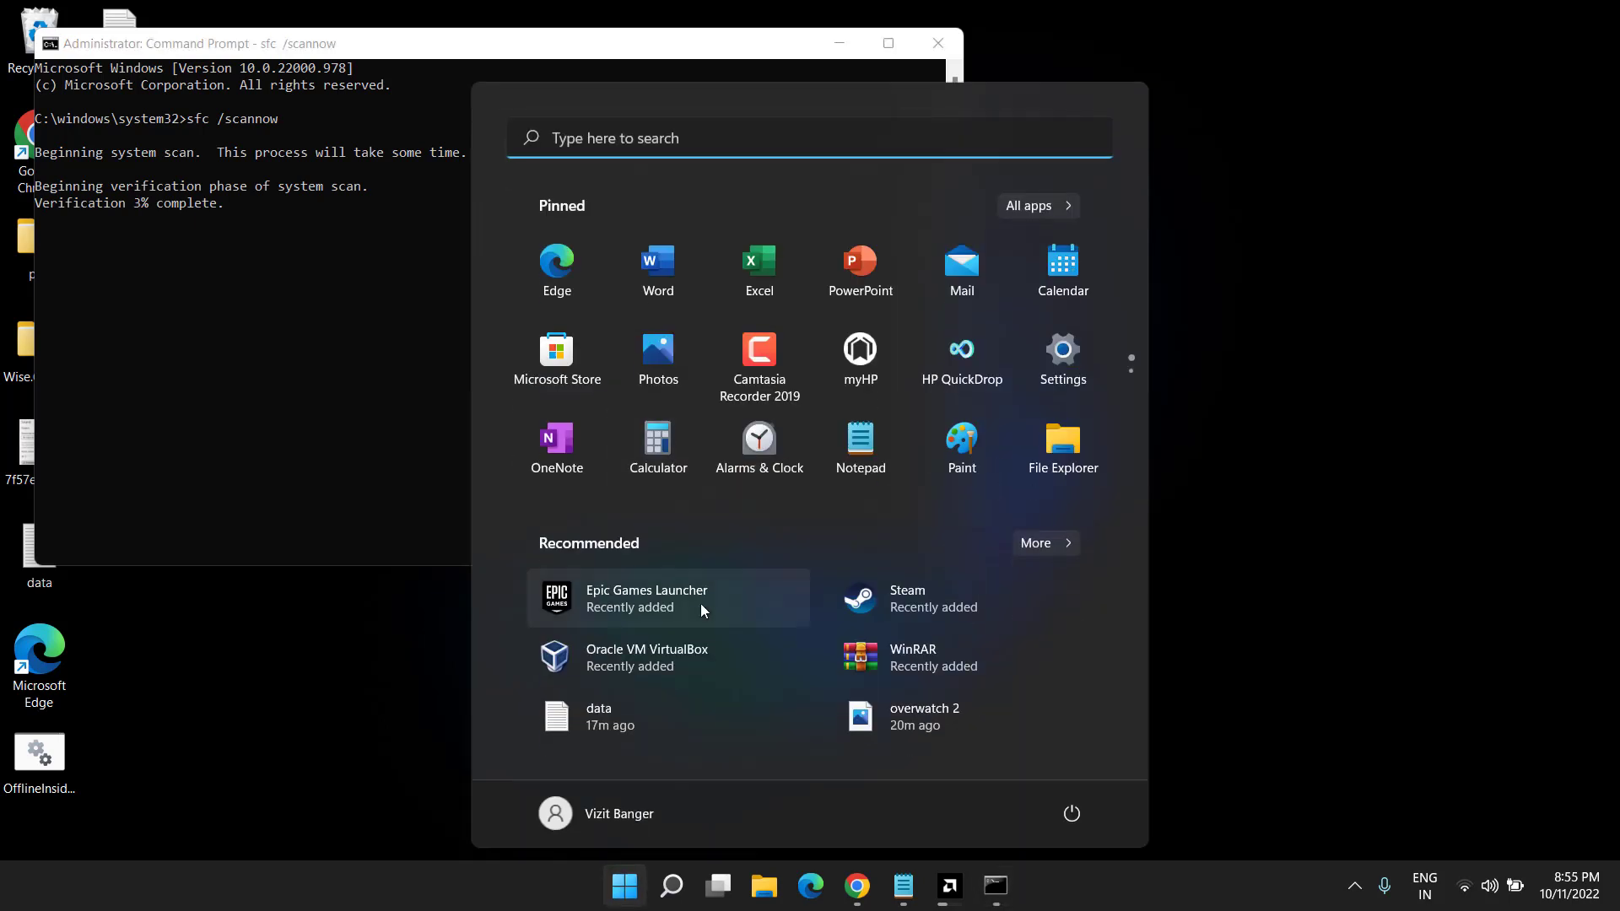
{"action": "type", "text": "cmd"}
{"action": "type", "text": "dism"}
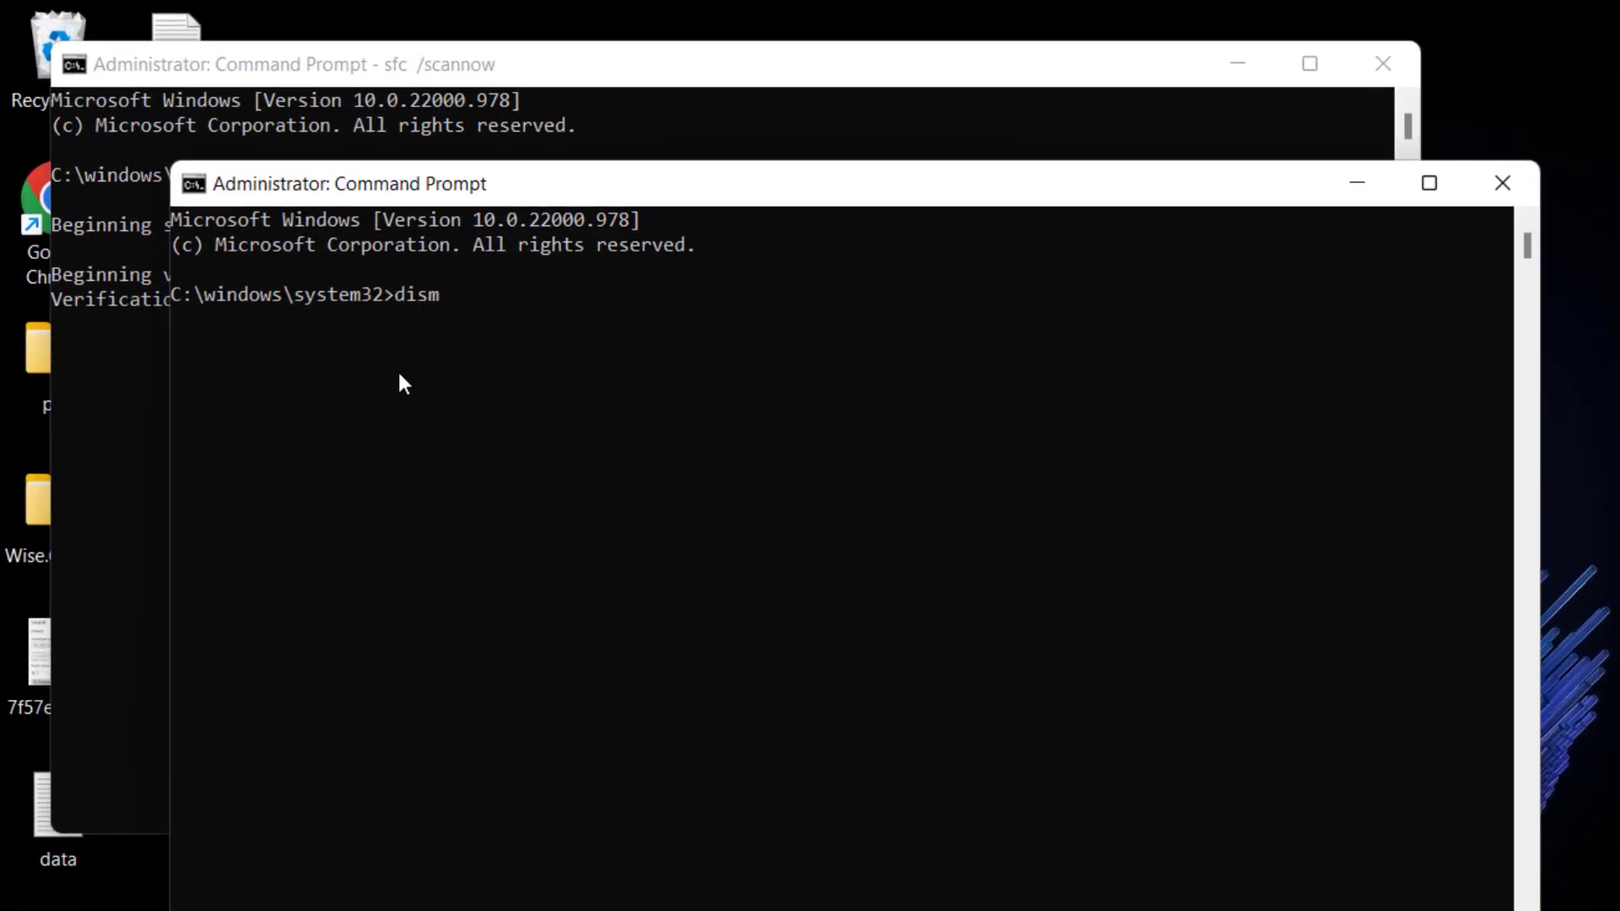
Run dism /online /cleanup-image /restorehealth in the second Command Prompt
{"action": "type", "text": "/online /"}
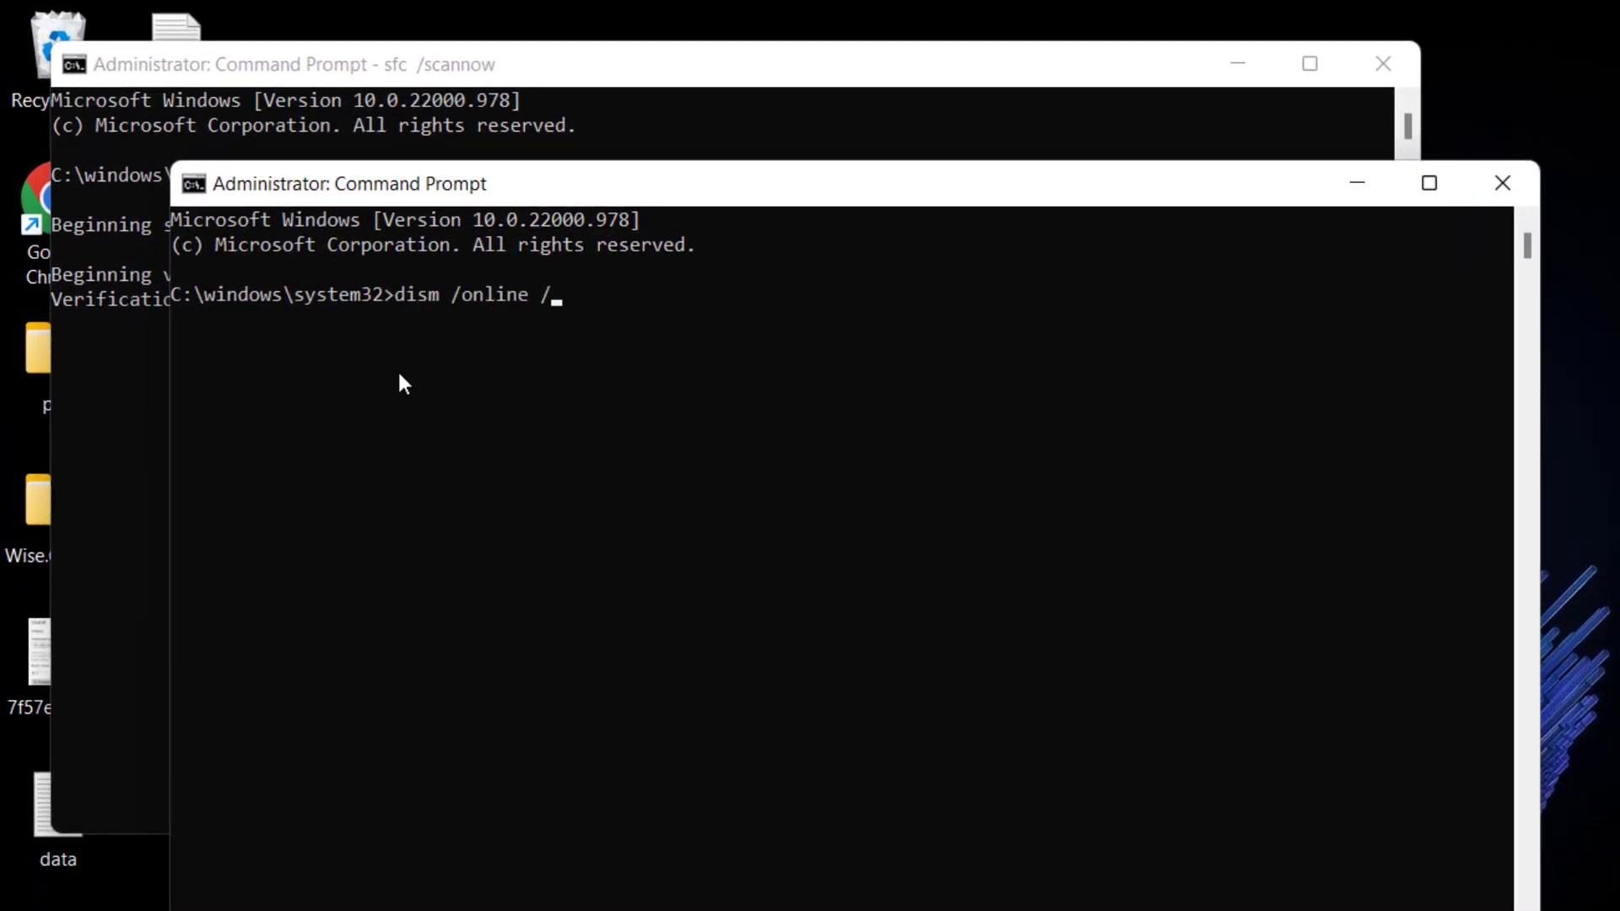
{"action": "type", "text": "cleaup-image /"}
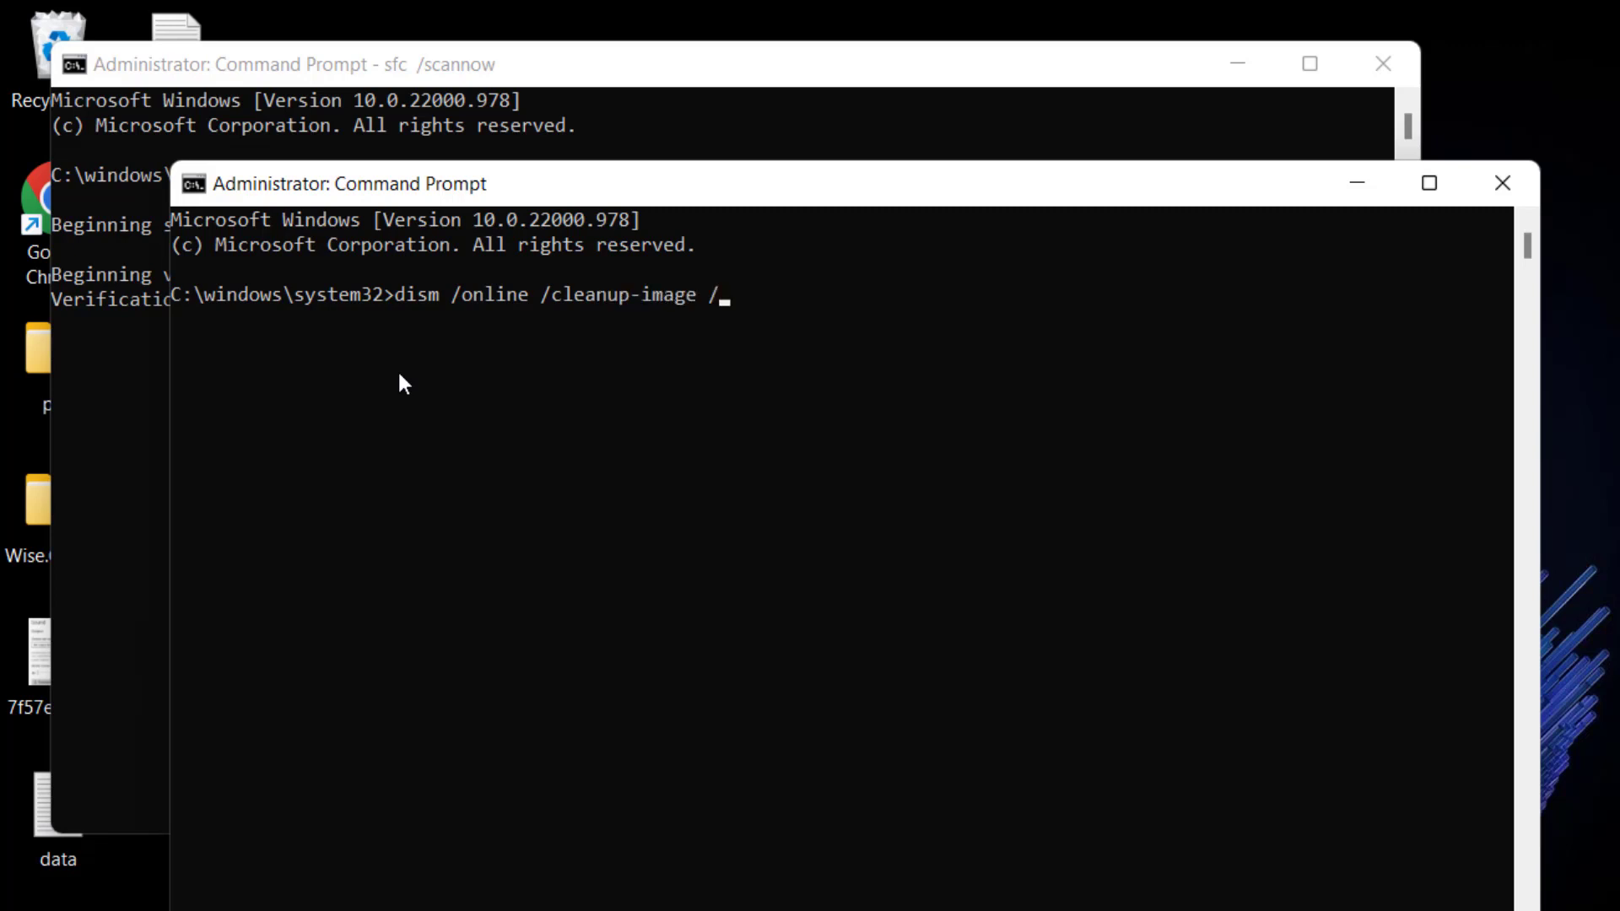
{"action": "type", "text": "restorehealth"}
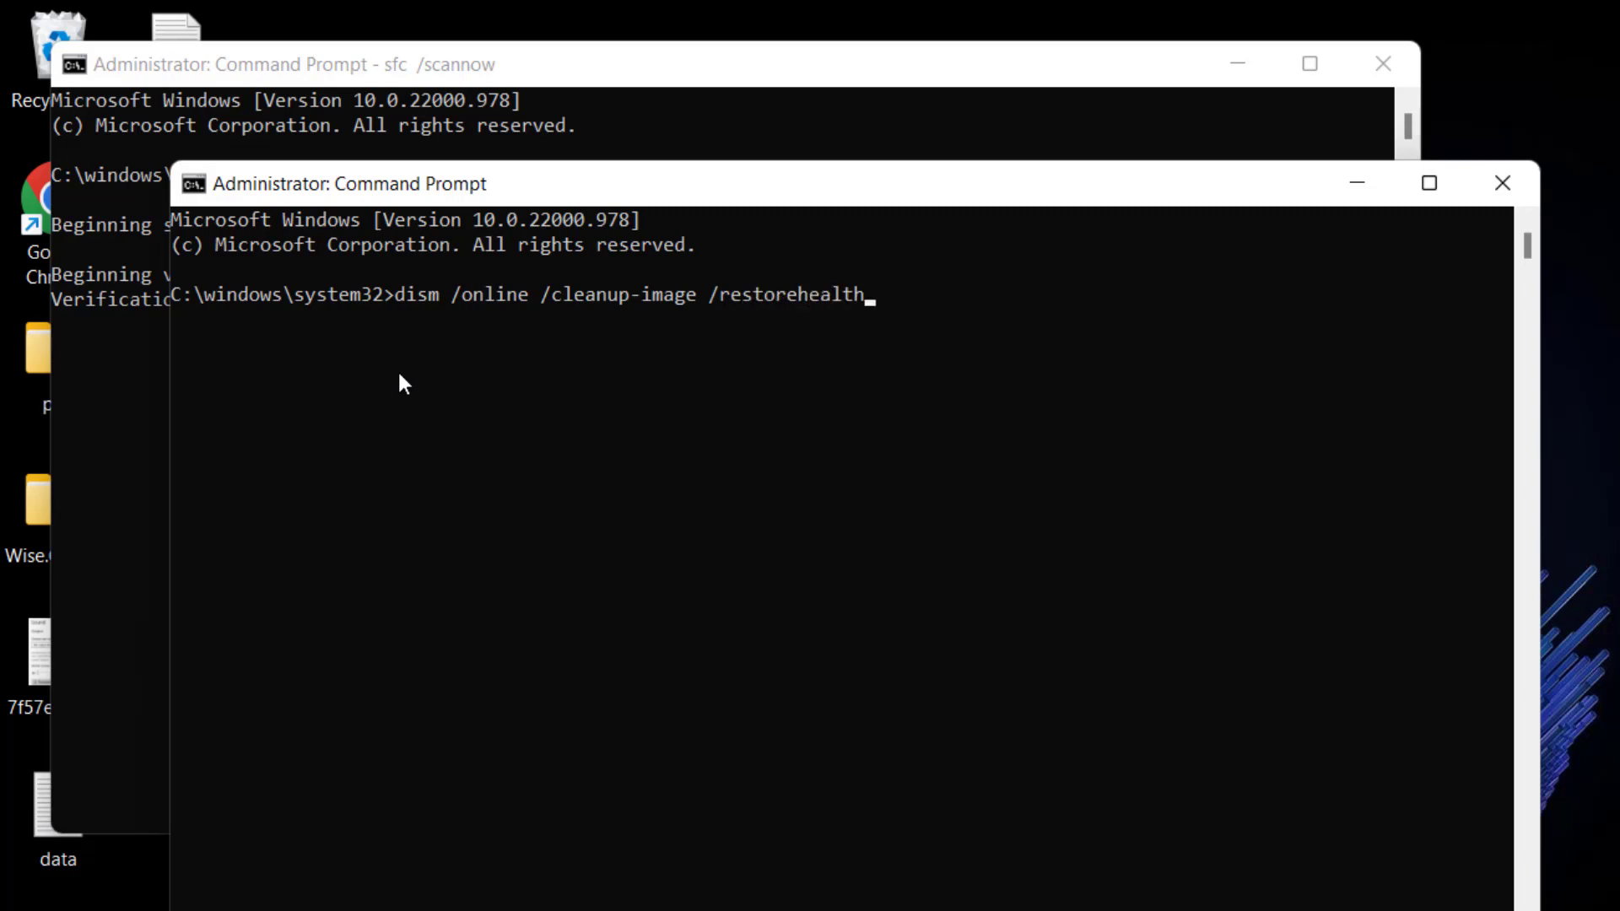
{"action": "key", "text": "enter"}
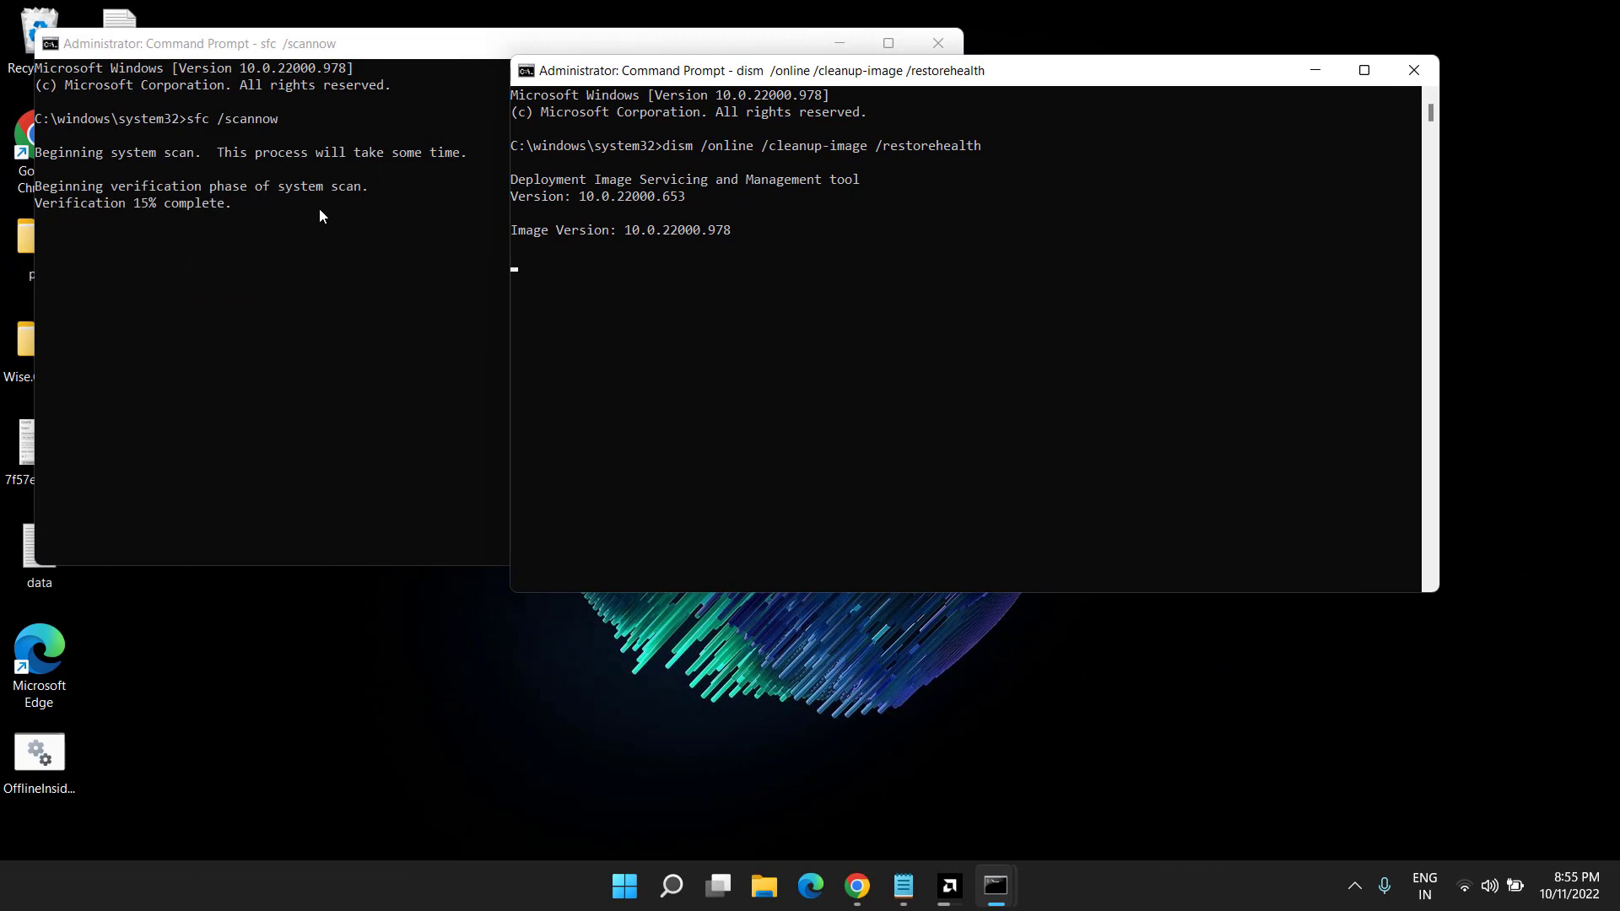
{"action": "mouse_move", "coordinate": [328, 264]}
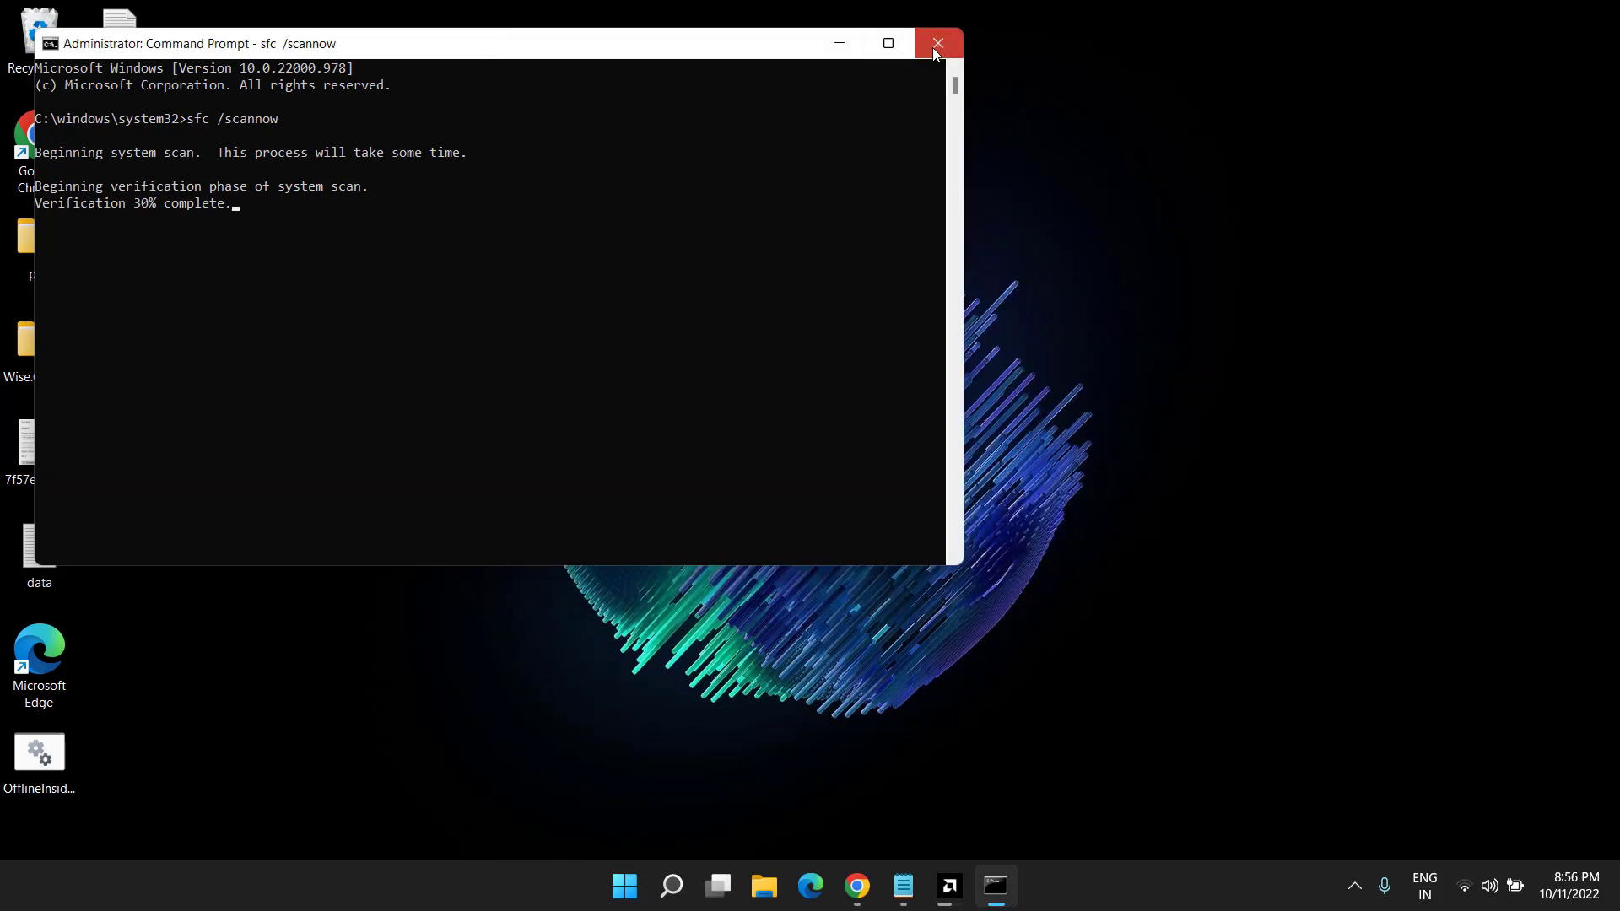
Close the scan window and reveal an app's Uninstall option in Settings > Apps & features
{"action": "left_click", "coordinate": [936, 43]}
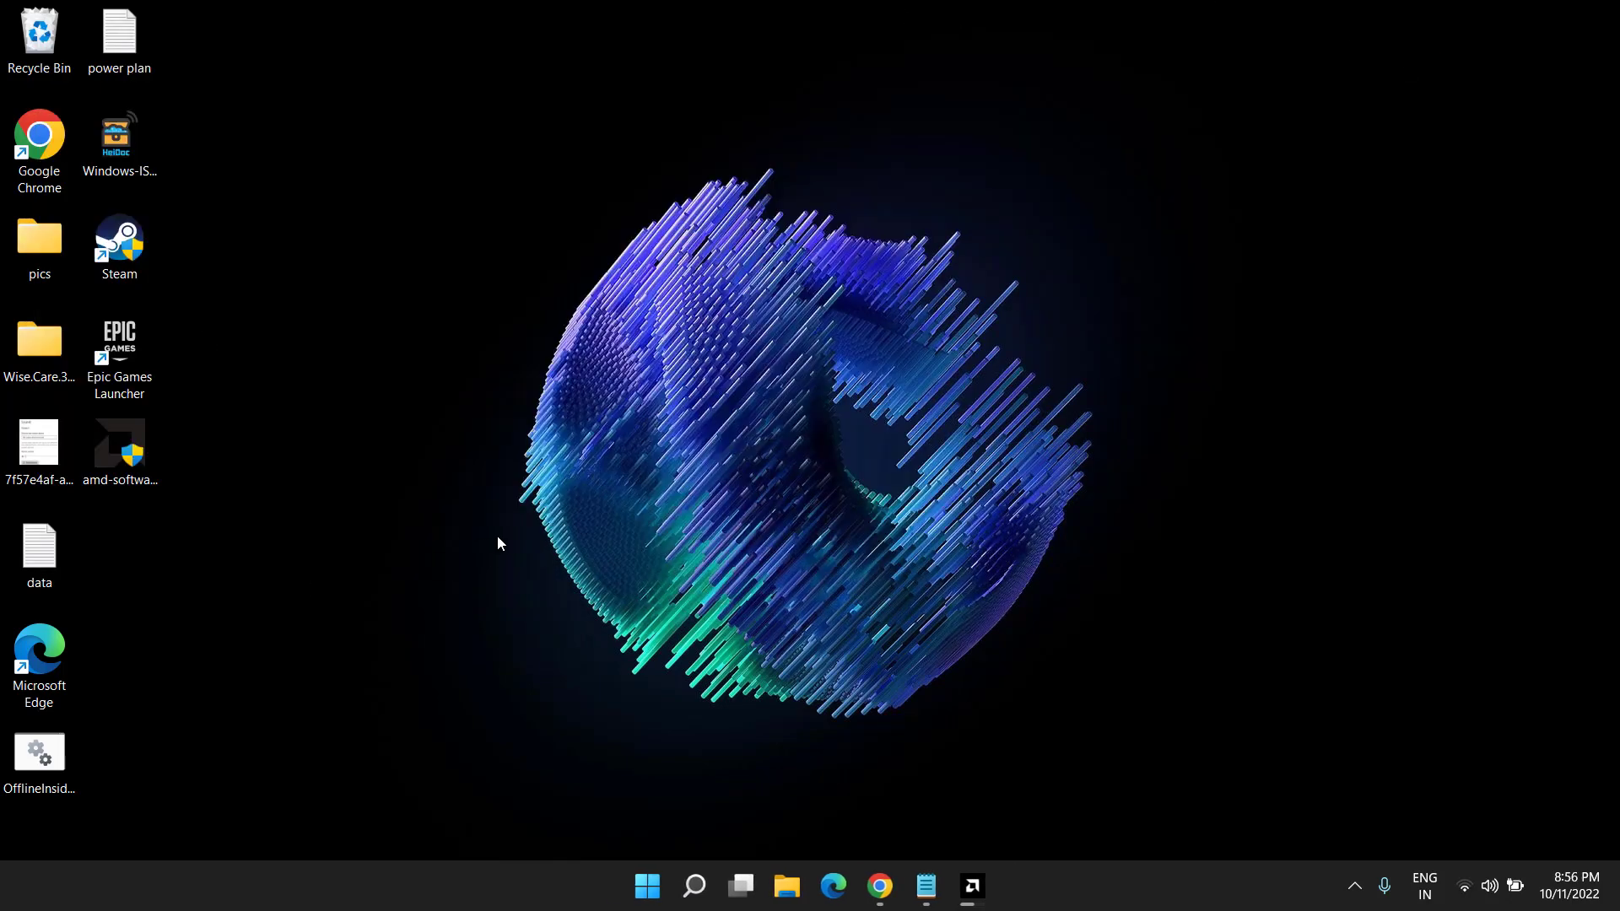
{"action": "mouse_move", "coordinate": [670, 549]}
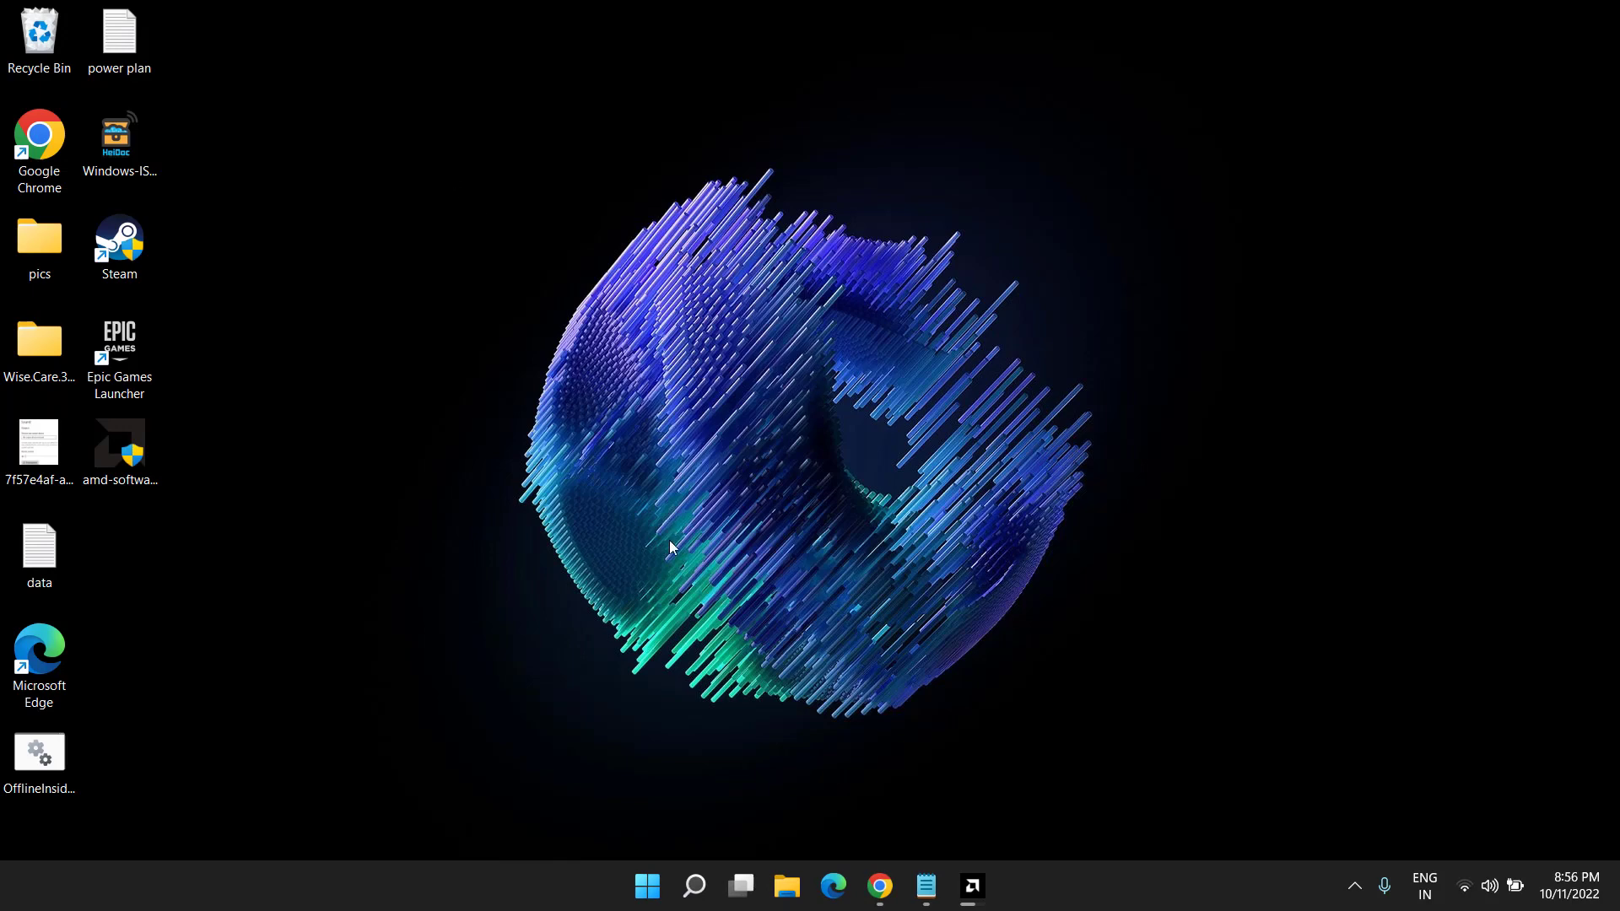
{"action": "mouse_move", "coordinate": [827, 631]}
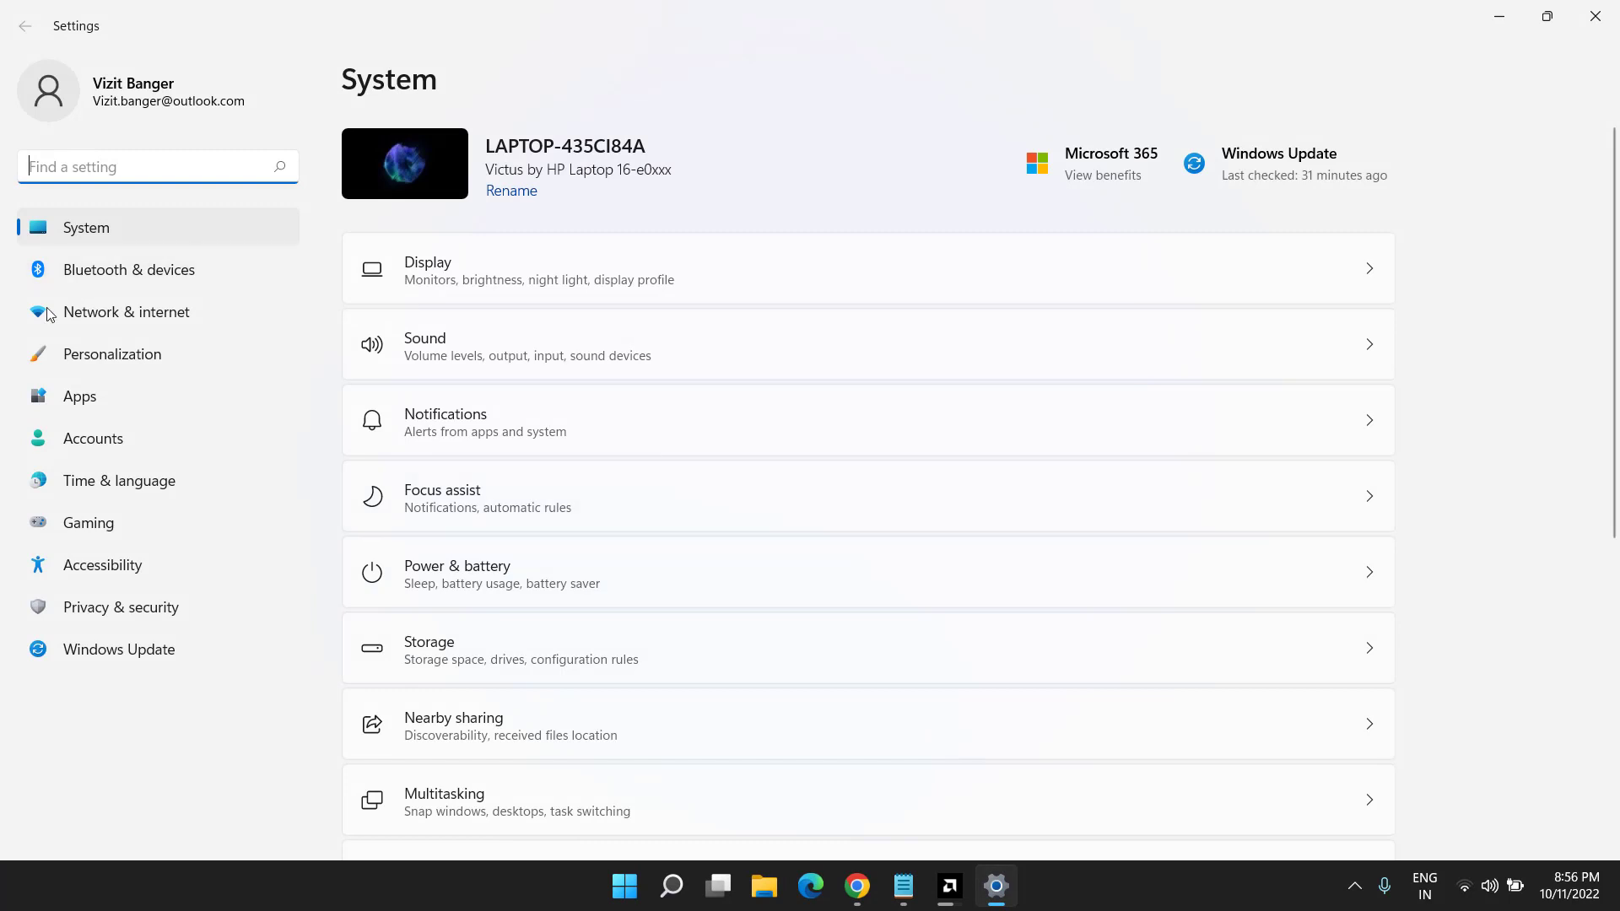
{"action": "left_click", "coordinate": [80, 395]}
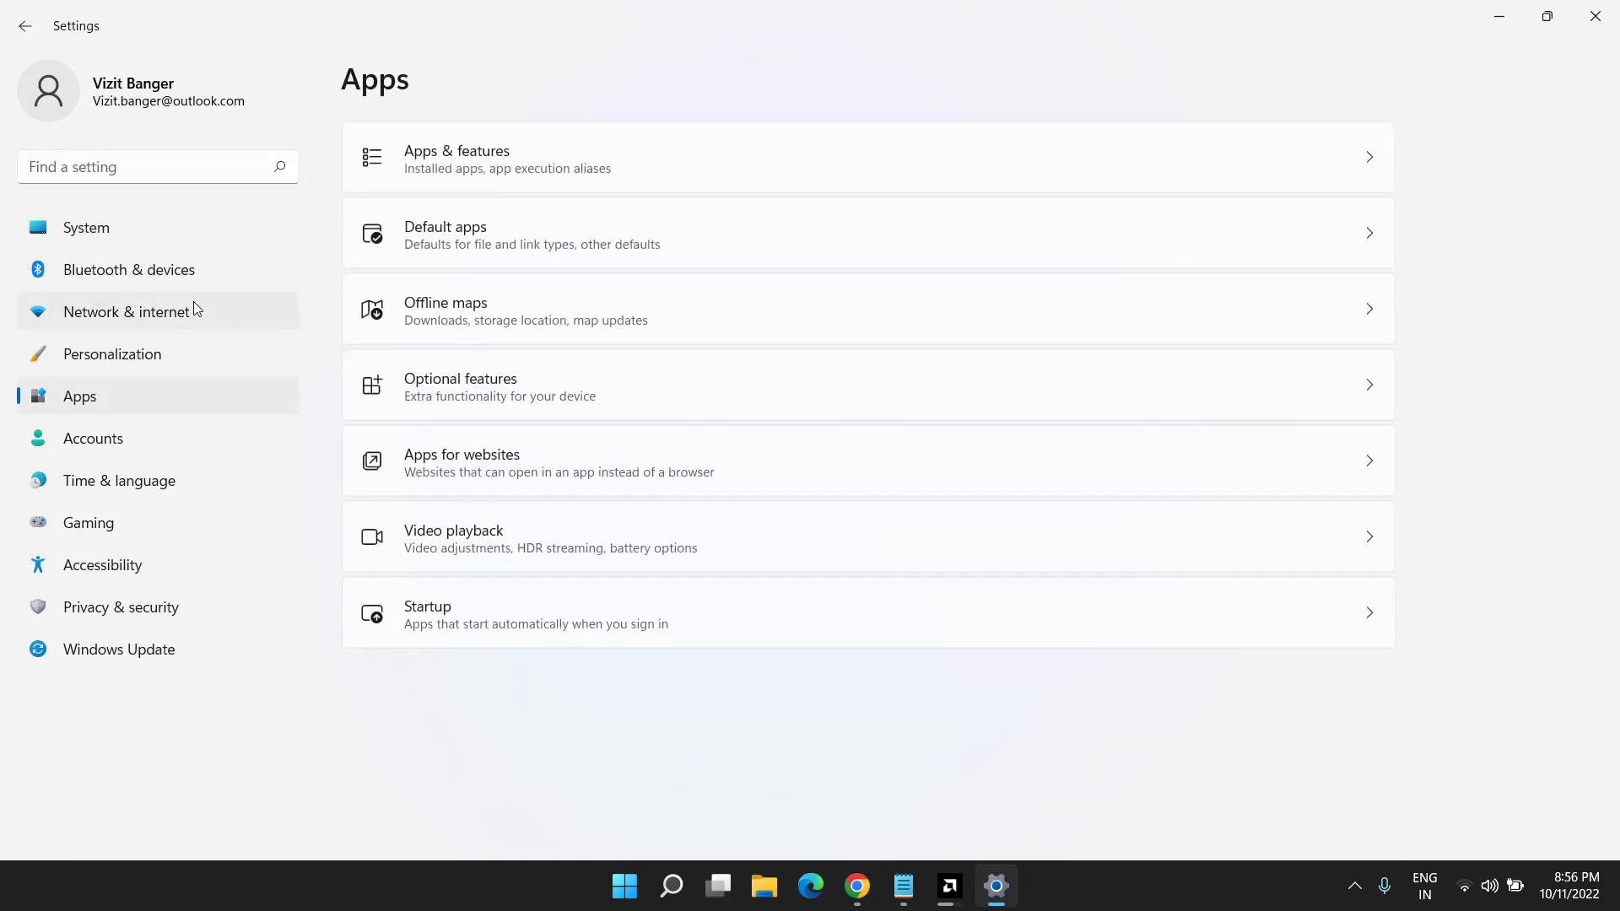
{"action": "mouse_move", "coordinate": [751, 172]}
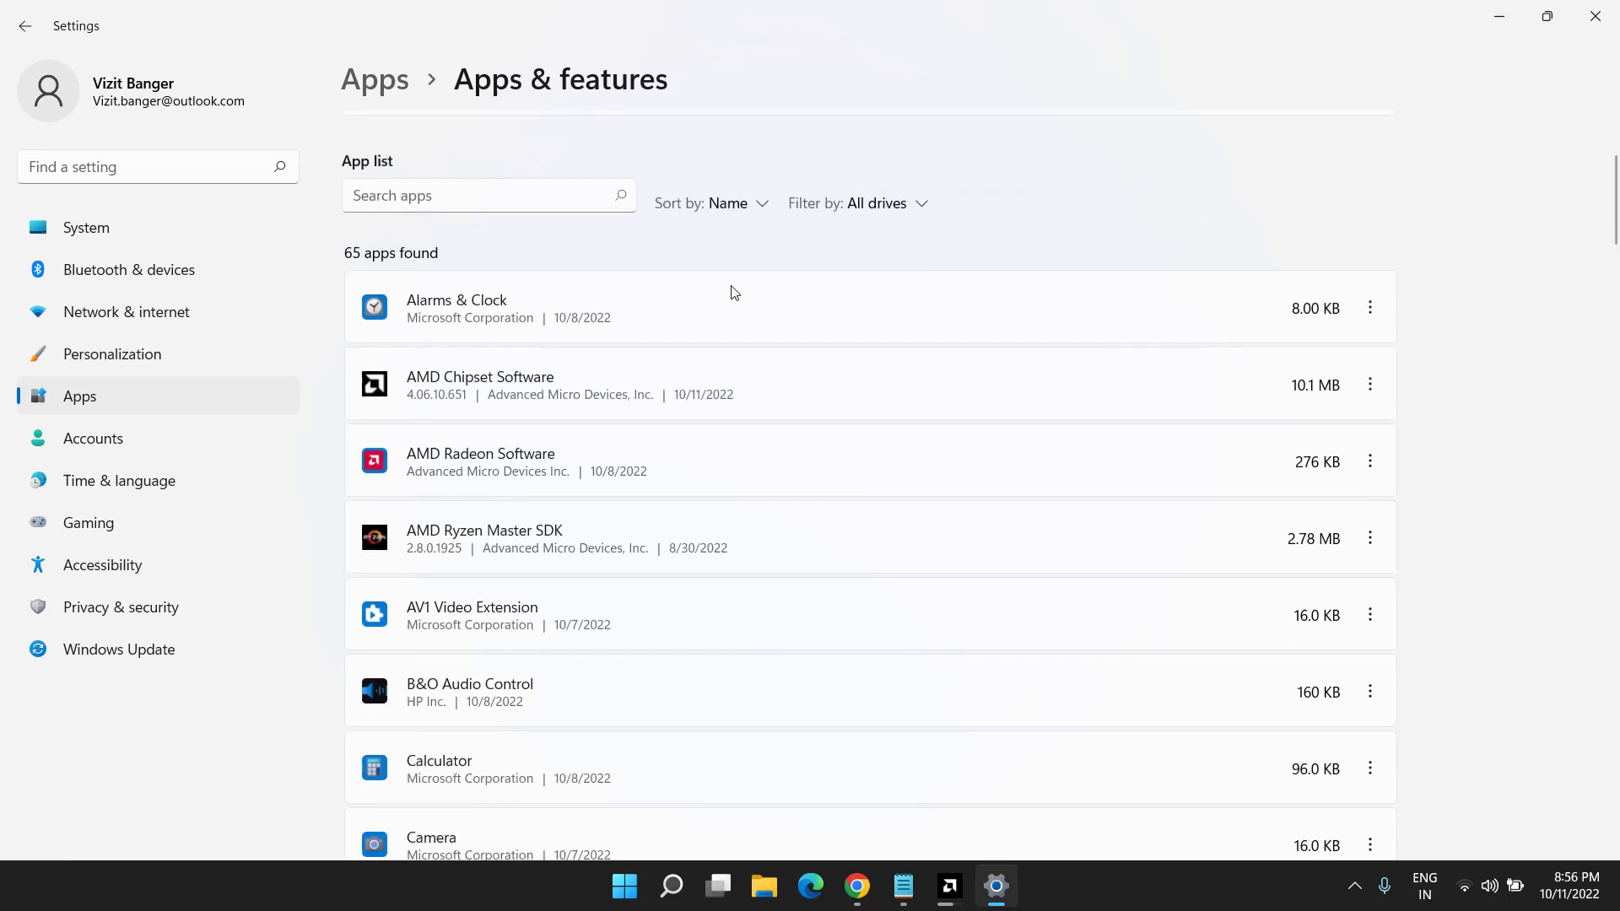
{"action": "scroll", "scroll_direction": "down", "scroll_amount": 3}
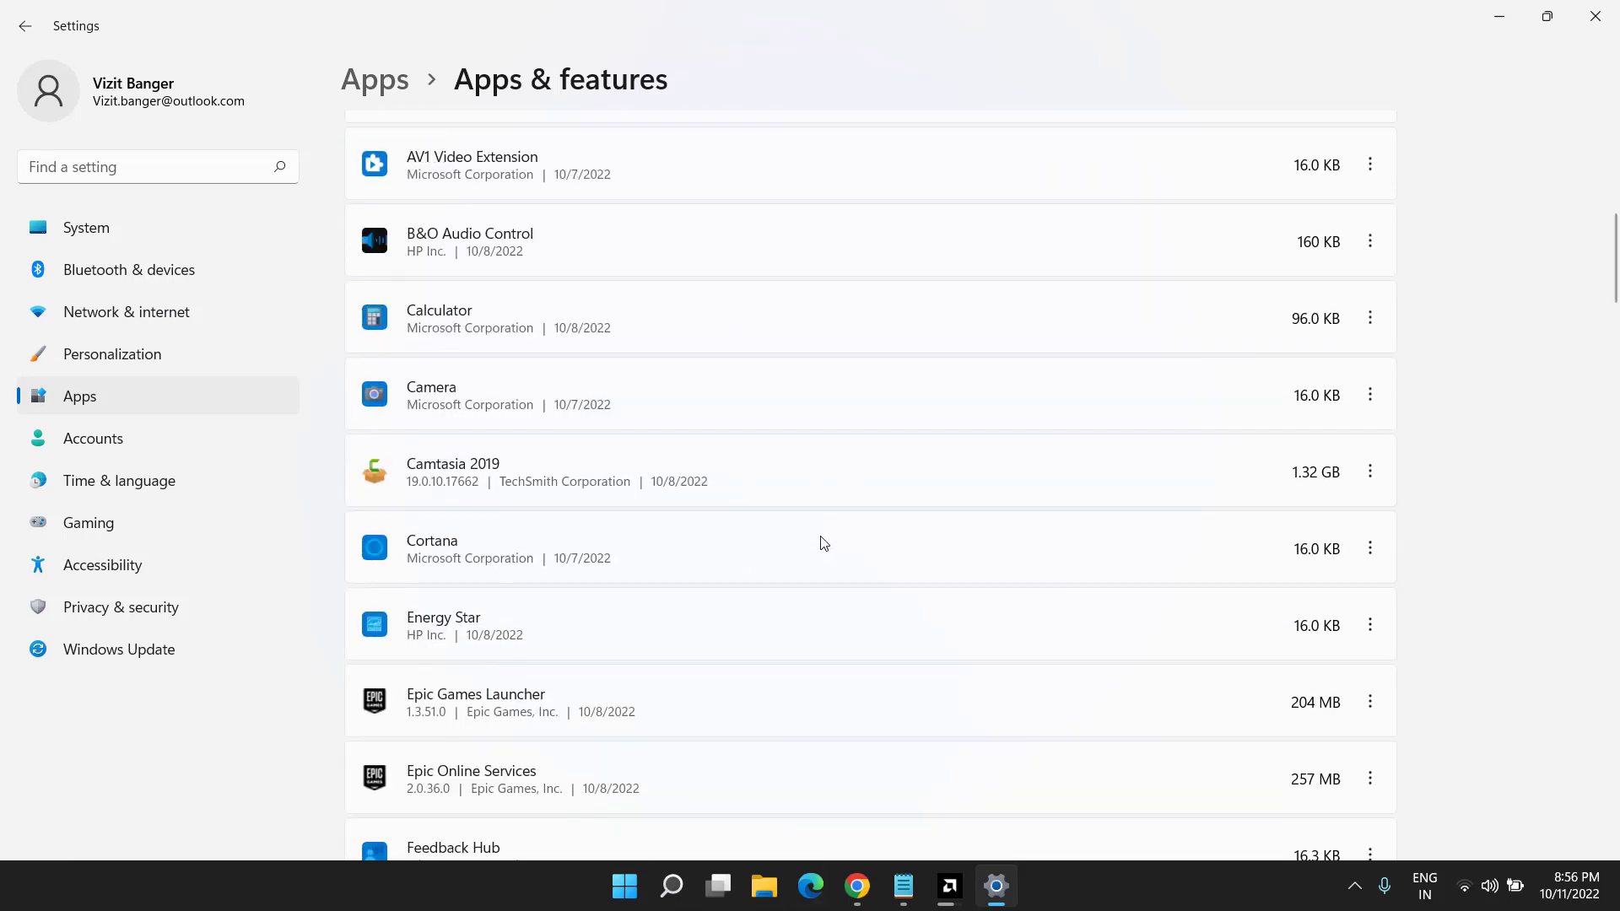
{"action": "mouse_move", "coordinate": [810, 514]}
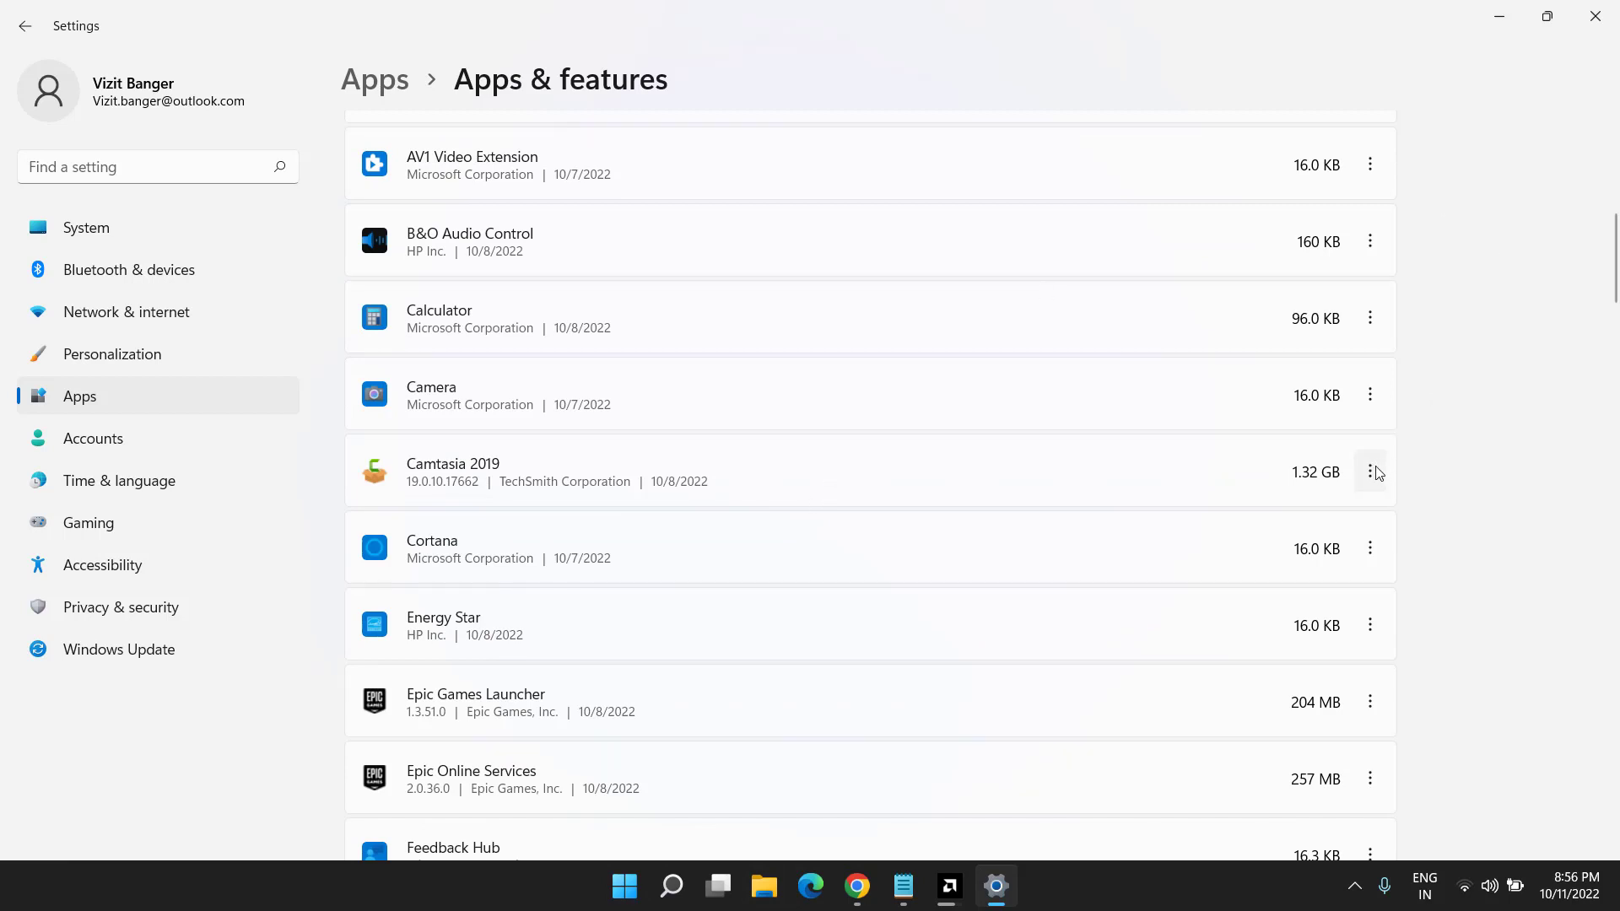
{"action": "left_click", "coordinate": [1370, 471]}
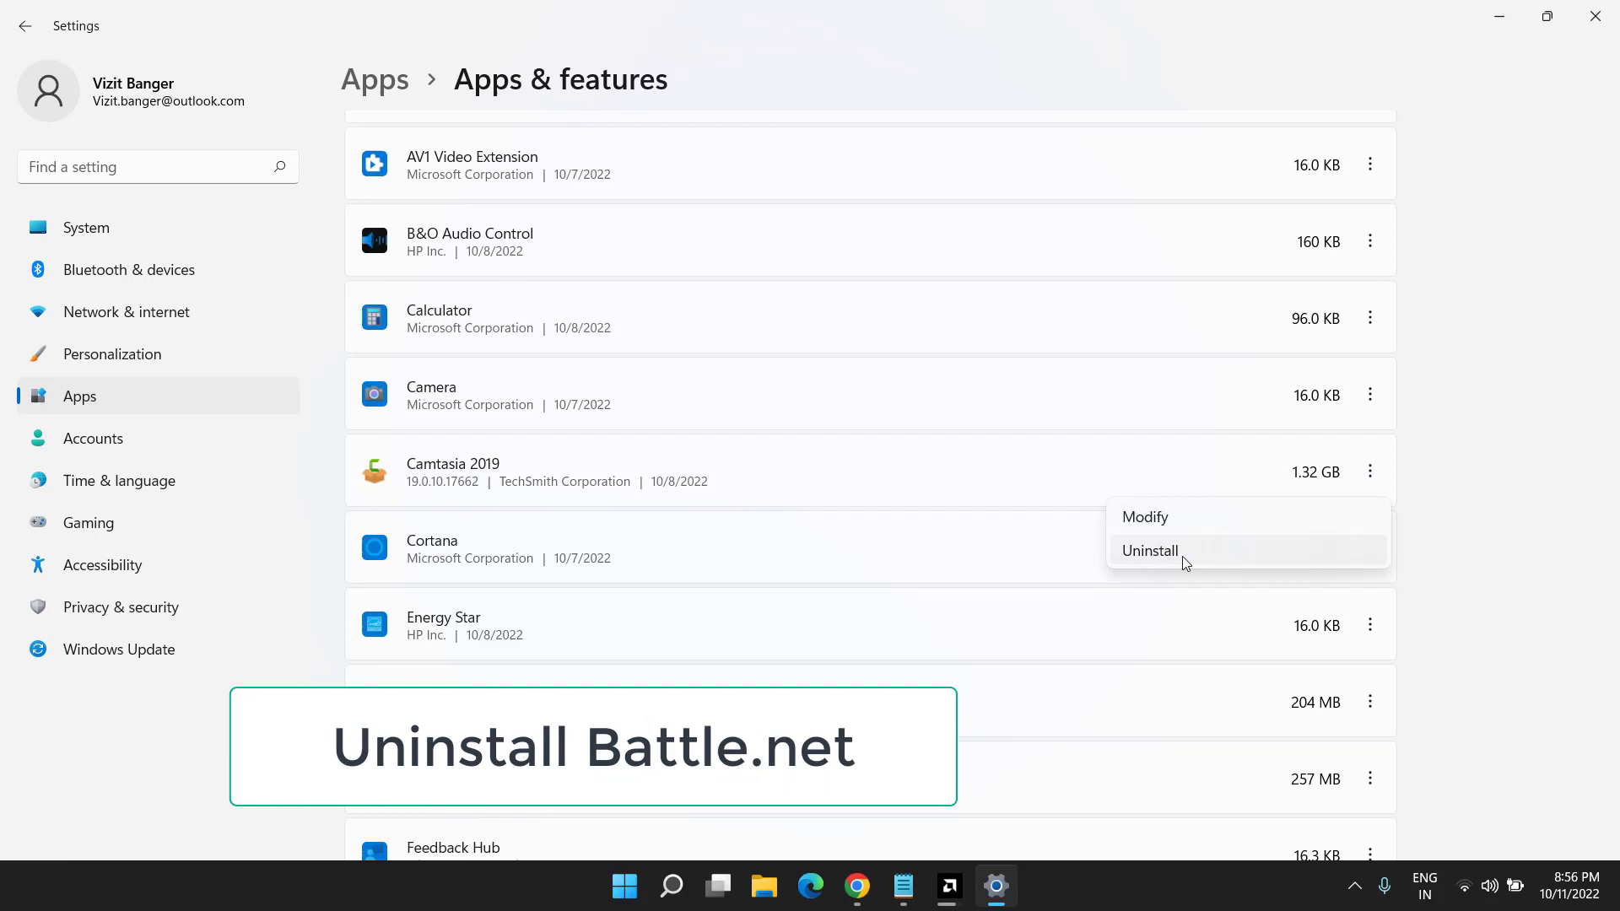
{"action": "mouse_move", "coordinate": [1165, 561]}
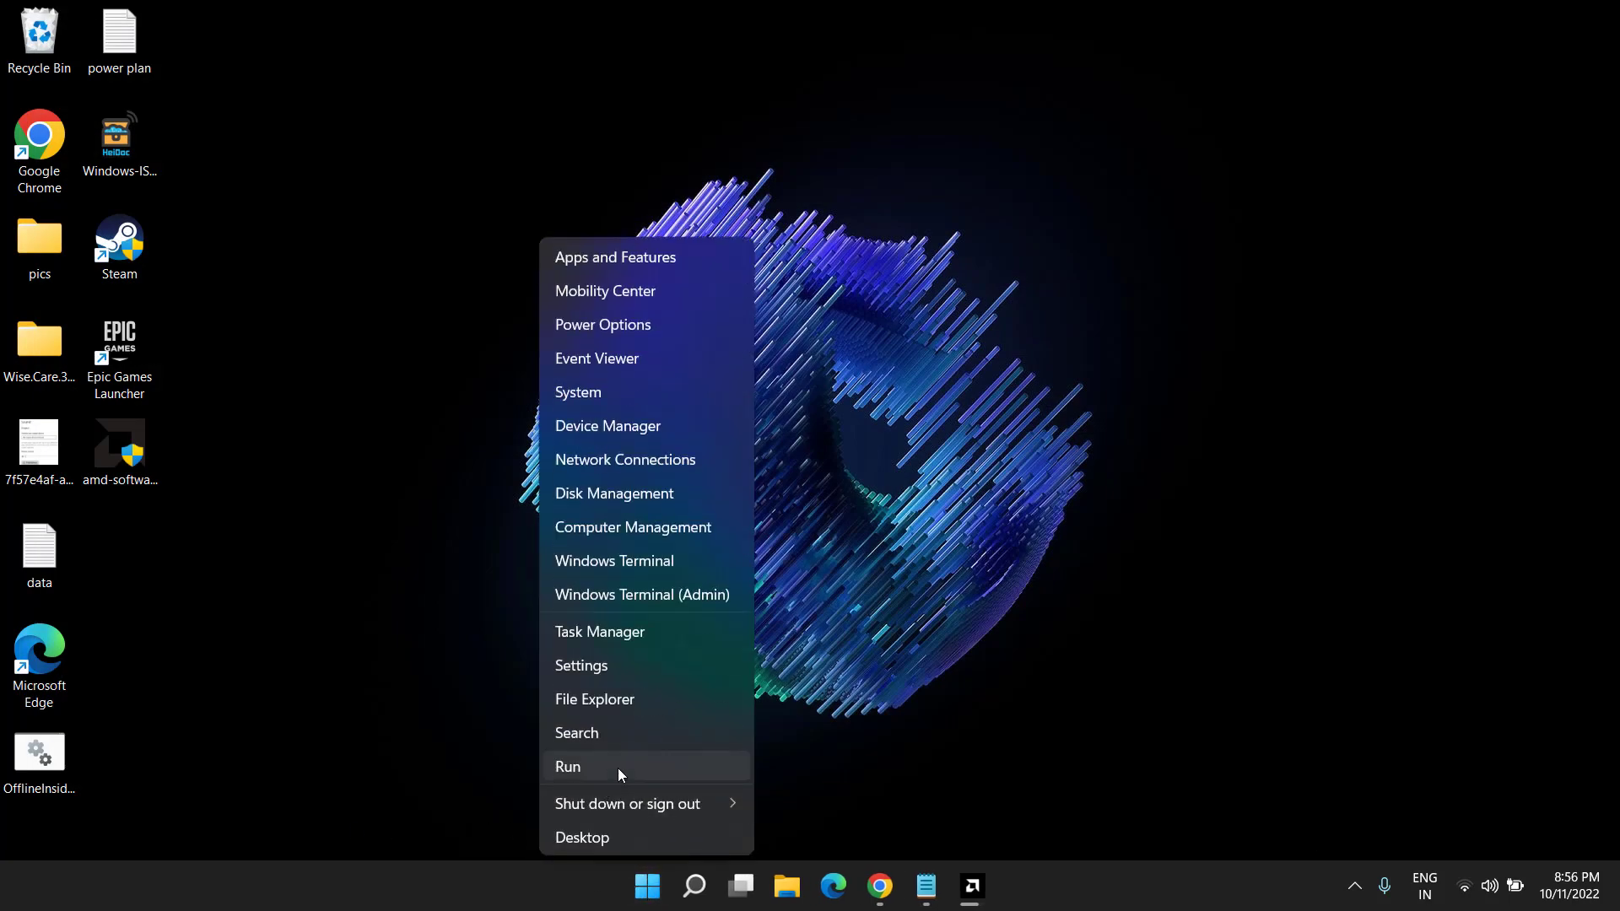
Open %appdata% via Run and delete the Battle.net folder from Roaming
{"action": "left_click", "coordinate": [568, 767]}
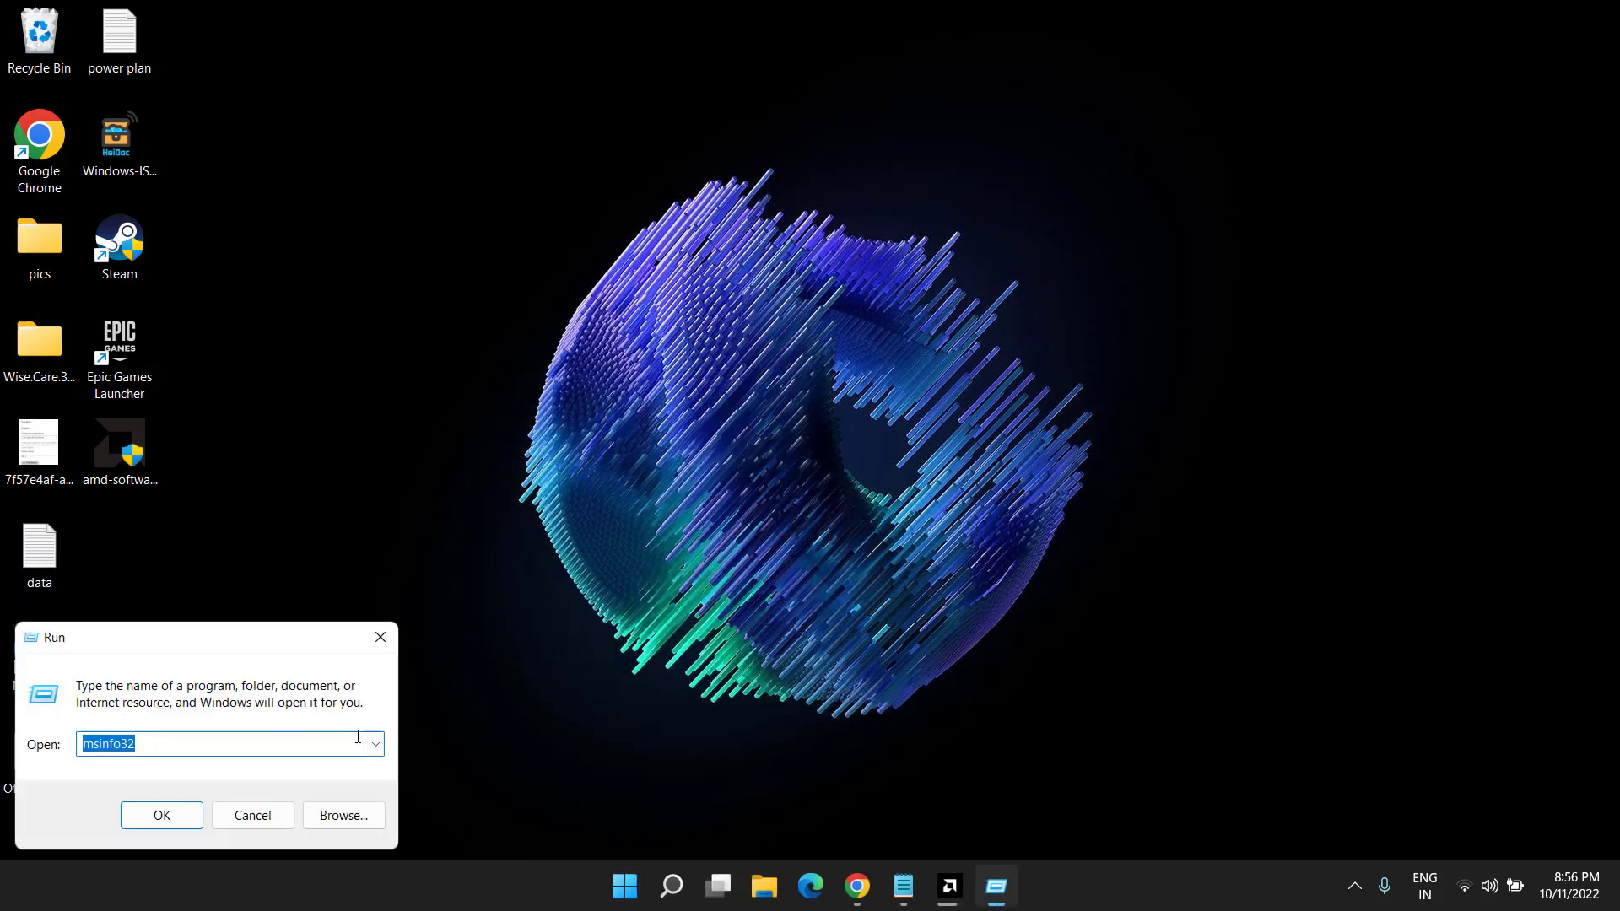
{"action": "type", "text": "%appdata%"}
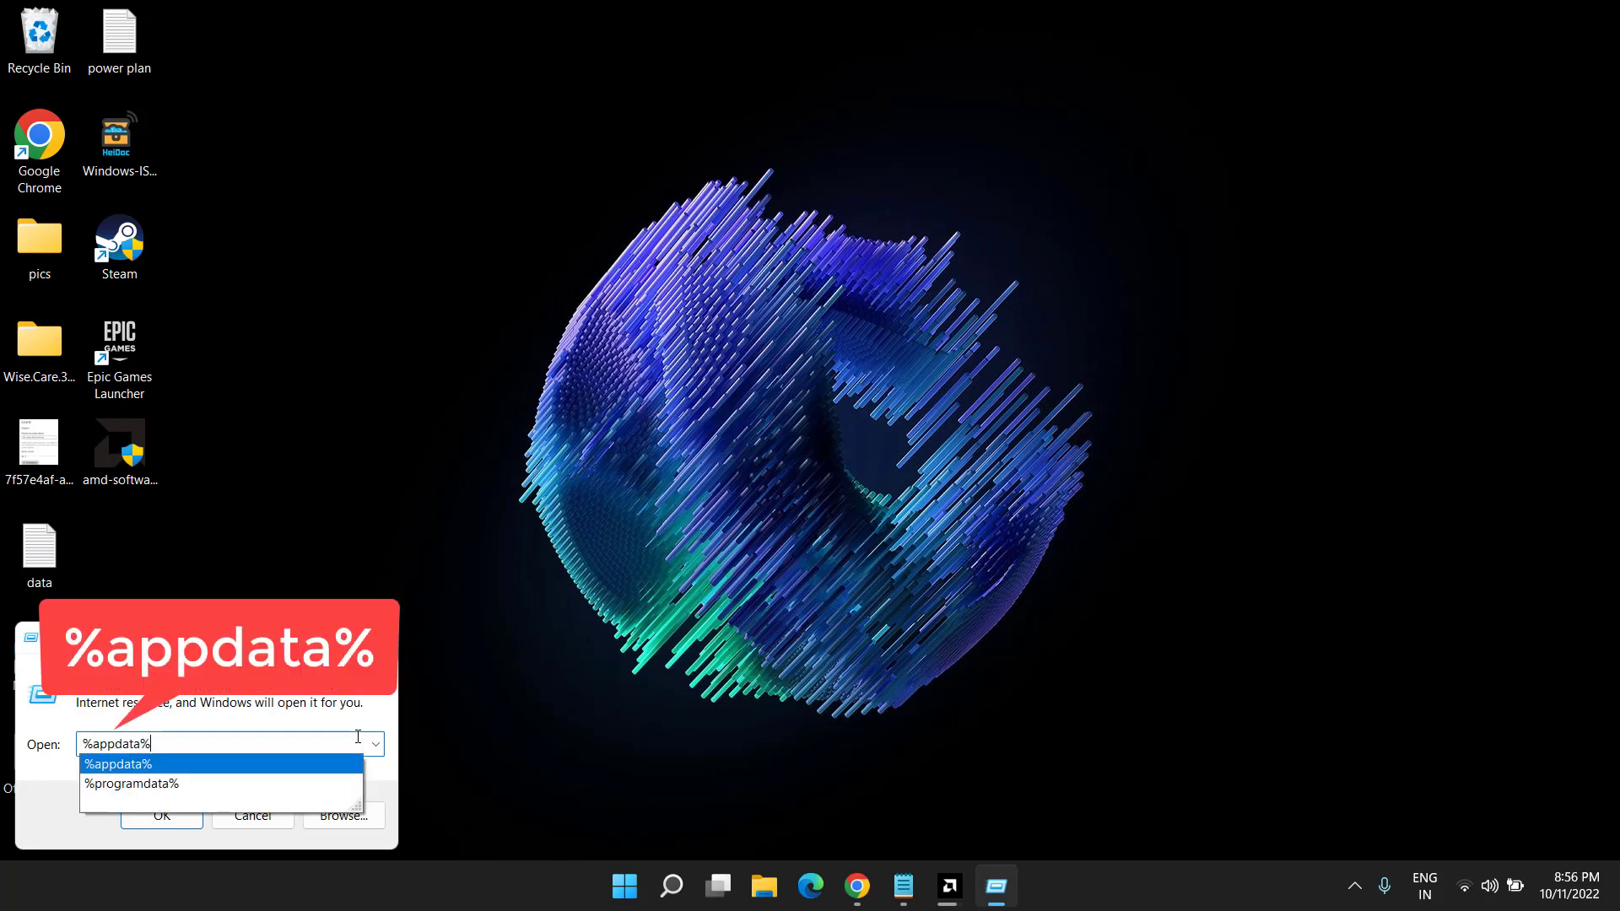
{"action": "left_click", "coordinate": [160, 815]}
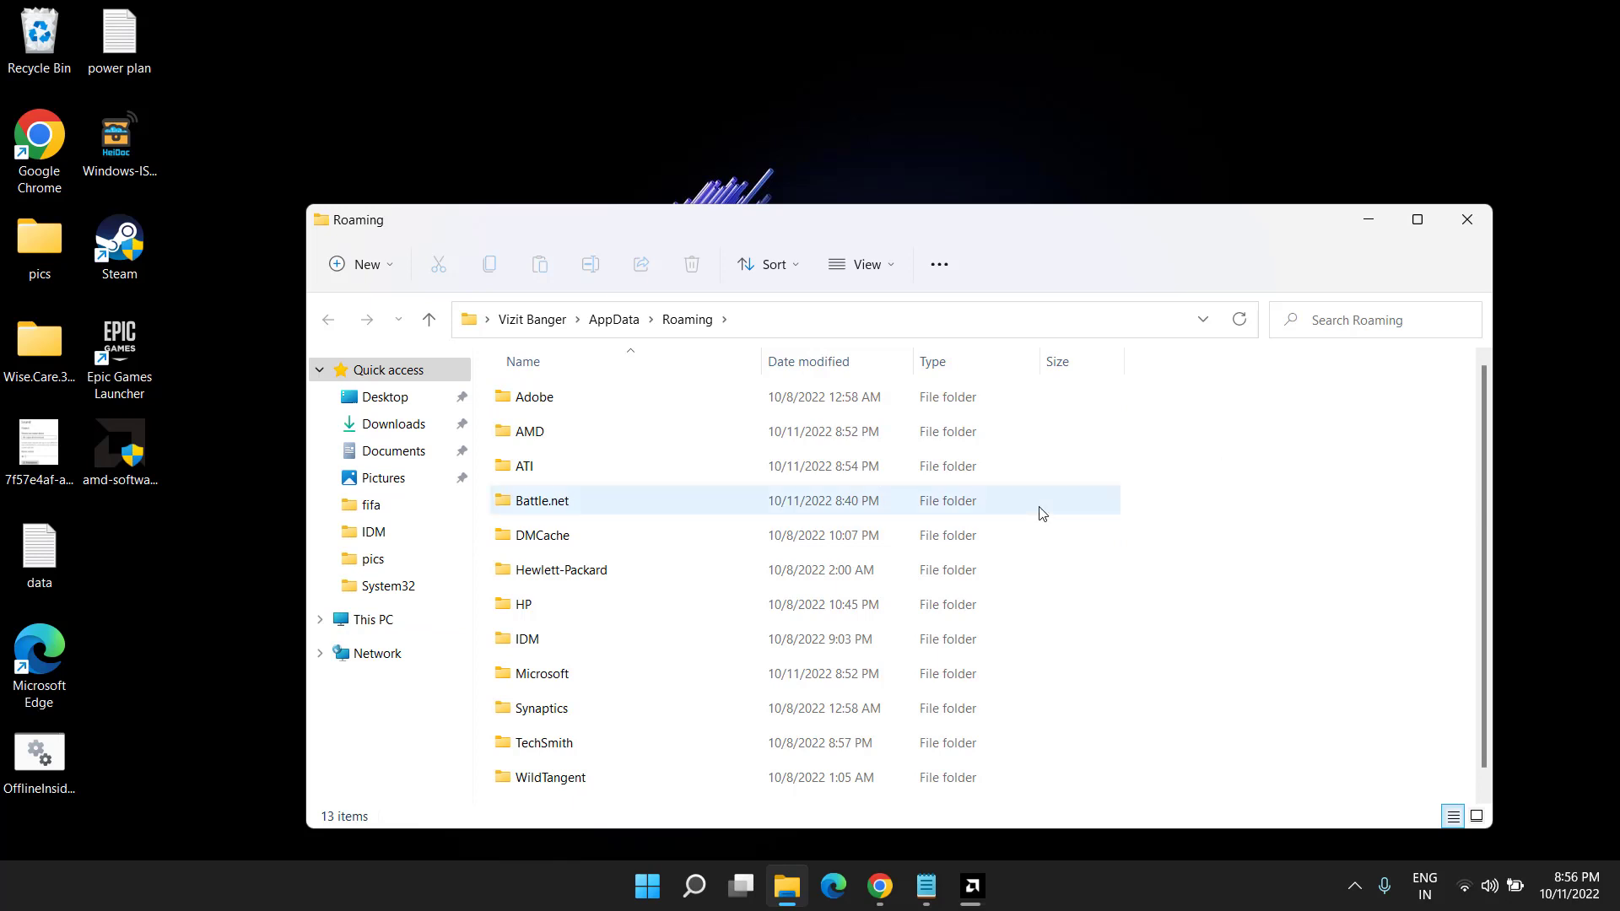
{"action": "left_click", "coordinate": [540, 501]}
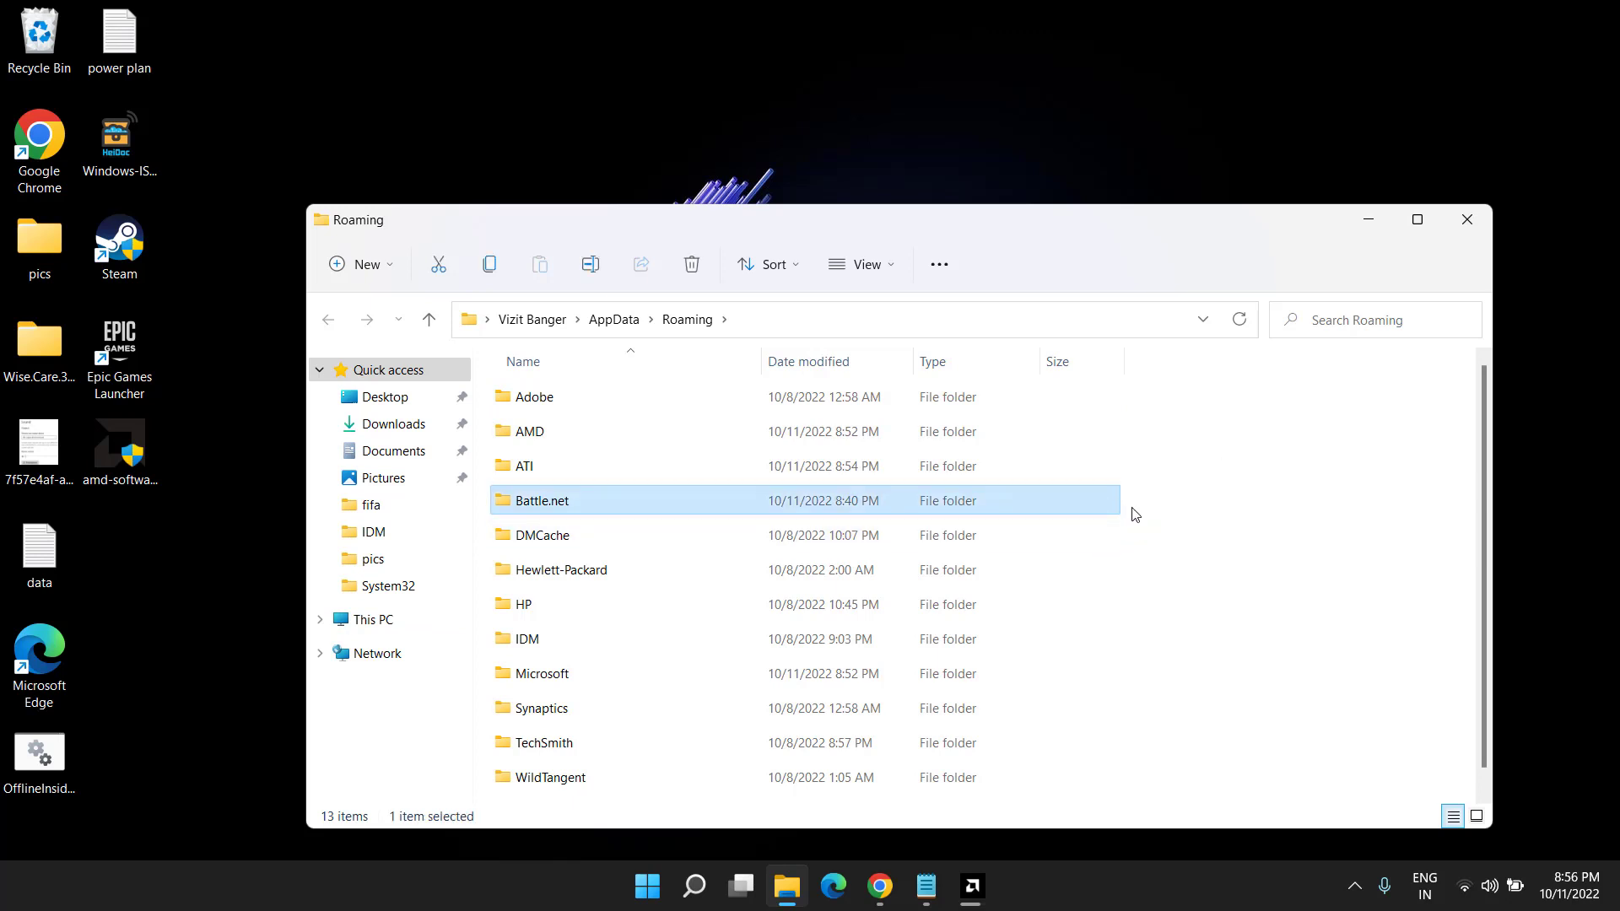
{"action": "mouse_move", "coordinate": [538, 510]}
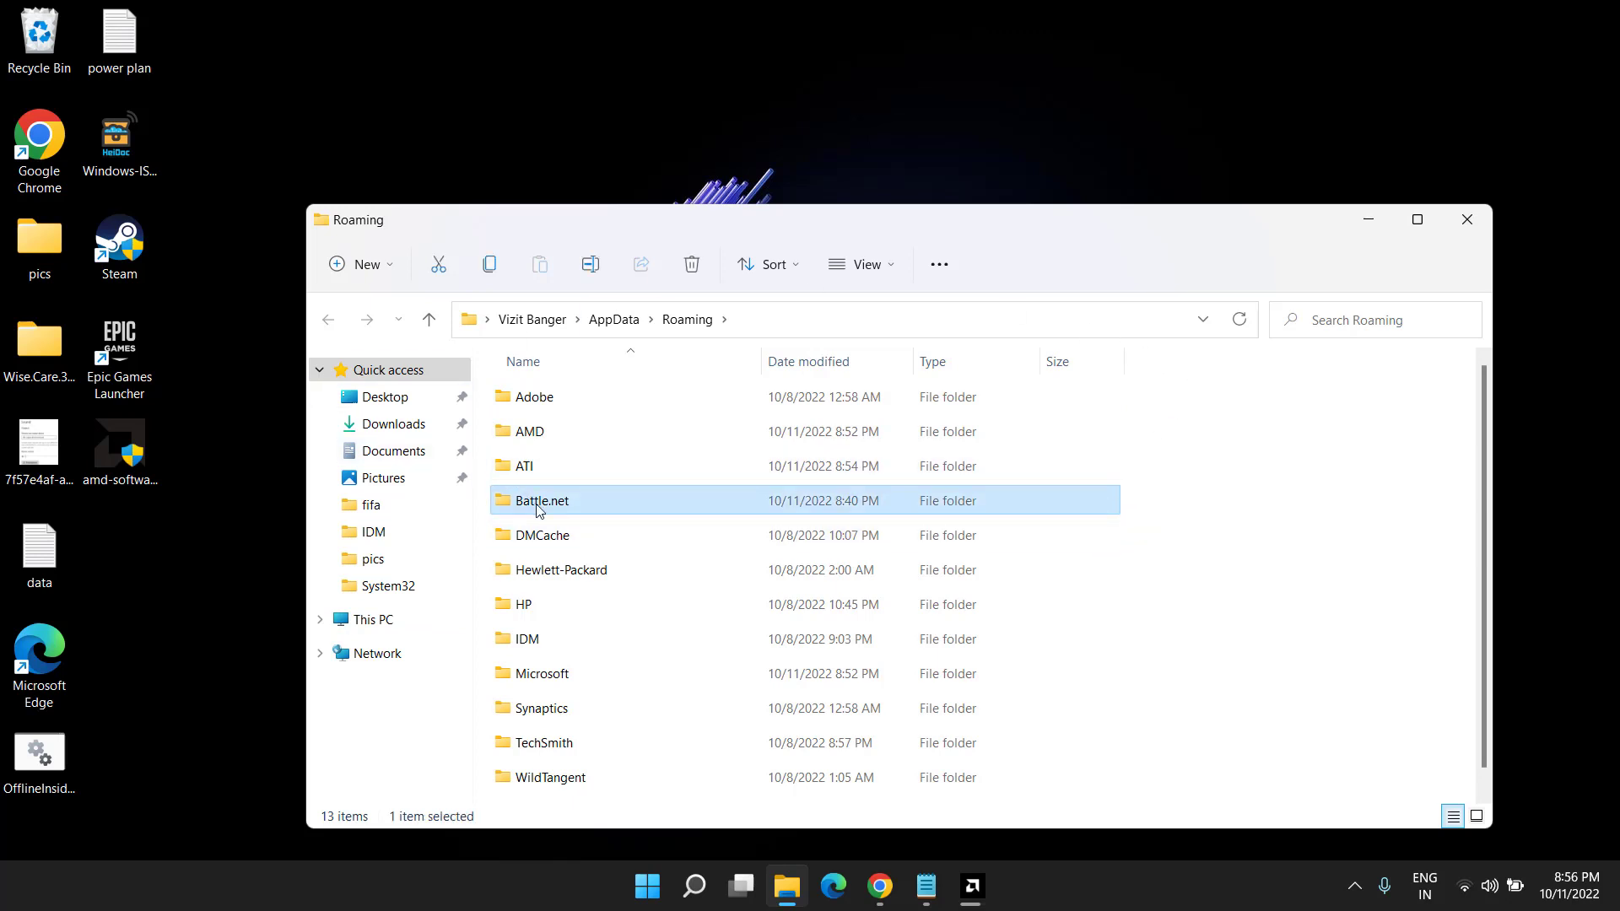
{"action": "right_click", "coordinate": [542, 500]}
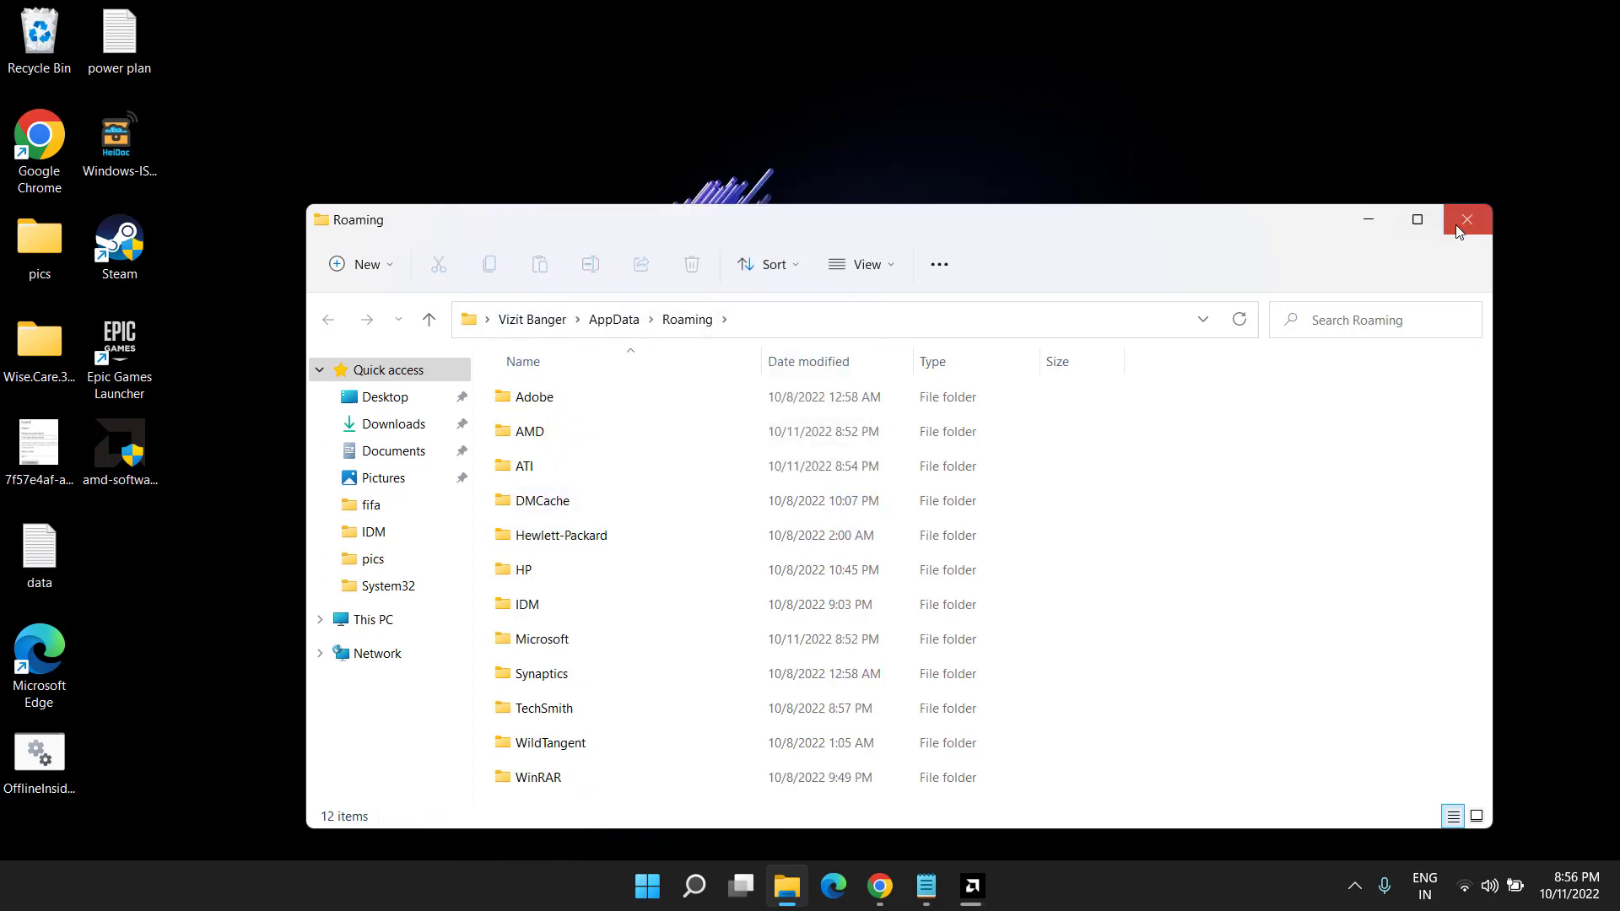
{"action": "right_click", "coordinate": [645, 885]}
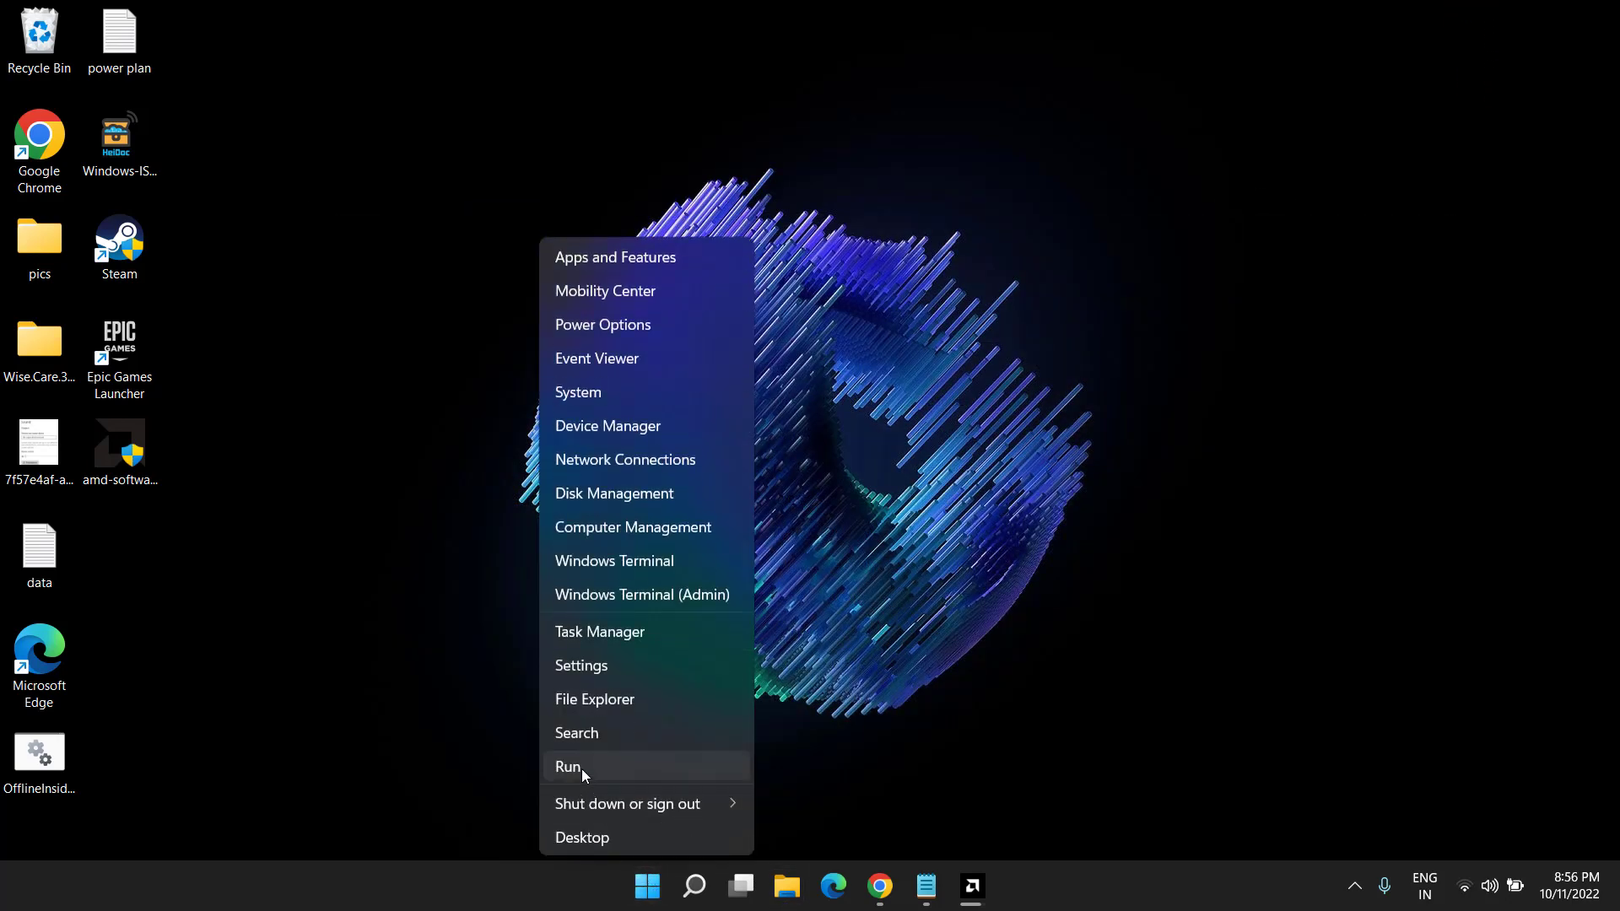
Open the %programdata% location via Run to check for leftover Battle.net data
{"action": "left_click", "coordinate": [567, 767]}
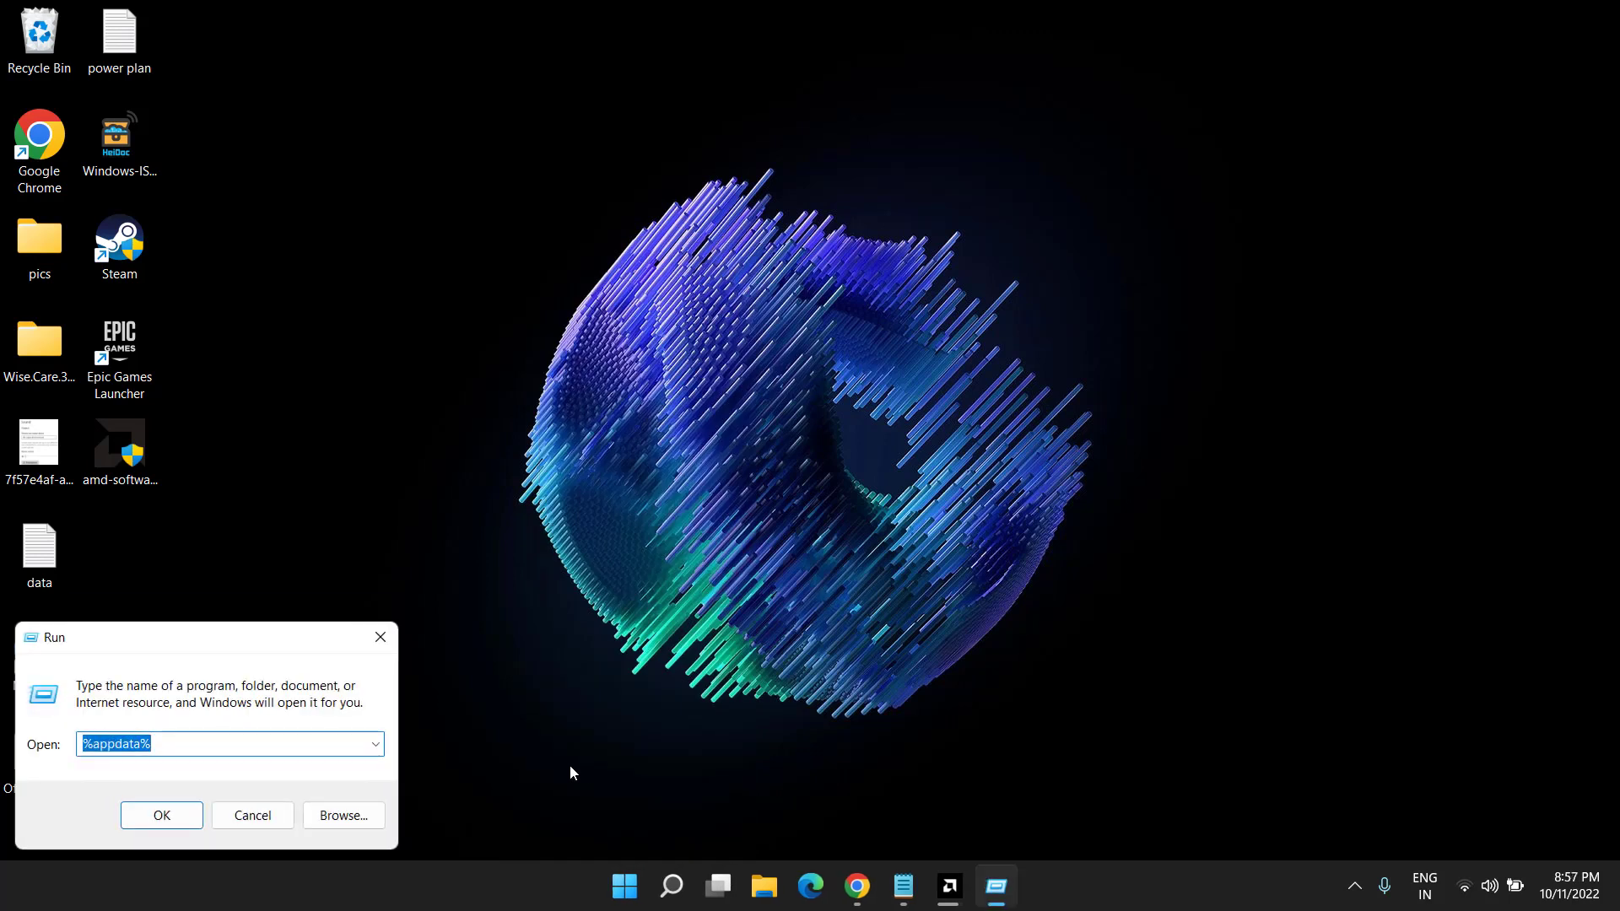
{"action": "left_click", "coordinate": [229, 744]}
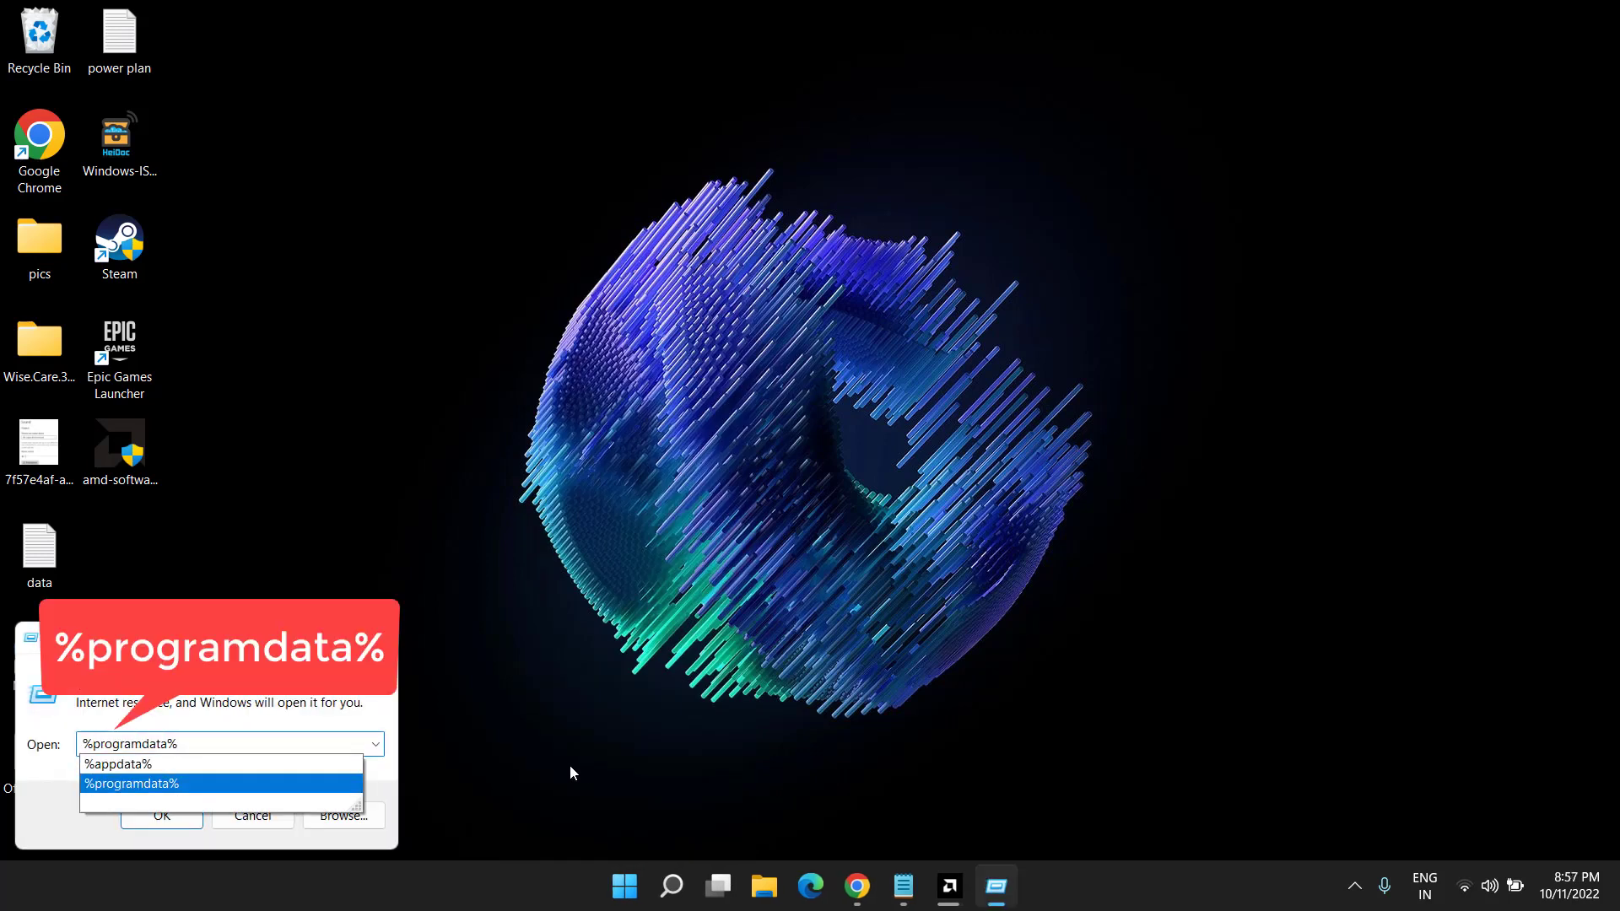
{"action": "left_click", "coordinate": [161, 815]}
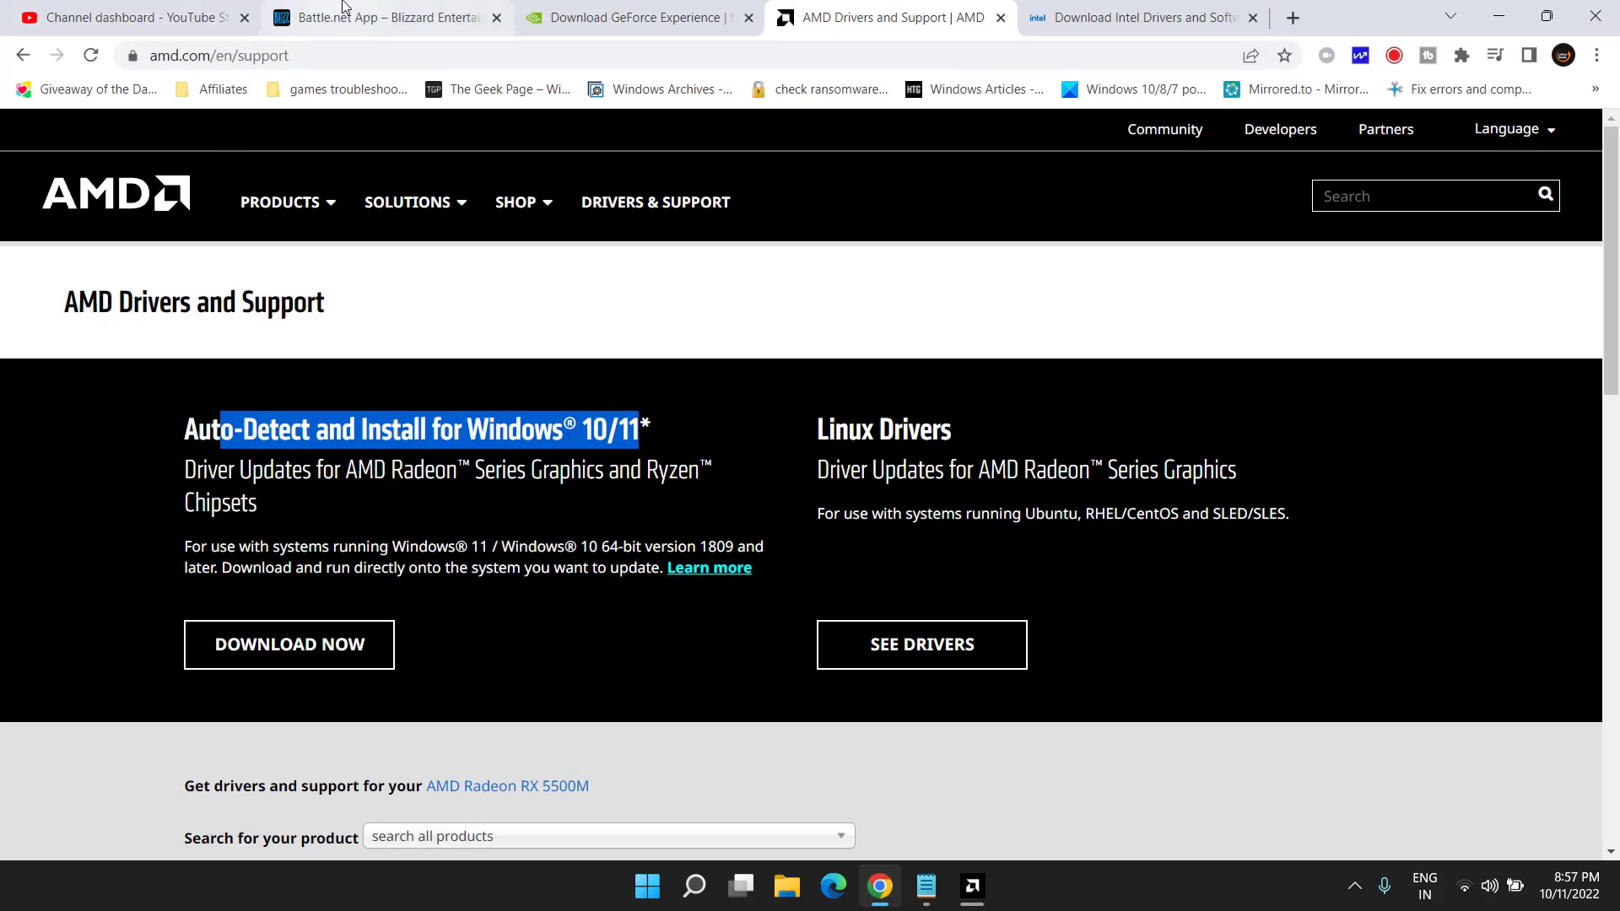
Download Battle.net-Setup.exe from Blizzard, launch it and continue with English (US)
{"action": "left_click", "coordinate": [382, 17]}
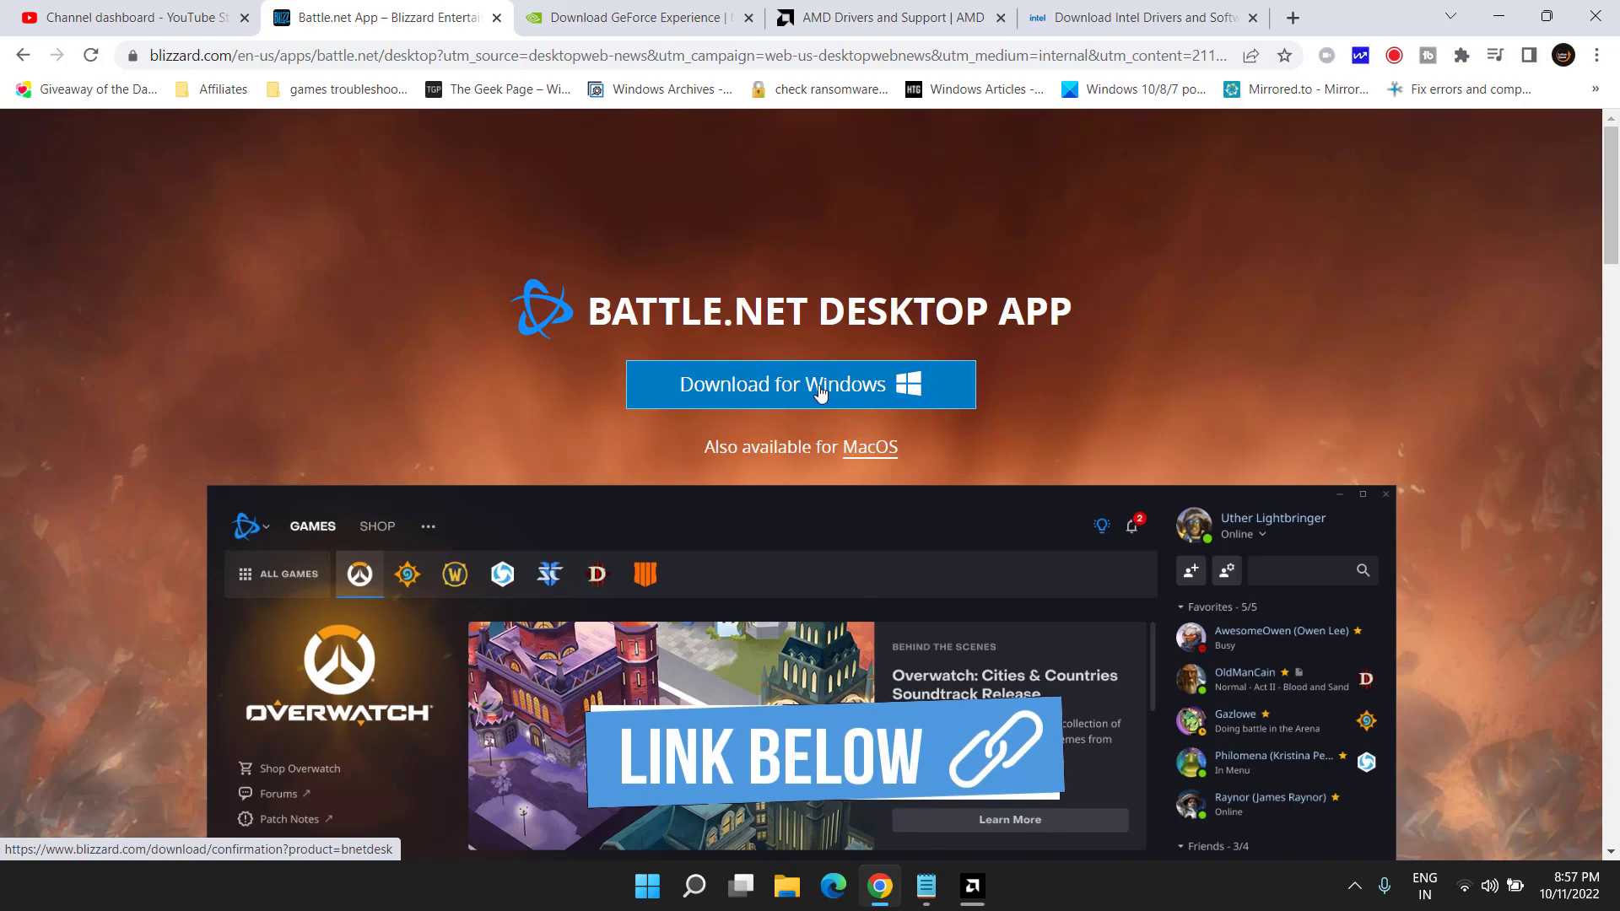
{"action": "left_click", "coordinate": [800, 383]}
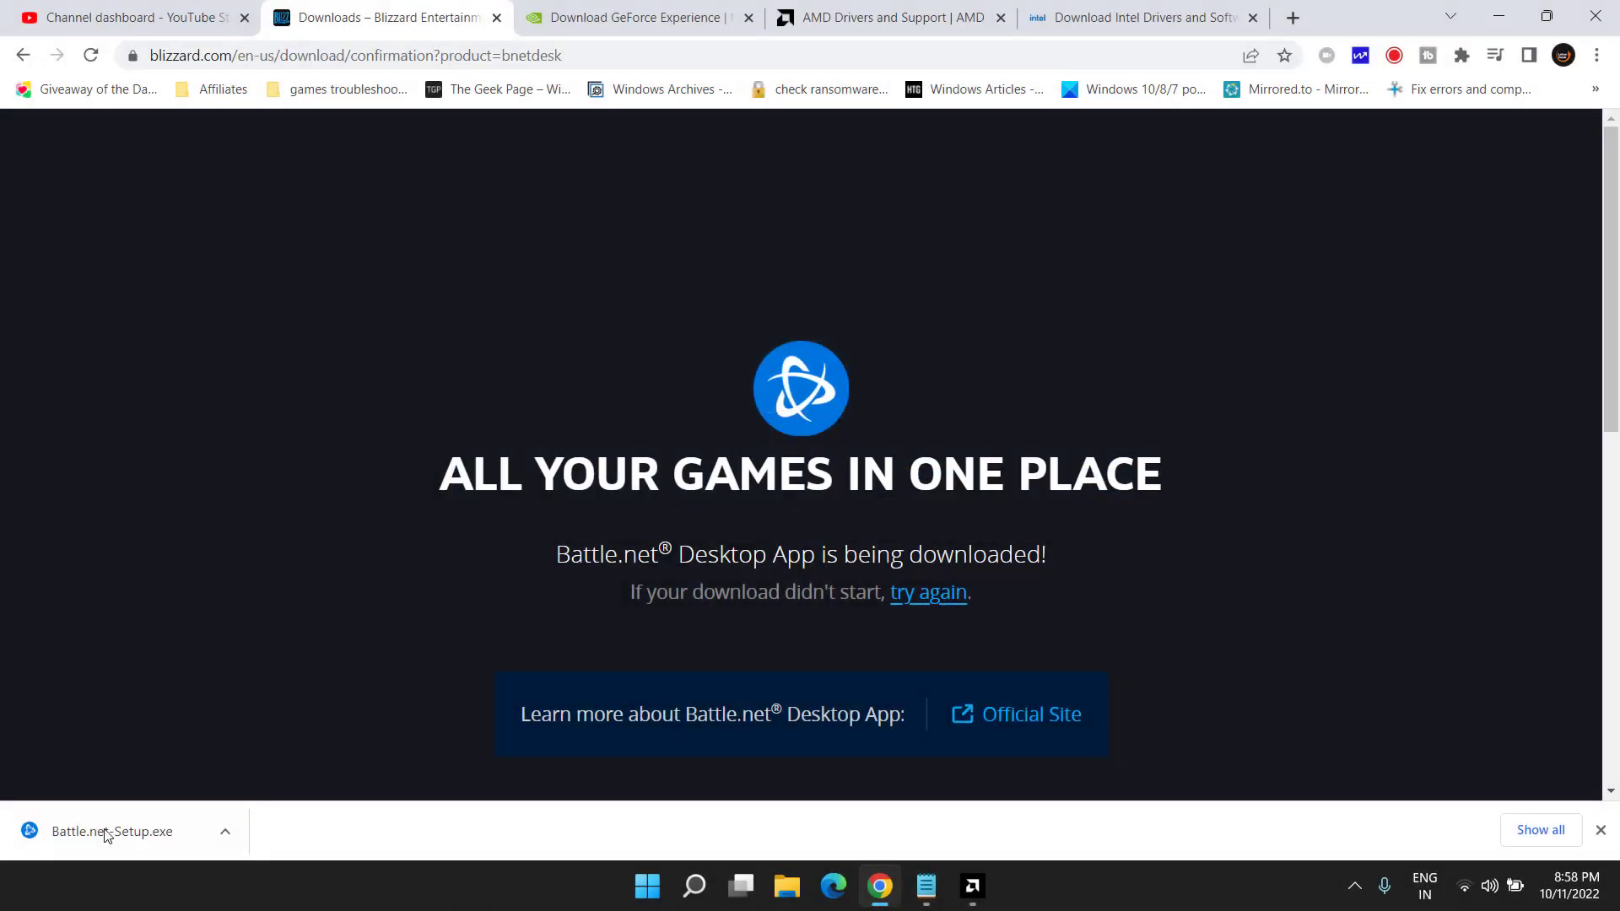
{"action": "left_click", "coordinate": [112, 831]}
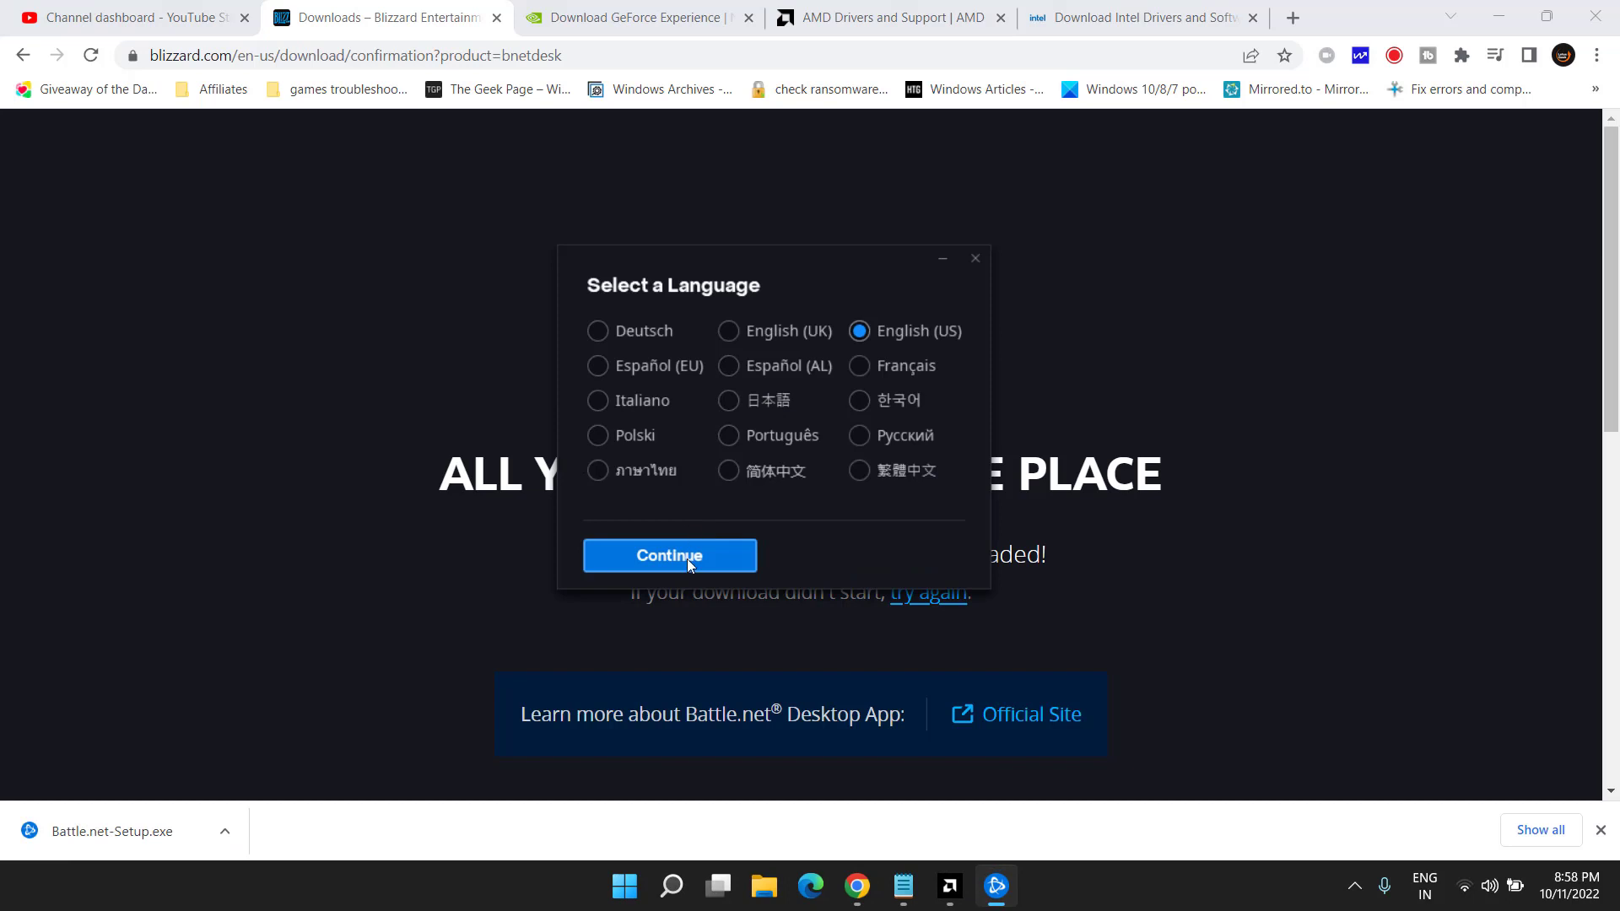
{"action": "left_click", "coordinate": [668, 555]}
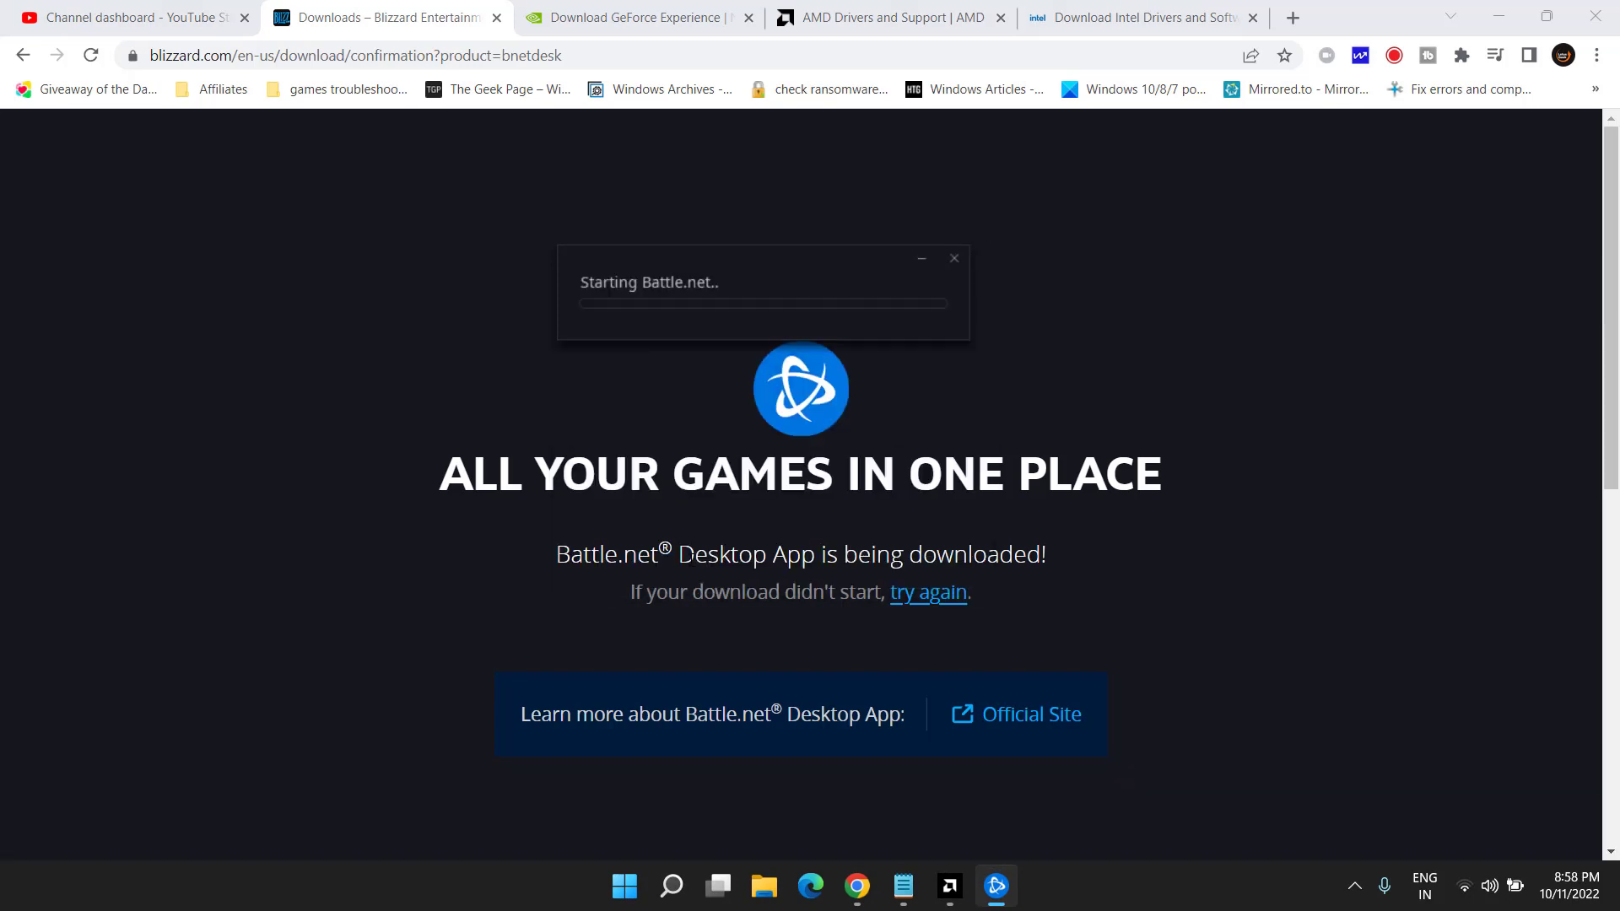